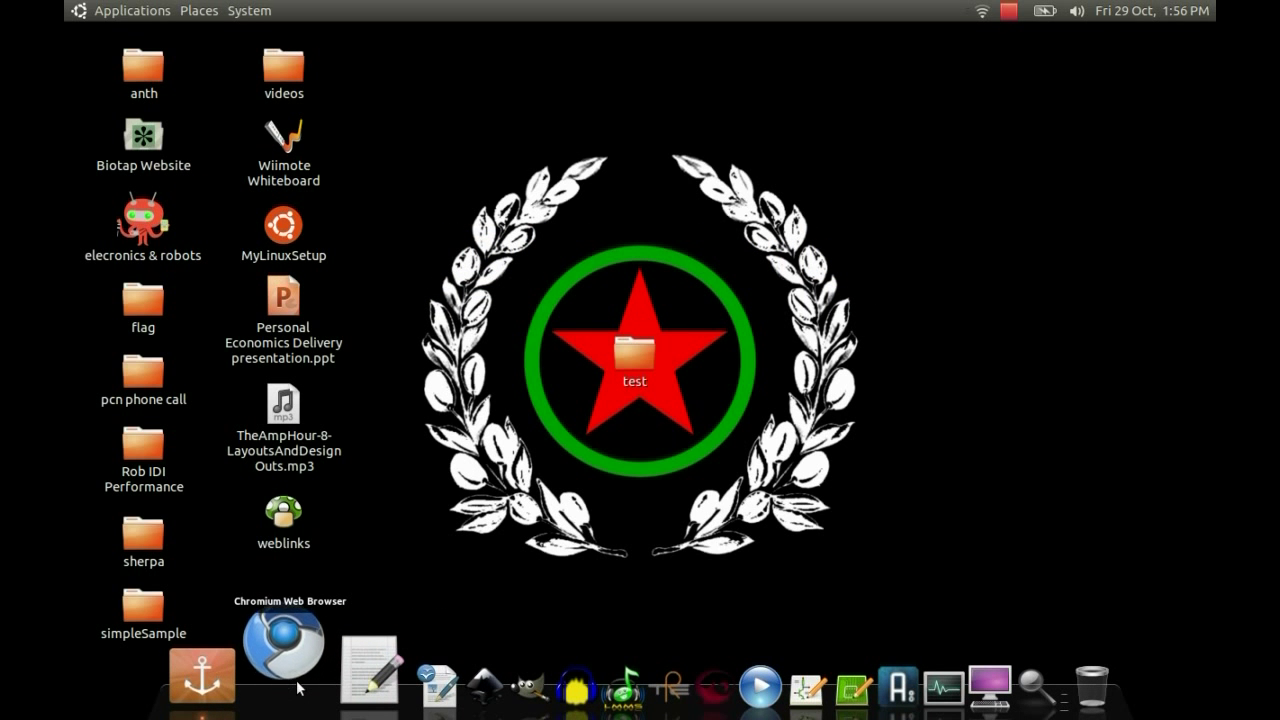
# Launch Chromium, search Google for pstoedit and open the pstoedit homepage
pyautogui.click(283, 665)
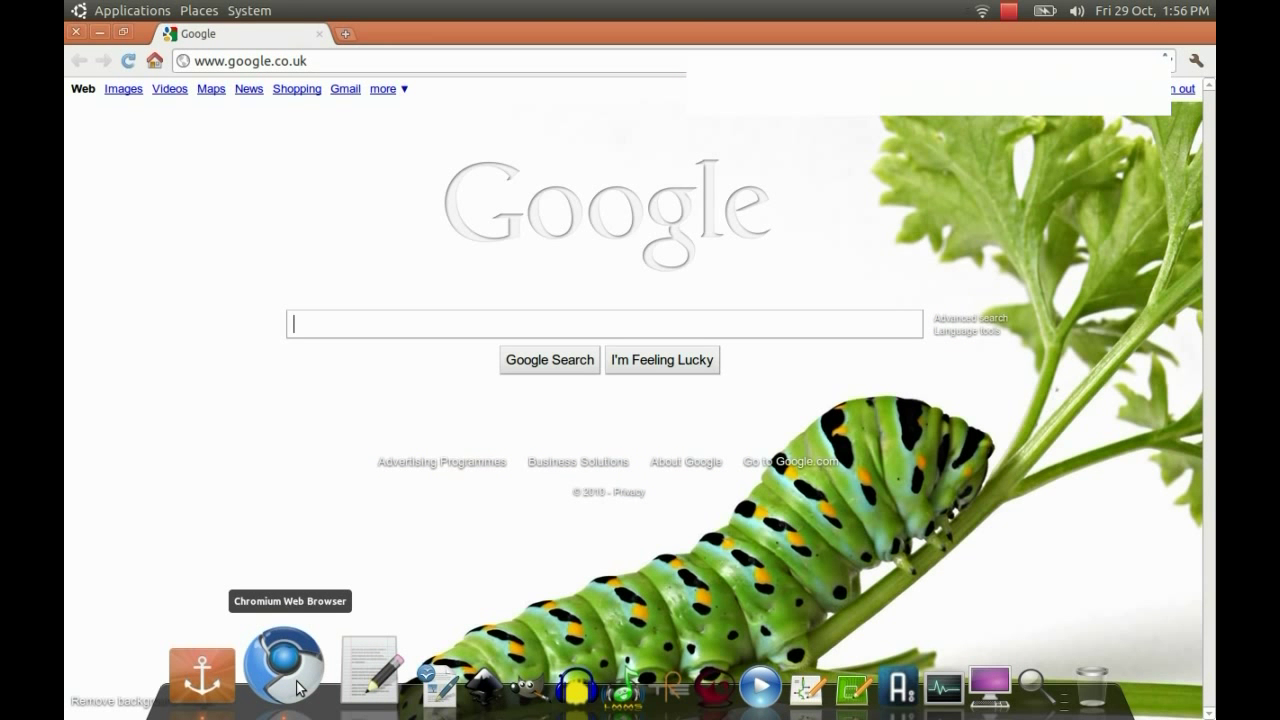
pyautogui.moveTo(185, 465)
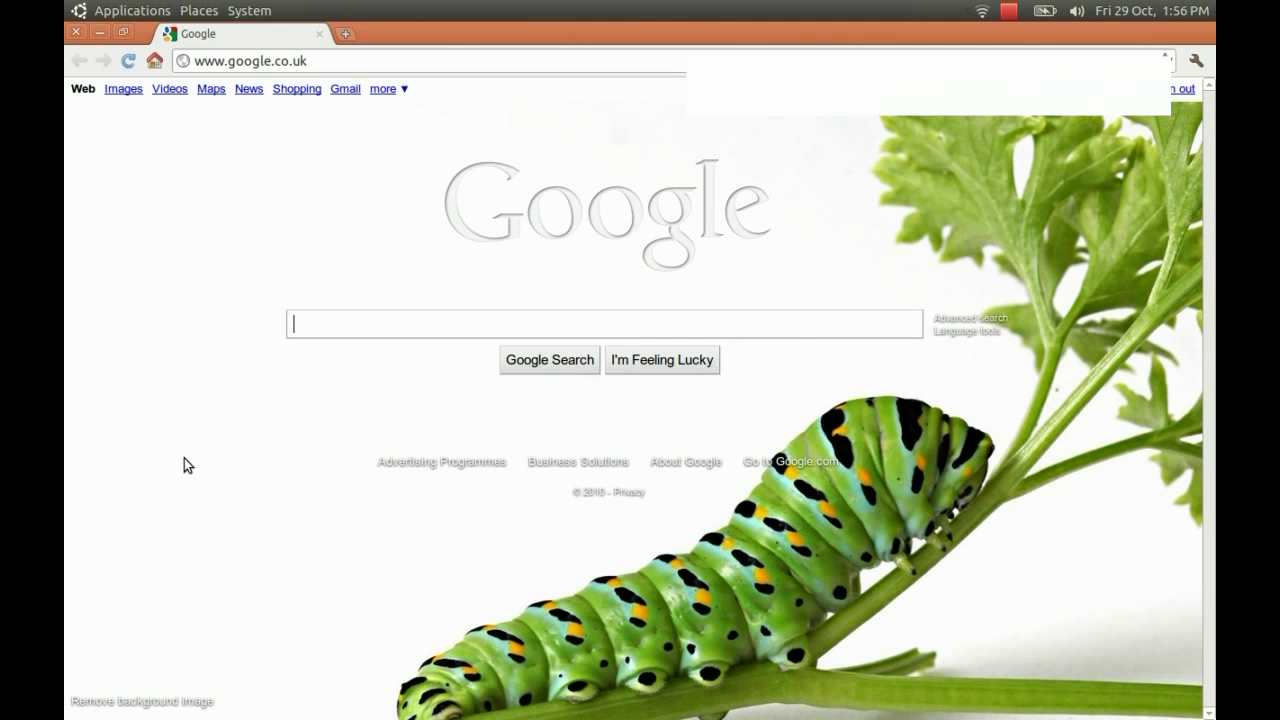
pyautogui.write('pstoed')
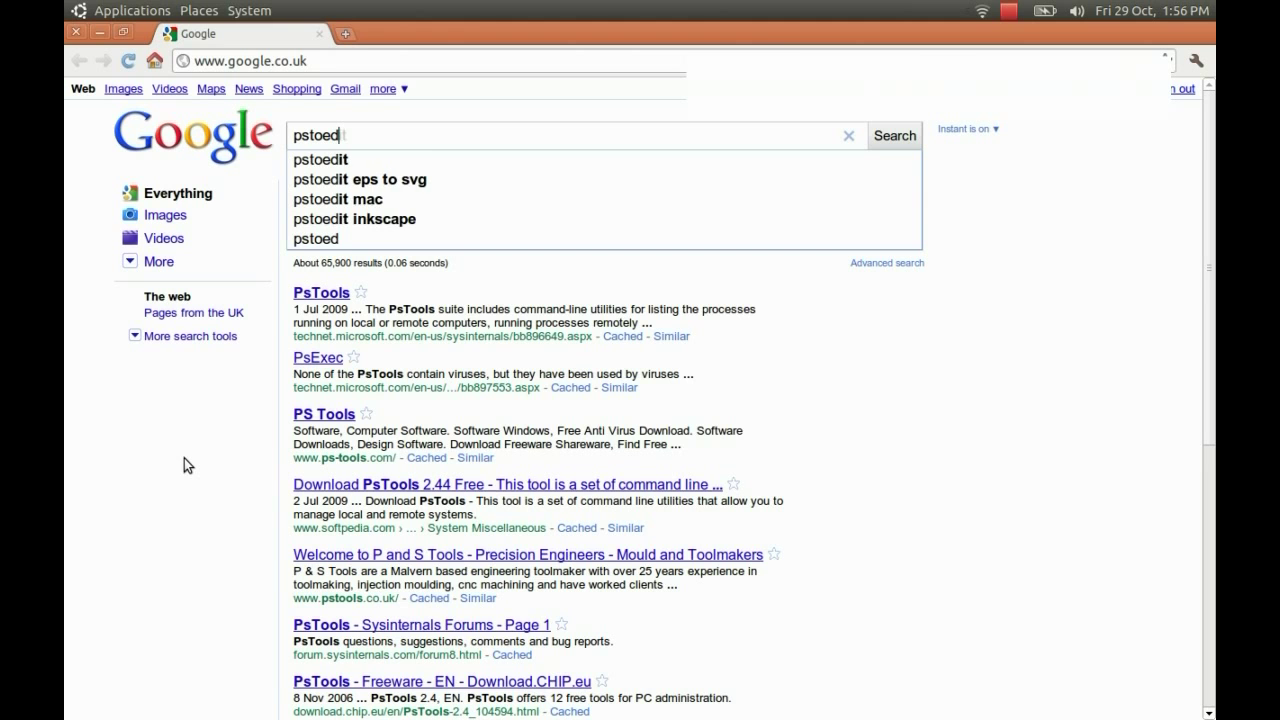
pyautogui.click(320, 159)
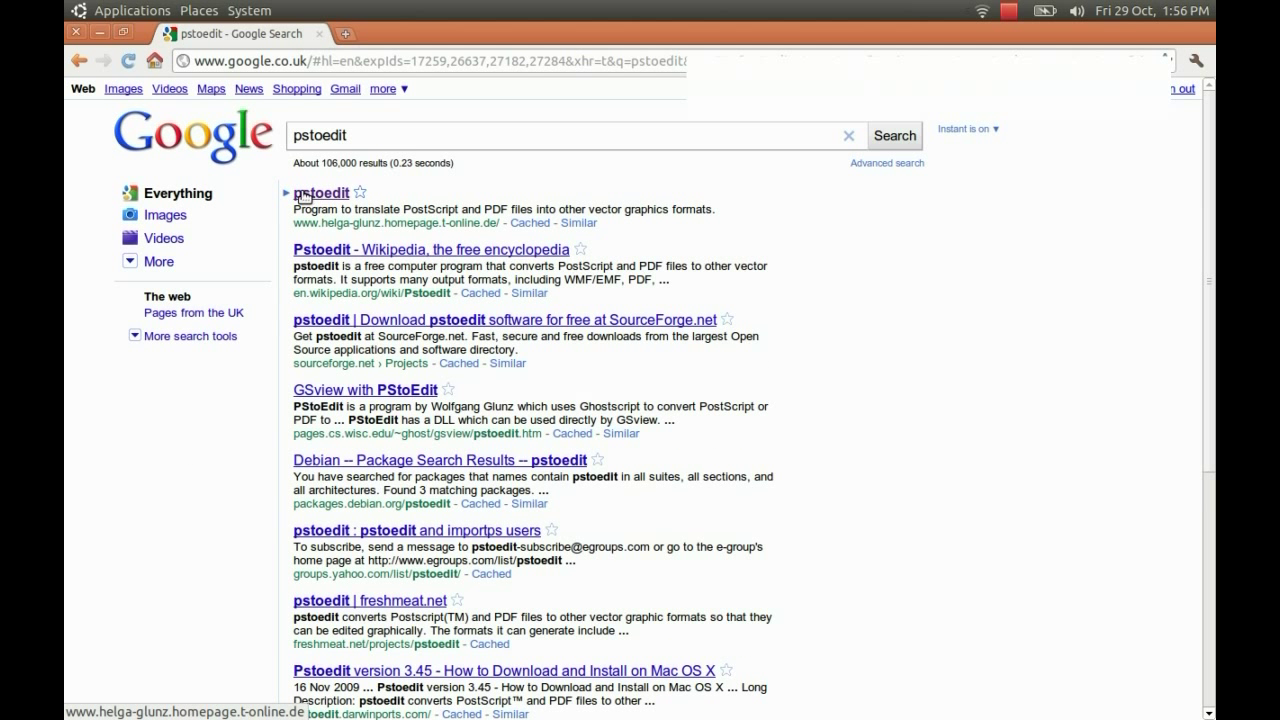
pyautogui.click(319, 192)
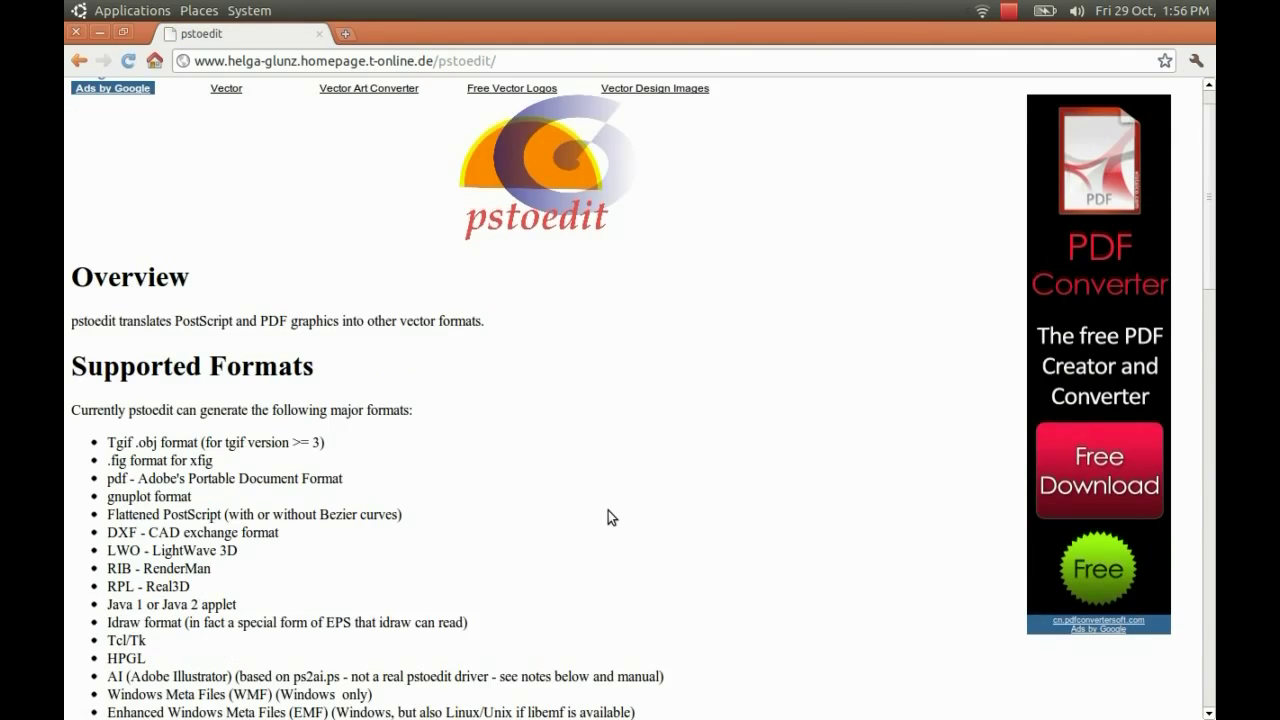
# Scroll to the Download section and start downloading pstoedit-3.50.tar.gz
pyautogui.scroll(-3)
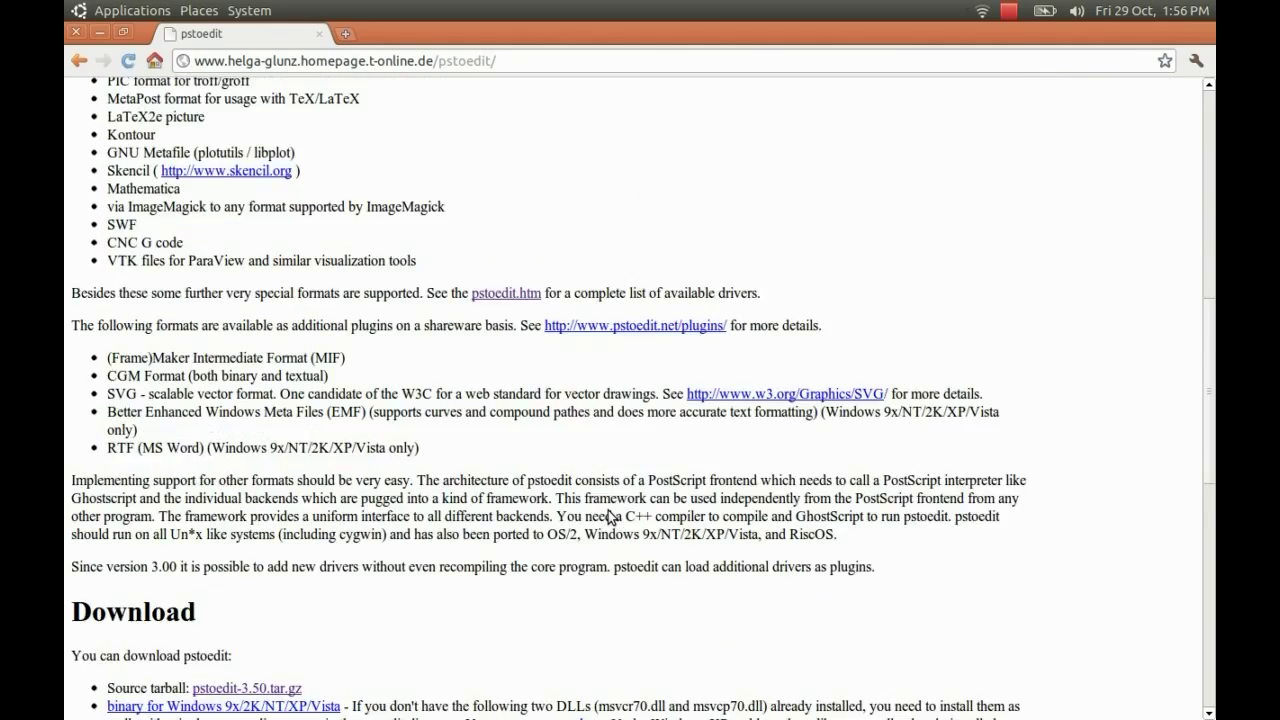
pyautogui.scroll(-3)
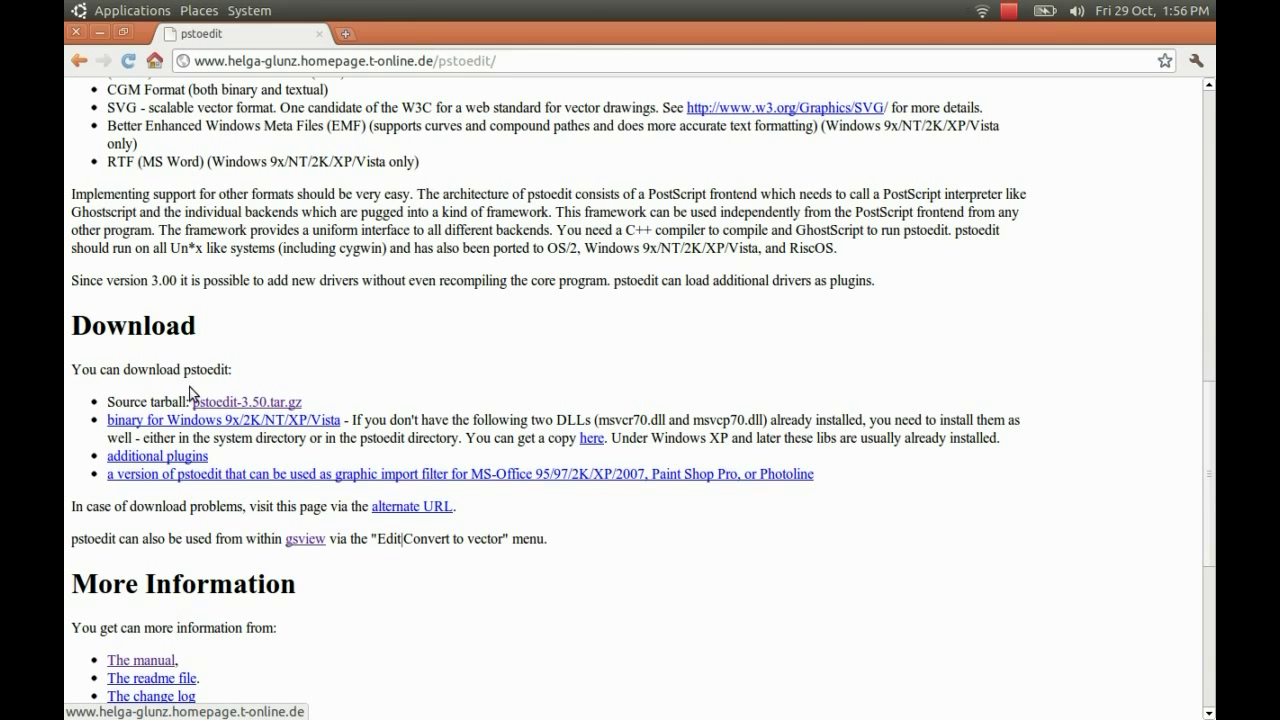
pyautogui.moveTo(333, 419)
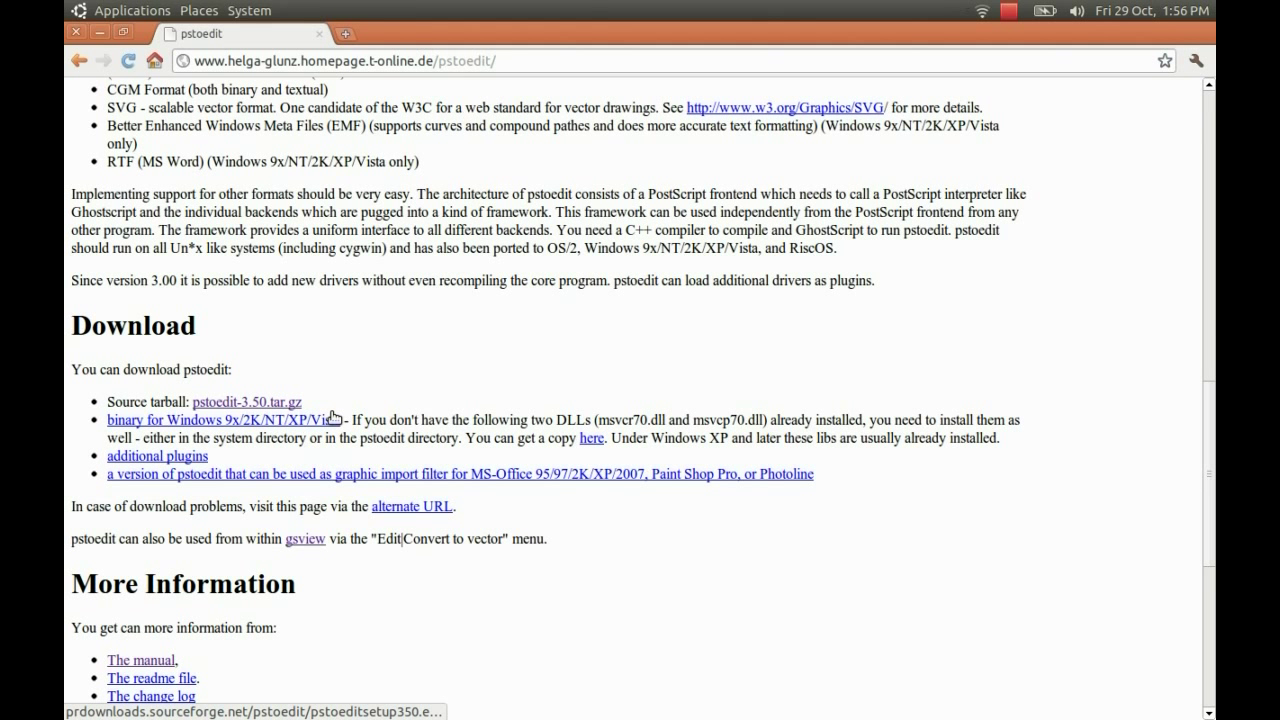
pyautogui.moveTo(274, 407)
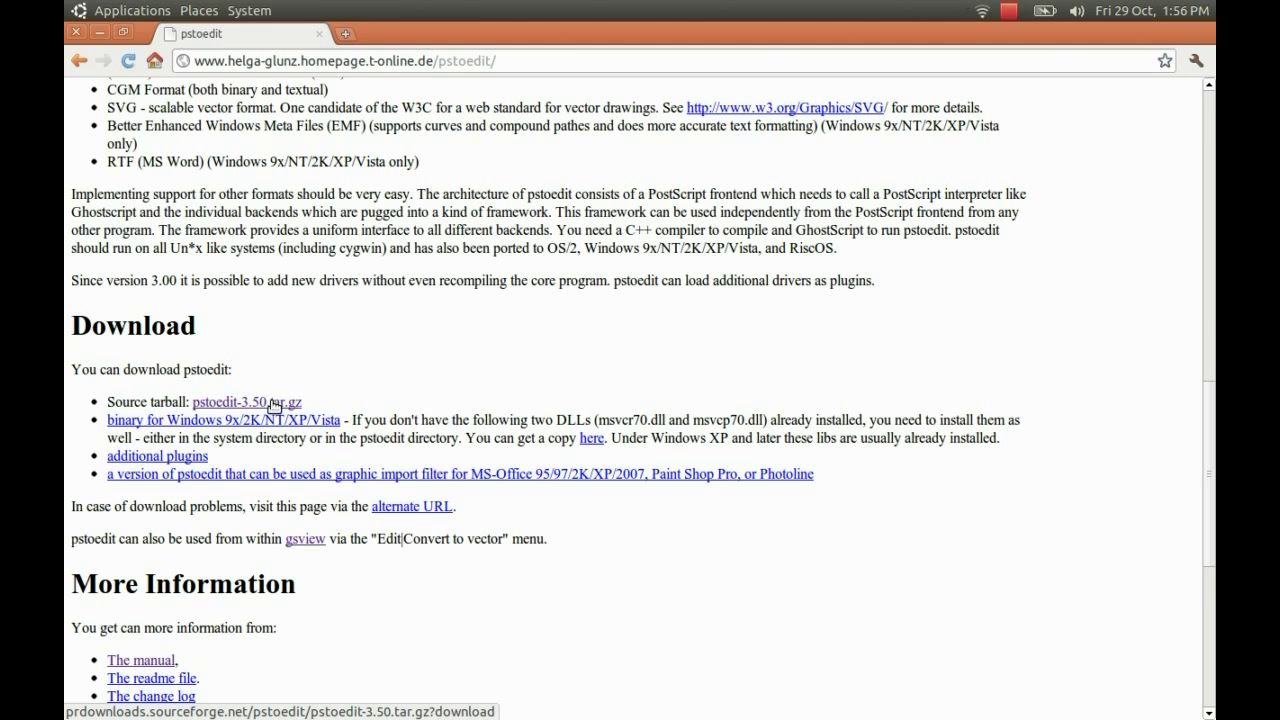
pyautogui.click(246, 402)
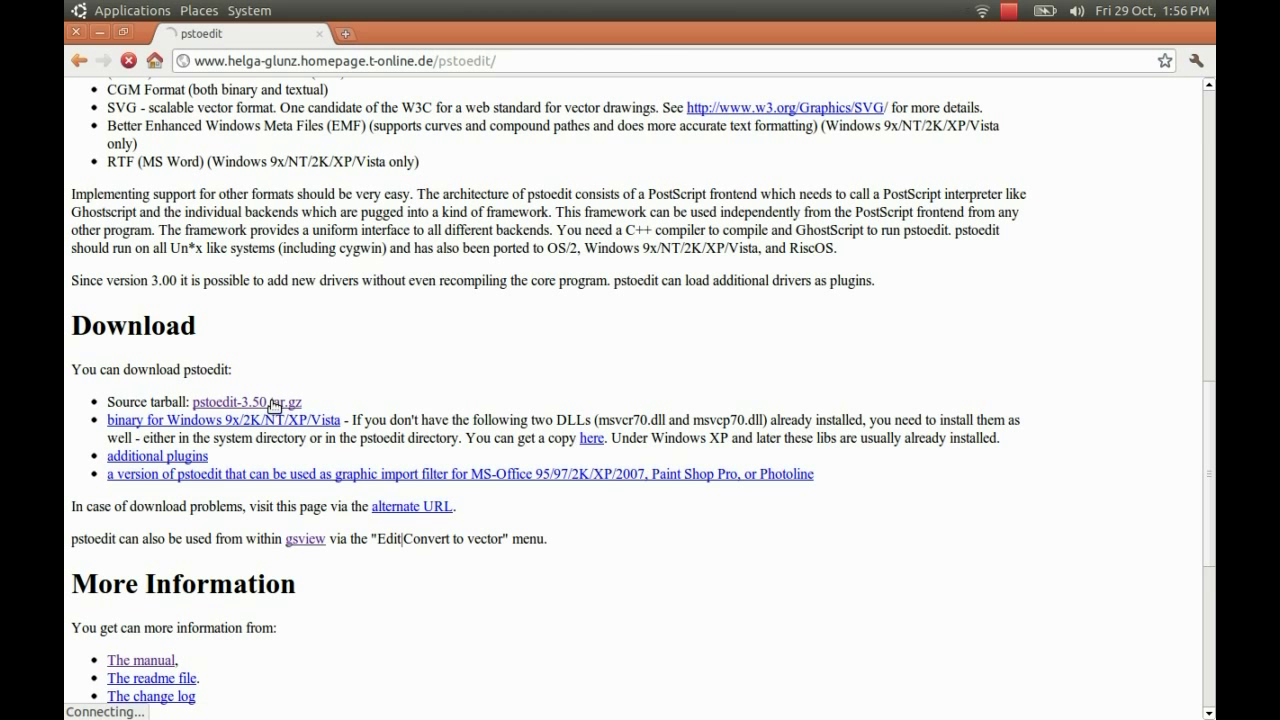
pyautogui.click(247, 401)
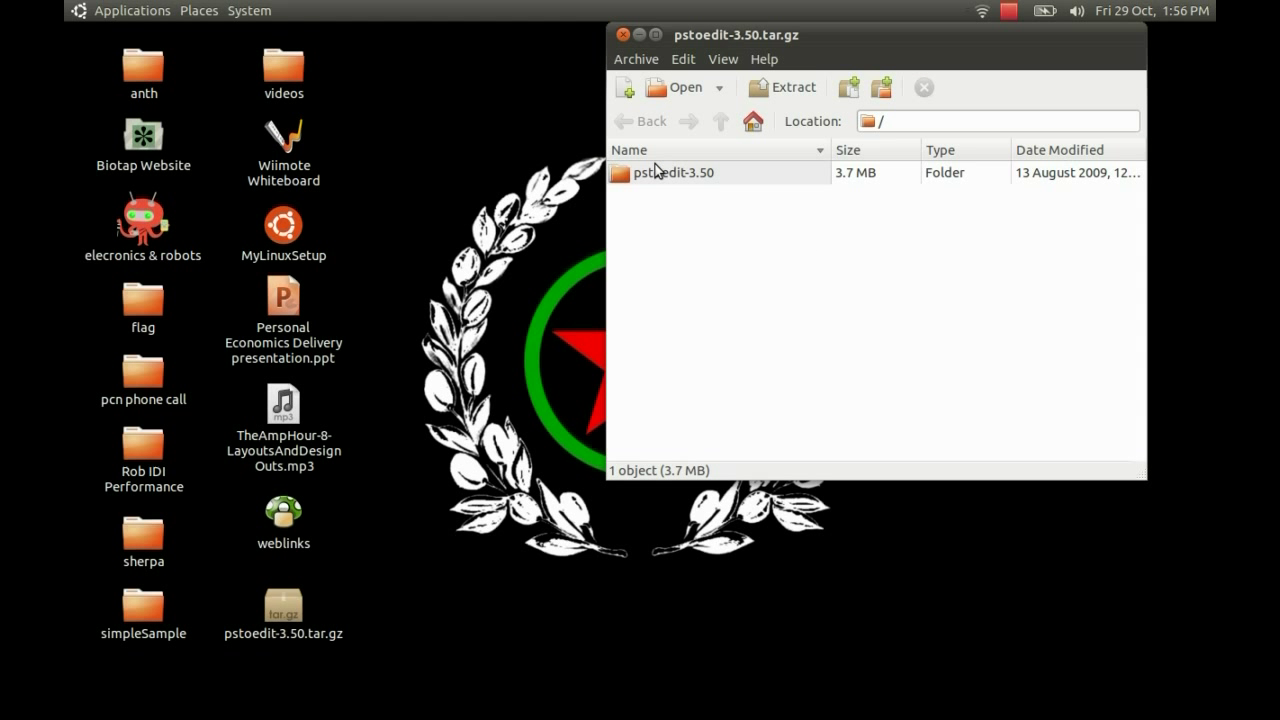
# Open the pstoedit-3.50 folder in the archive and read readme.install in gedit
pyautogui.doubleClick(673, 172)
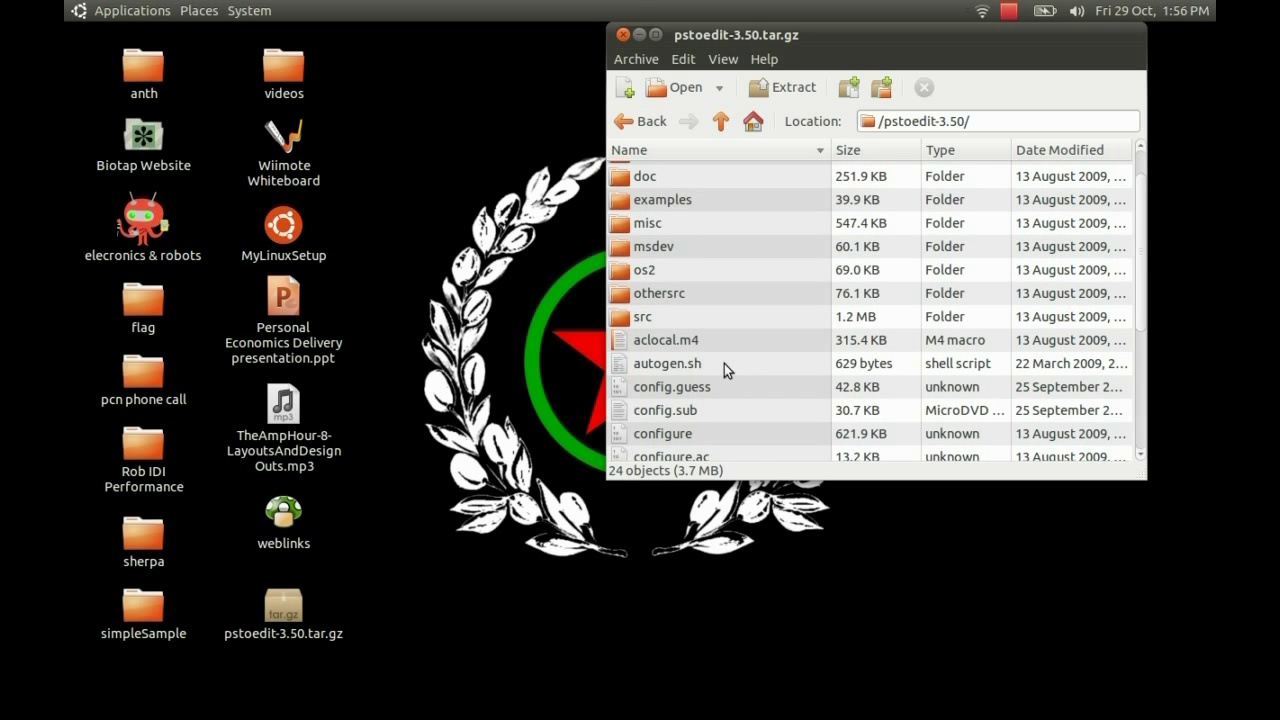
pyautogui.scroll(-3)
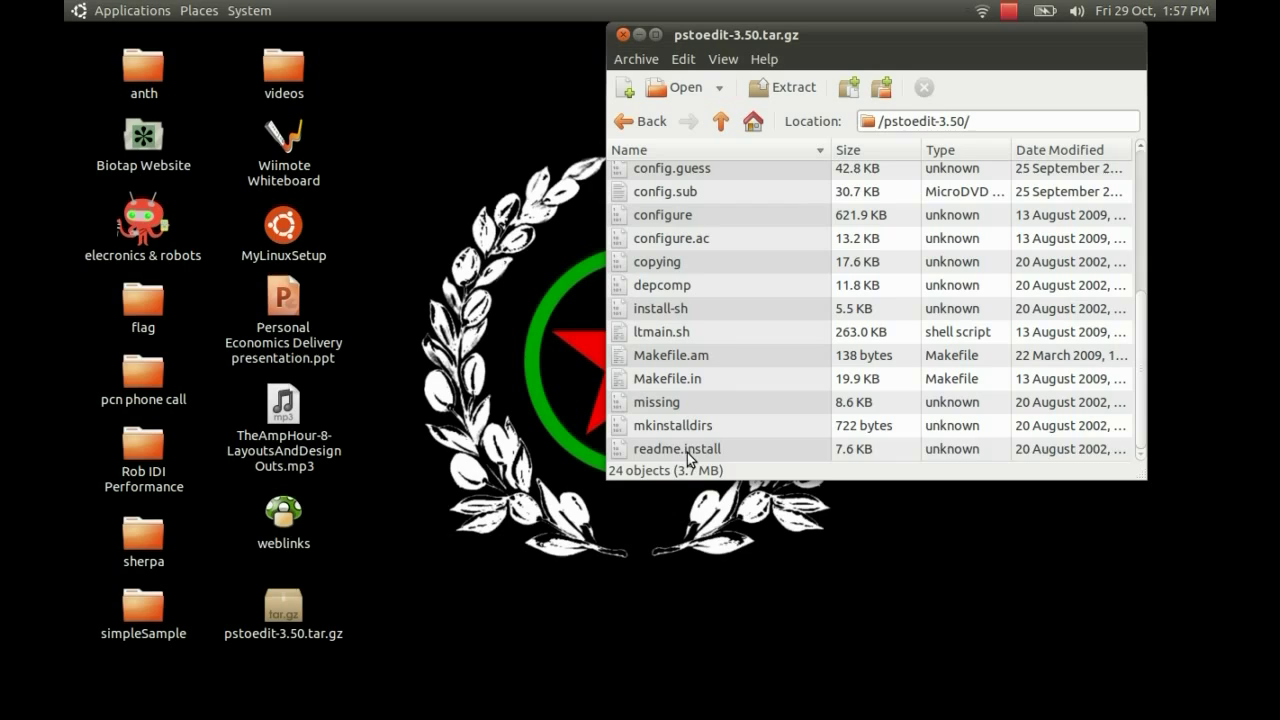
pyautogui.doubleClick(677, 448)
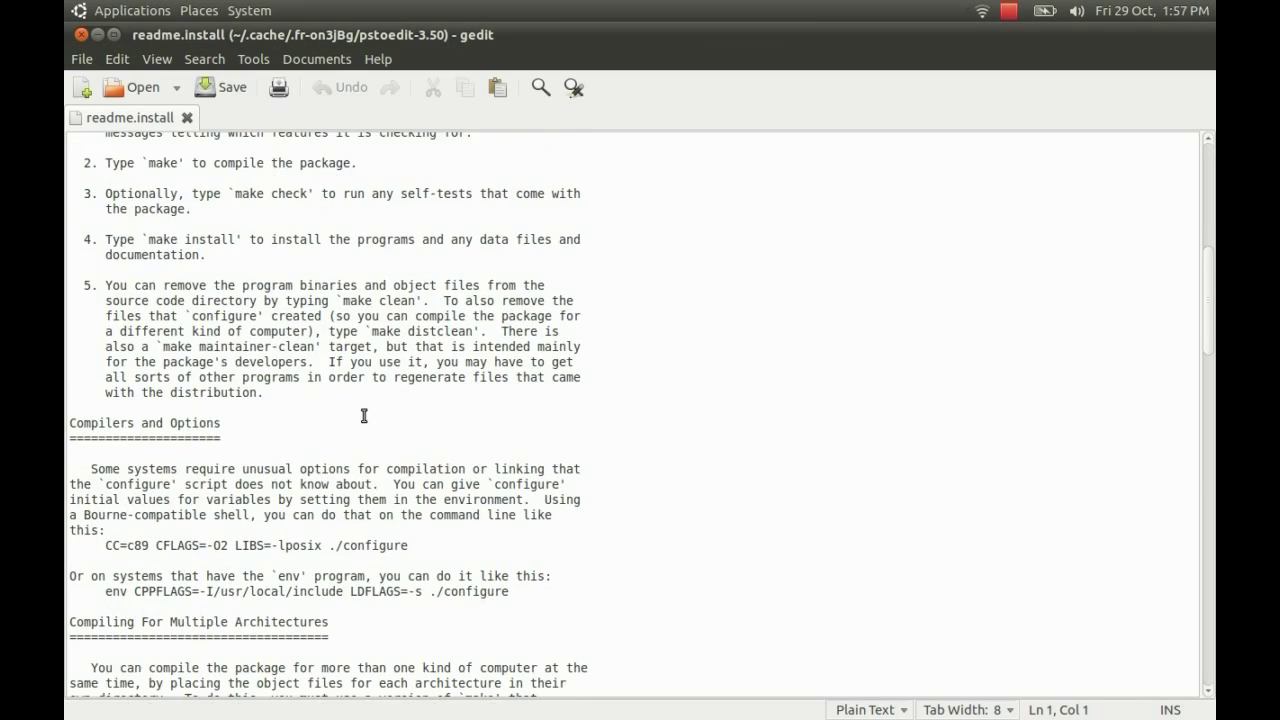
pyautogui.scroll(3)
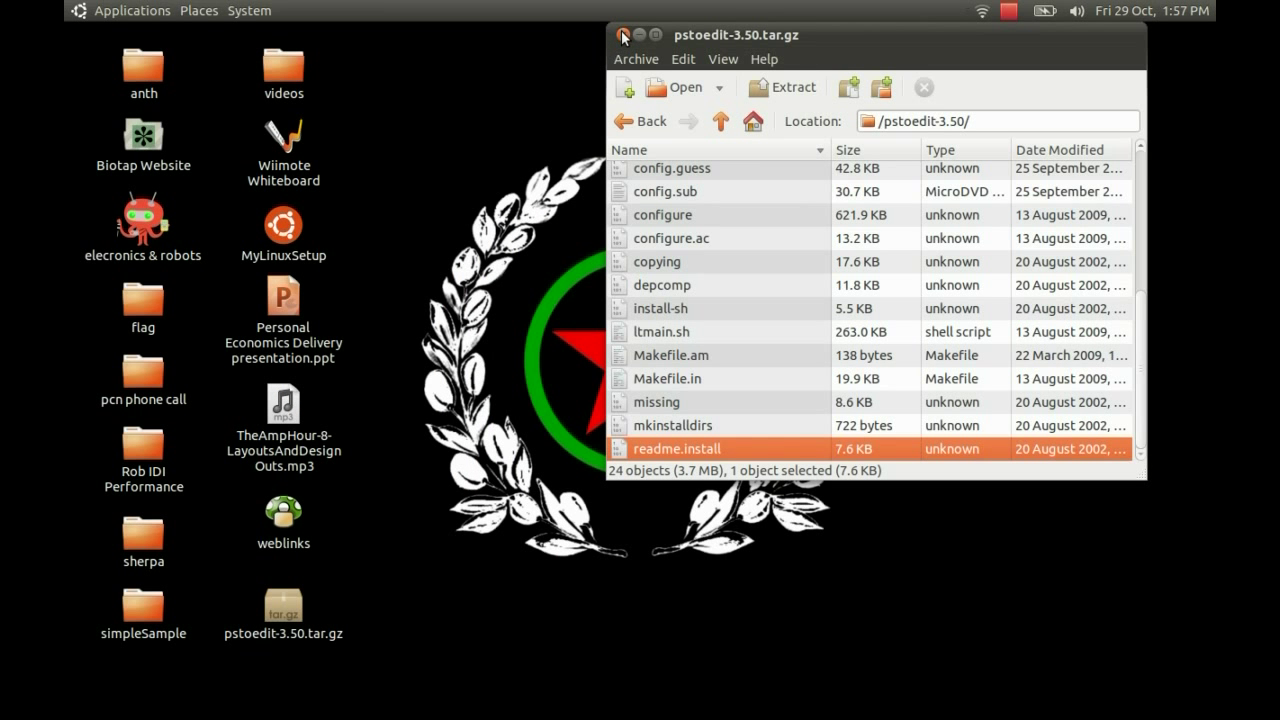
# Close Archive Manager, open the desktop test folder, then open untitled.pcb
pyautogui.click(622, 34)
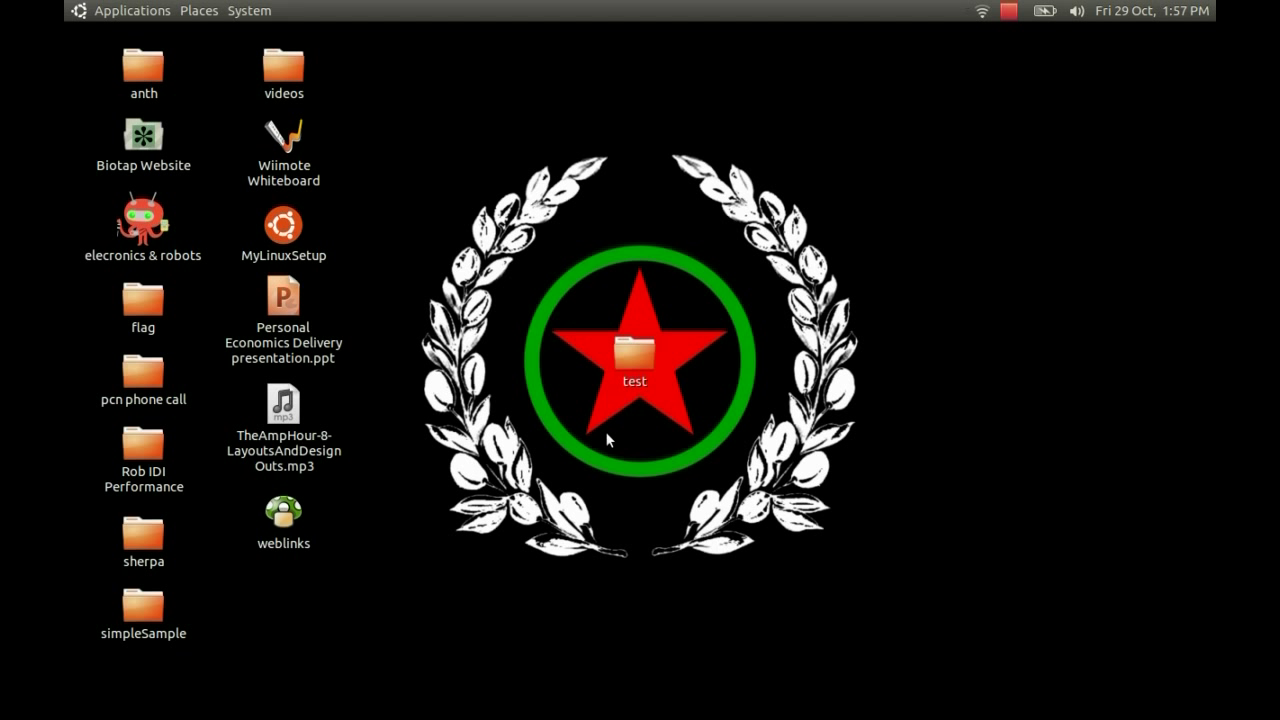
pyautogui.click(635, 355)
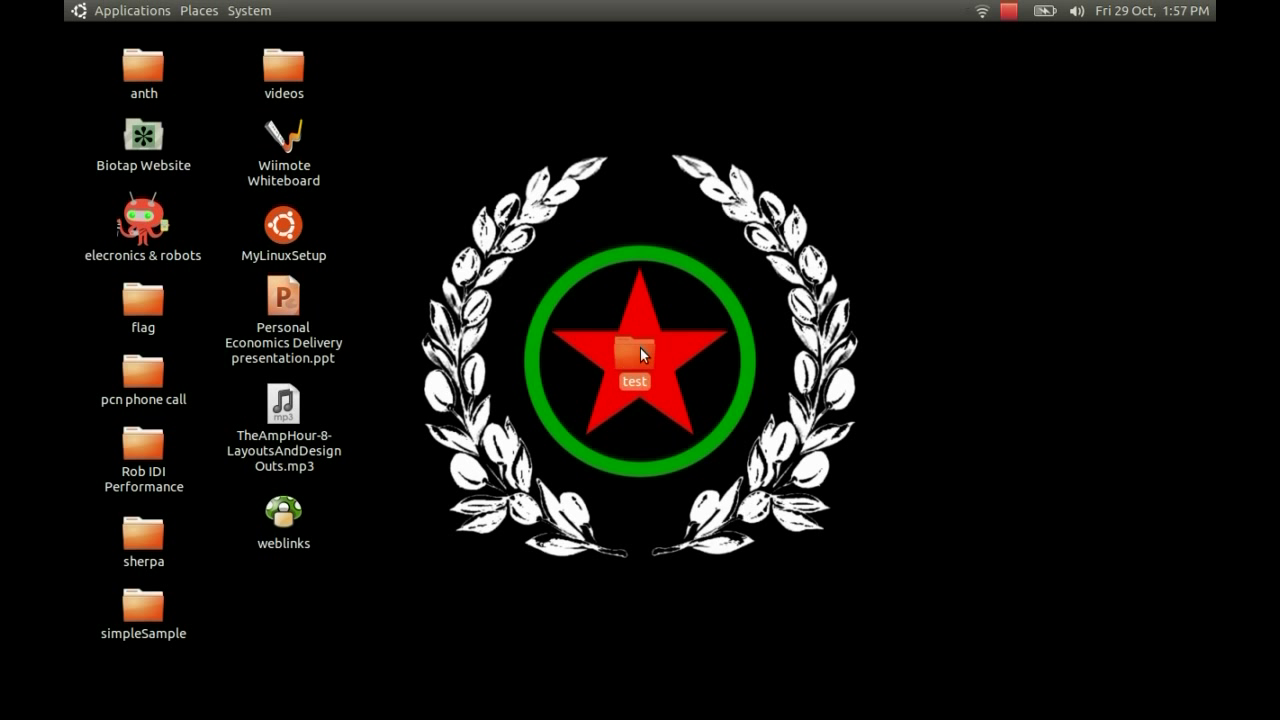
pyautogui.doubleClick(635, 353)
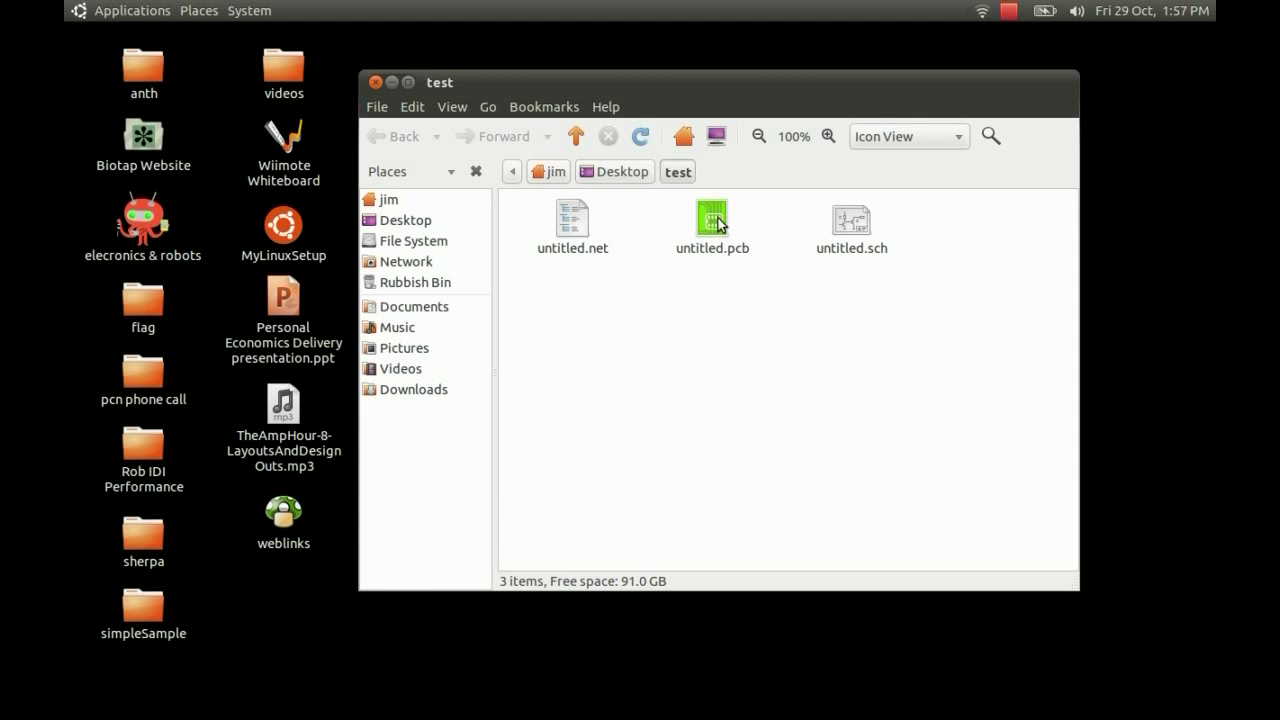
pyautogui.doubleClick(711, 217)
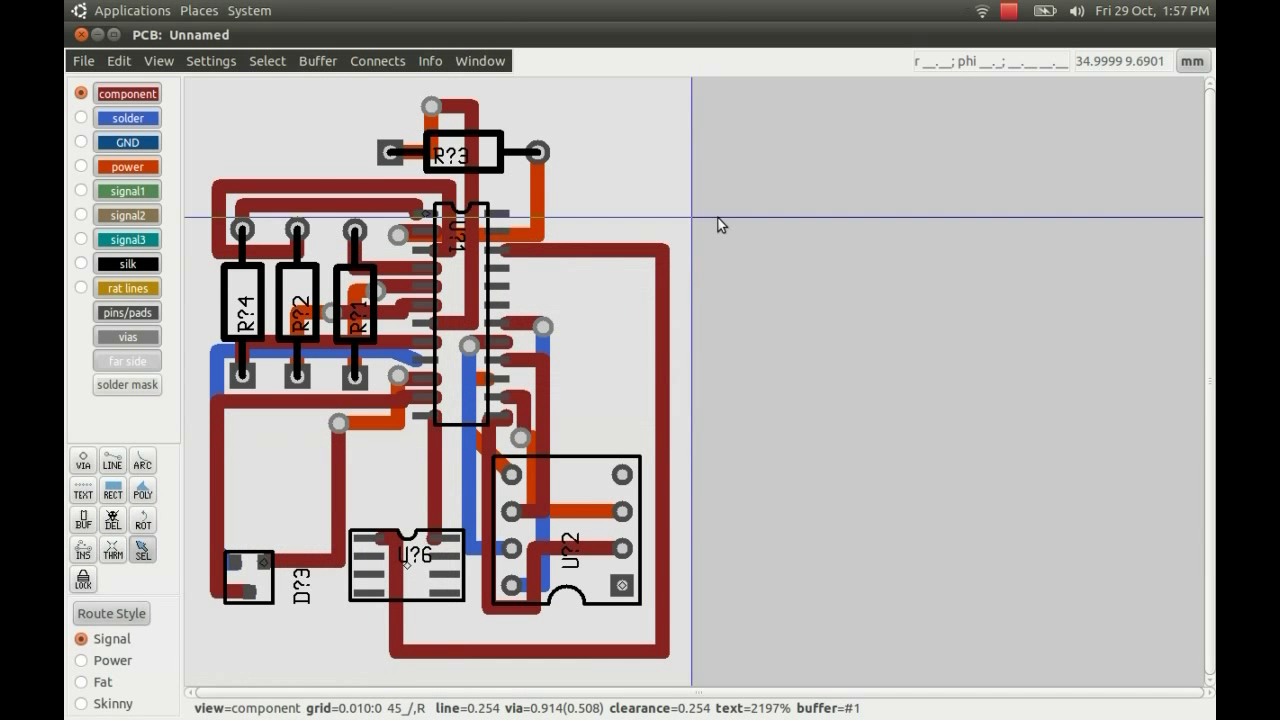
pyautogui.moveTo(177, 458)
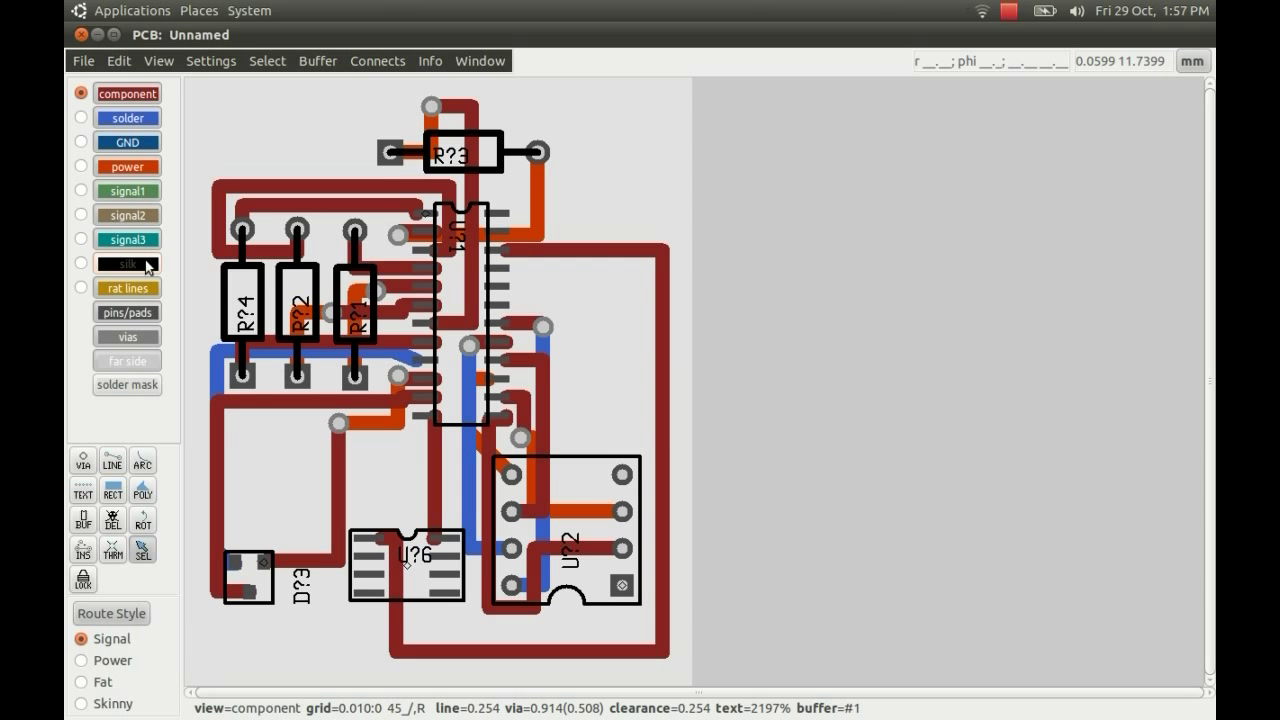
pyautogui.click(127, 263)
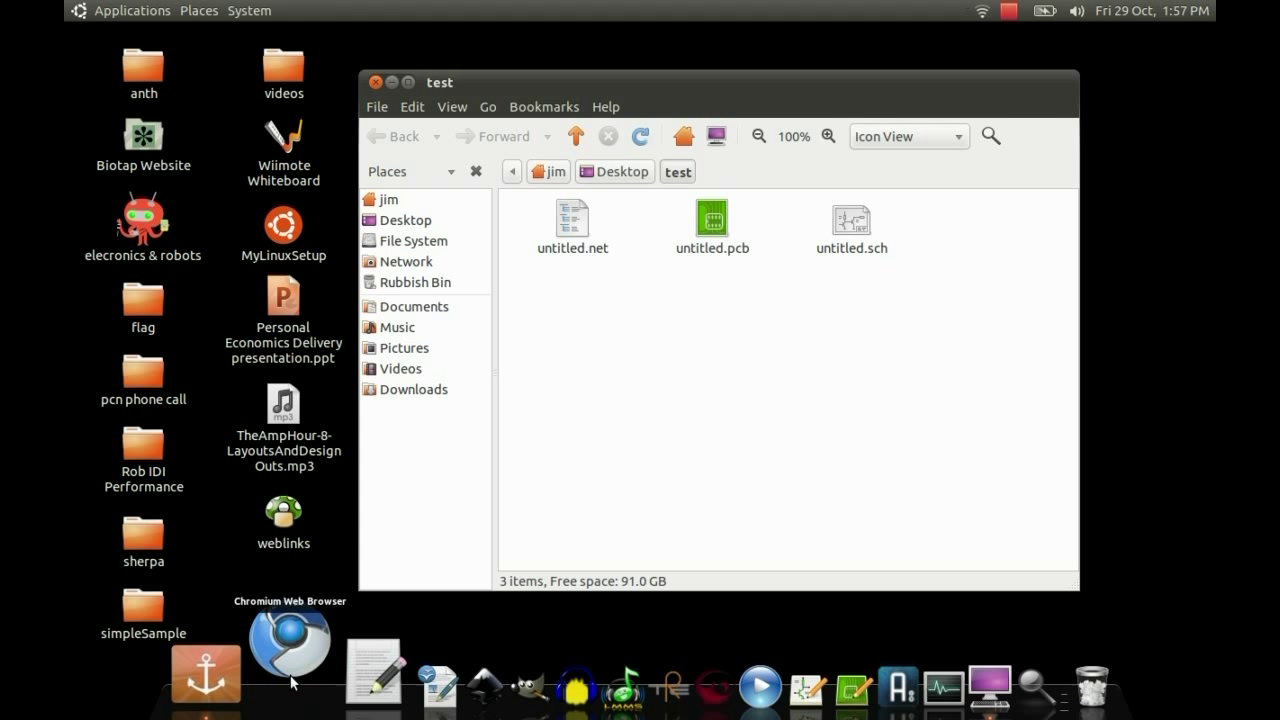
# Reopen Chromium, open the full Om symbol image and save it as Om.svg
pyautogui.click(288, 645)
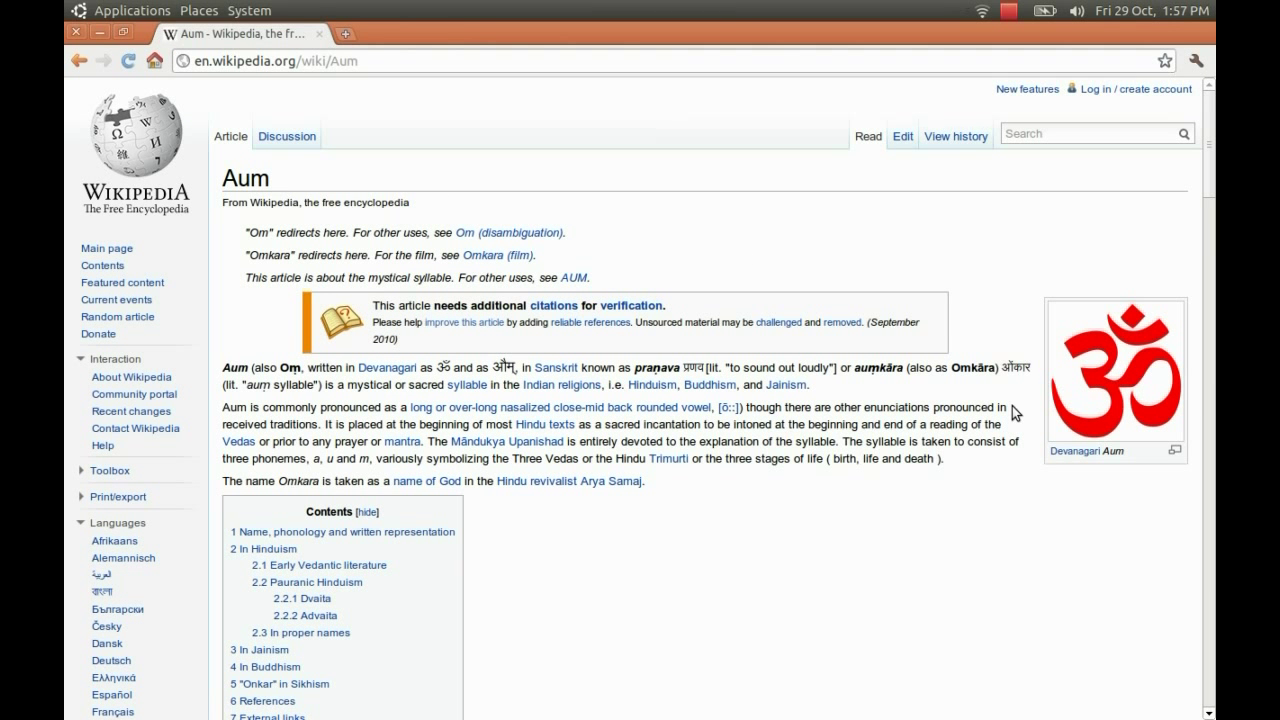
pyautogui.click(1115, 375)
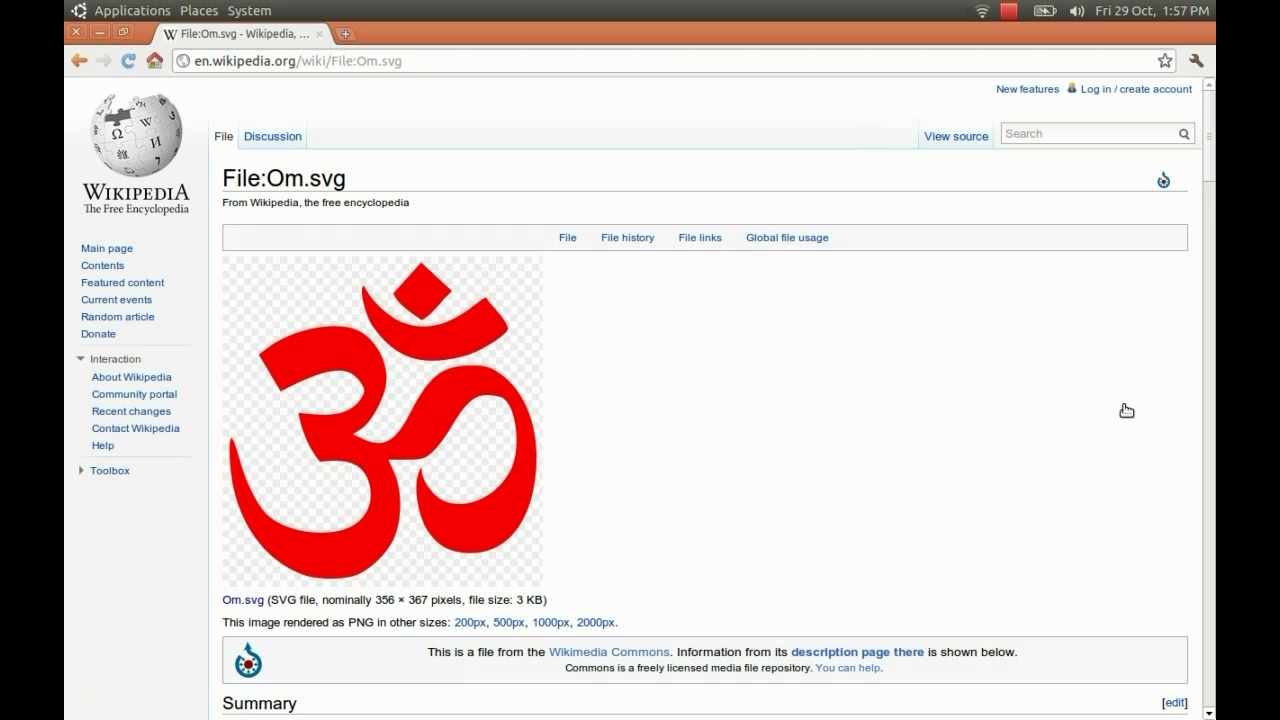
pyautogui.click(380, 420)
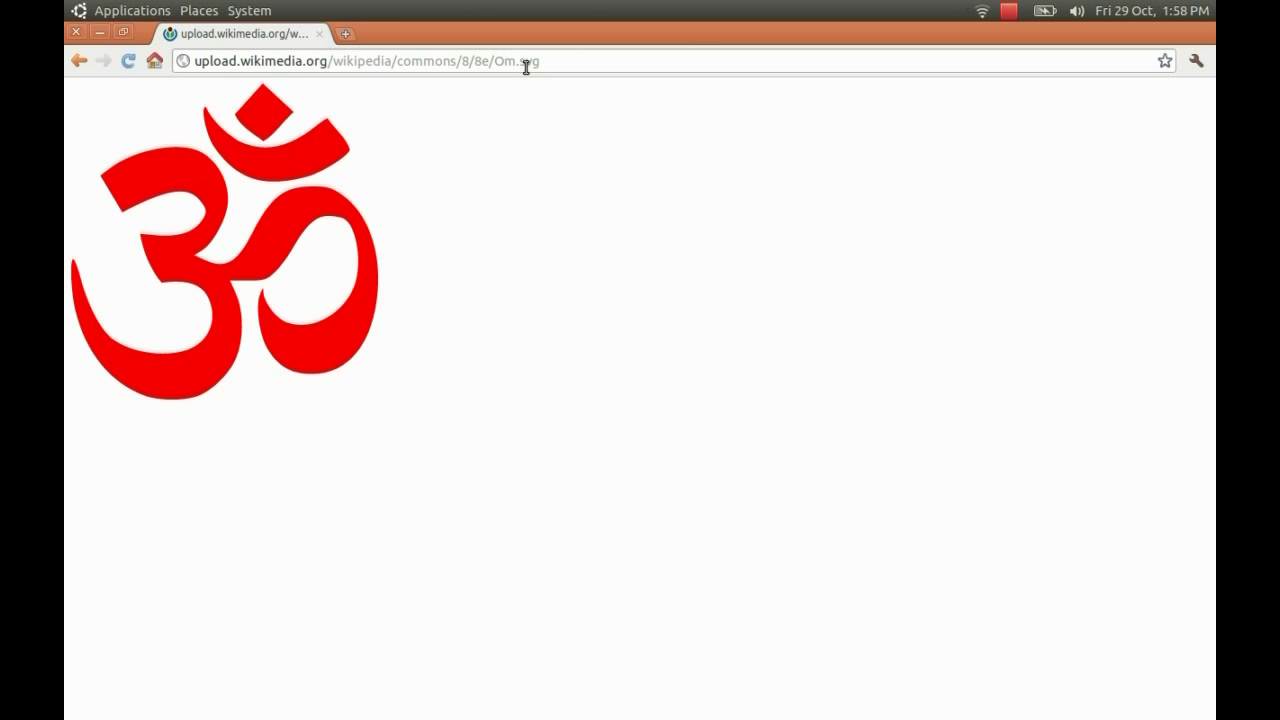
pyautogui.rightClick(197, 250)
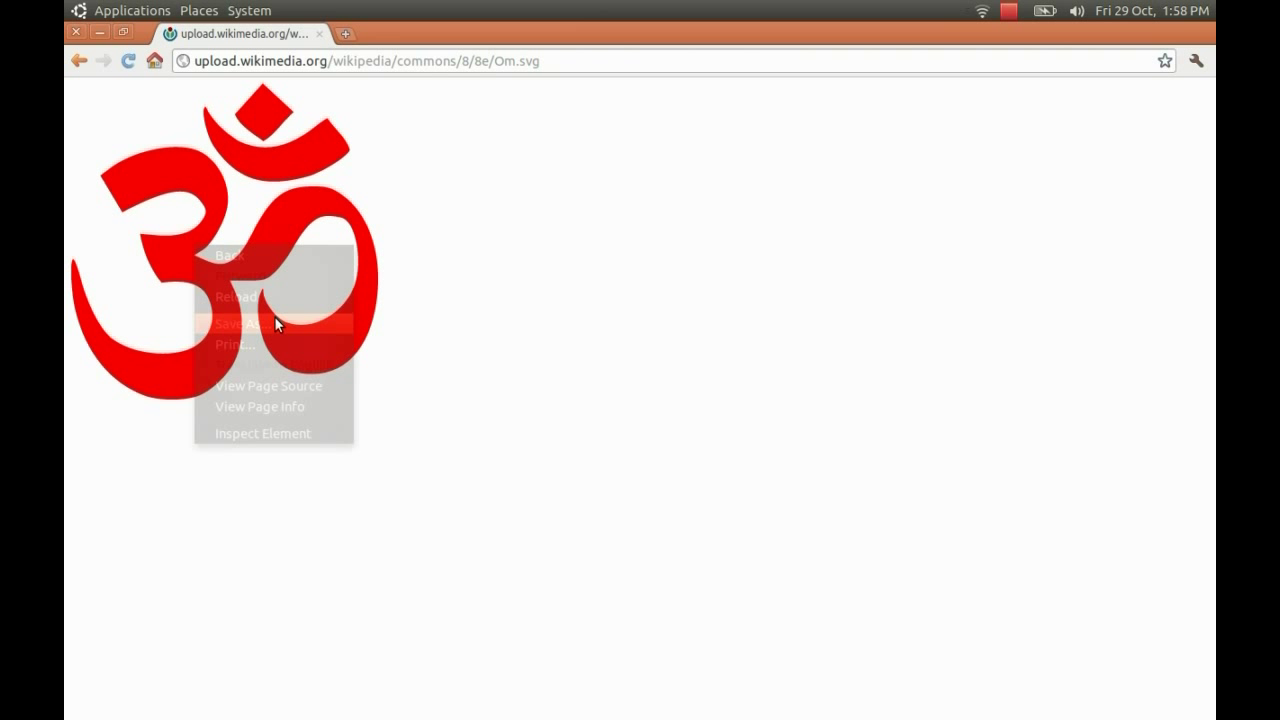
pyautogui.click(237, 323)
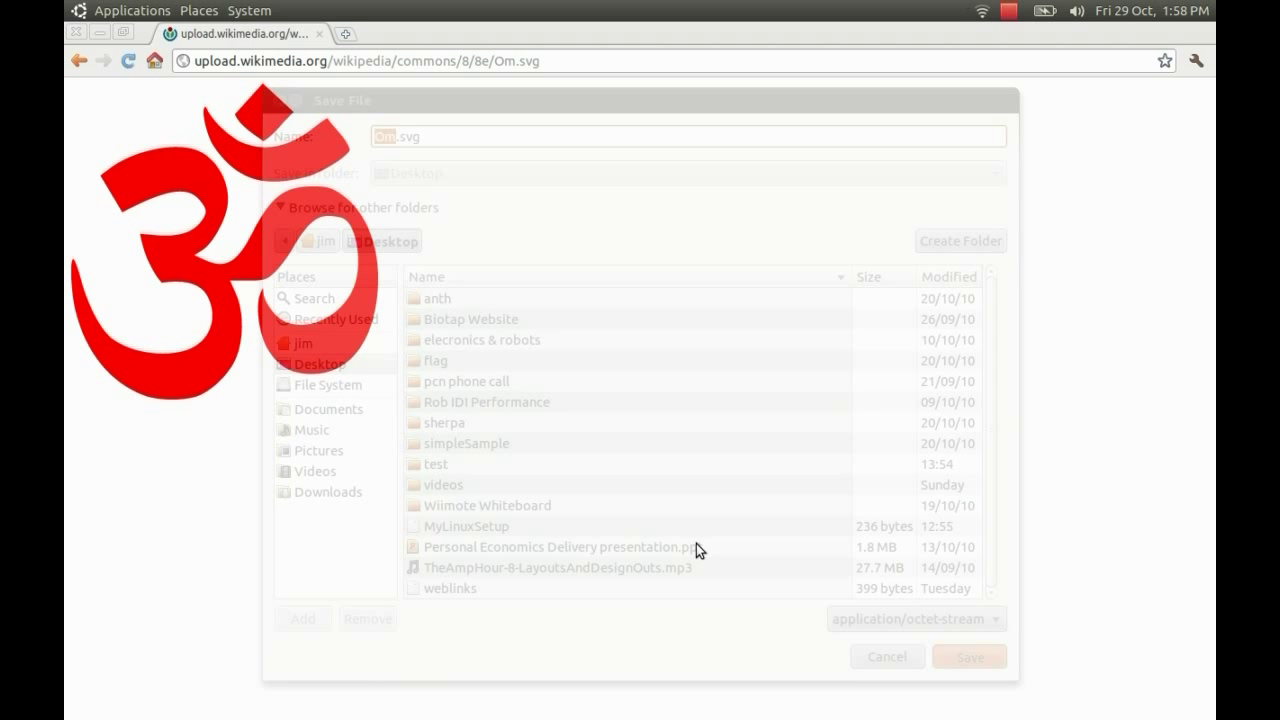
pyautogui.click(968, 656)
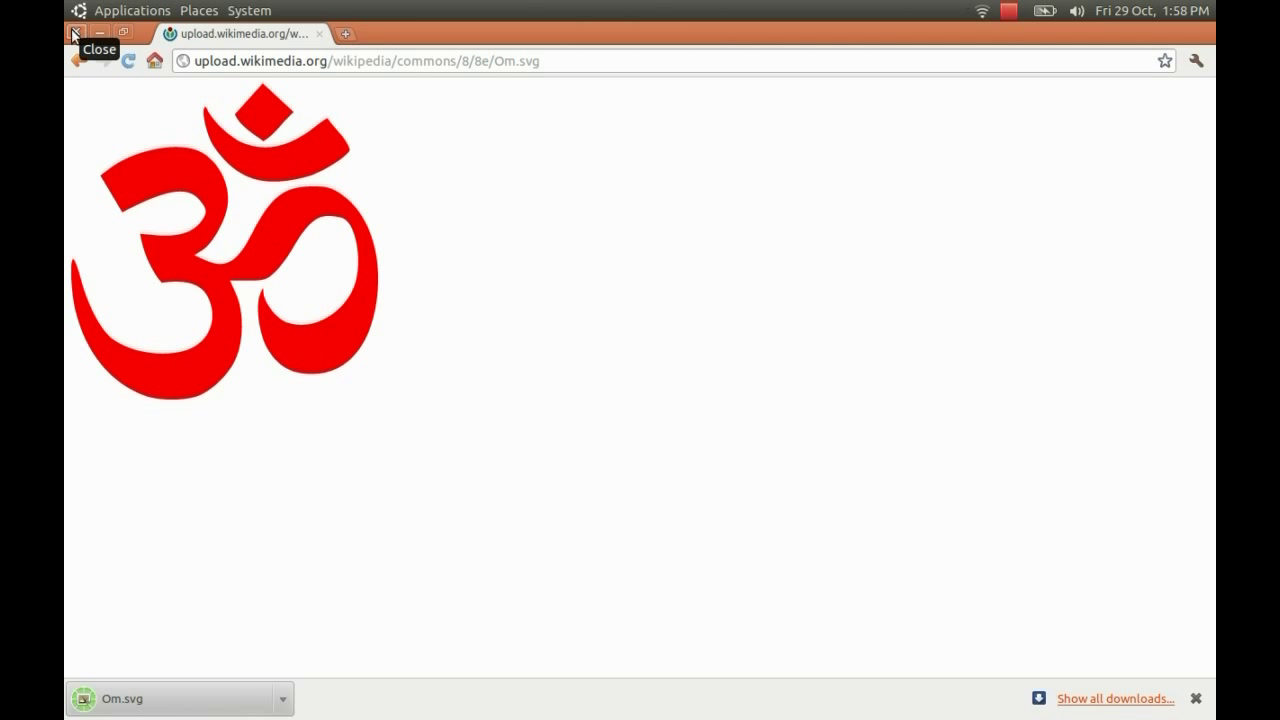
# Close Chromium and open Om.svg from the test folder in Inkscape
pyautogui.click(76, 32)
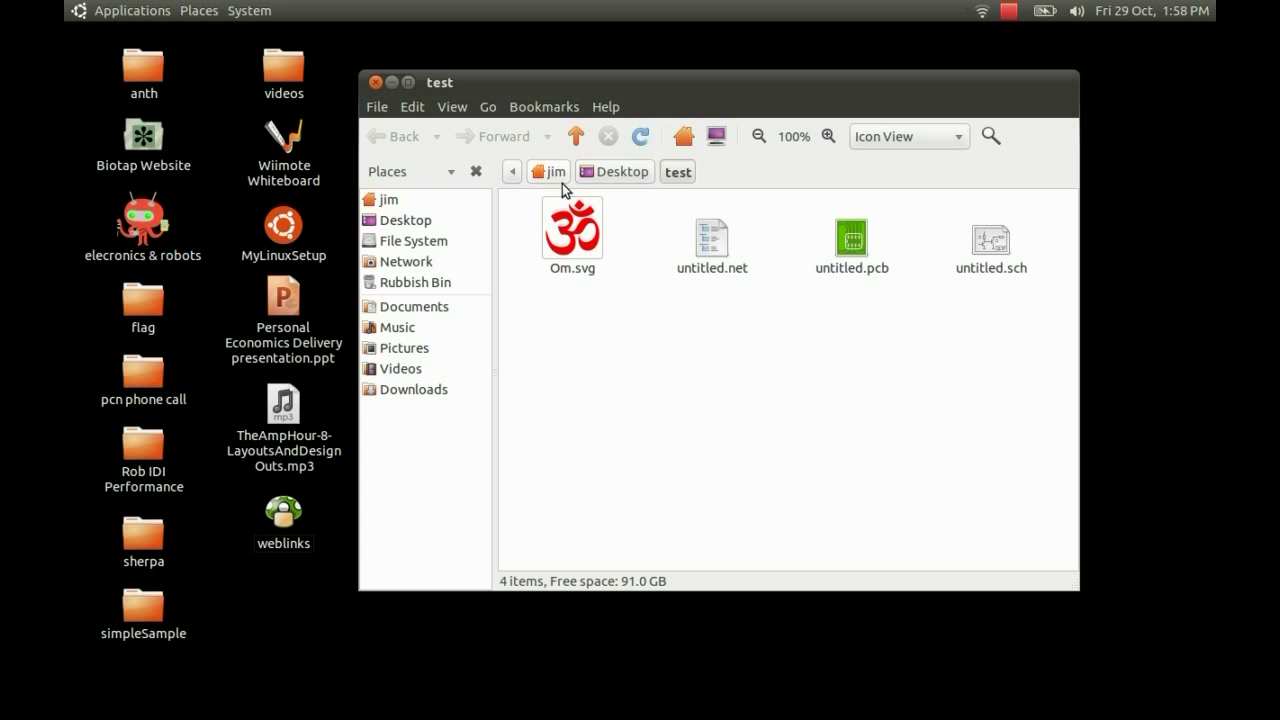
pyautogui.rightClick(572, 225)
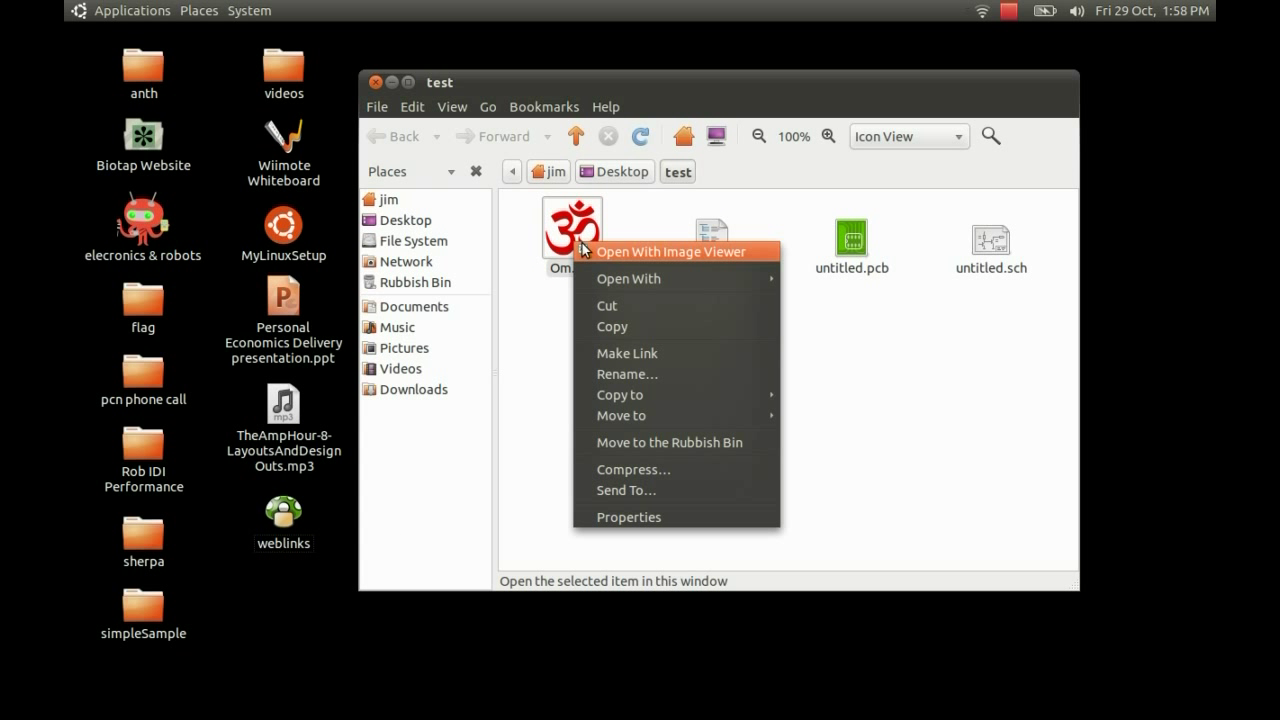
pyautogui.moveTo(628, 278)
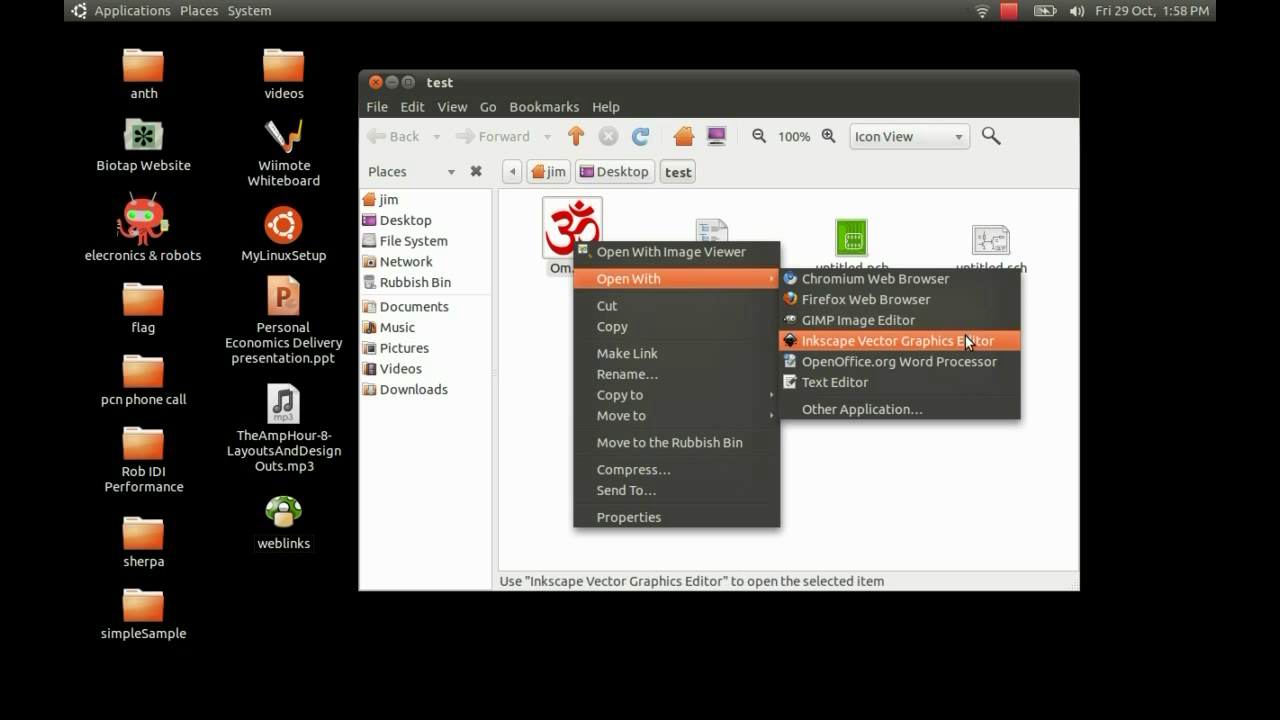
pyautogui.click(897, 341)
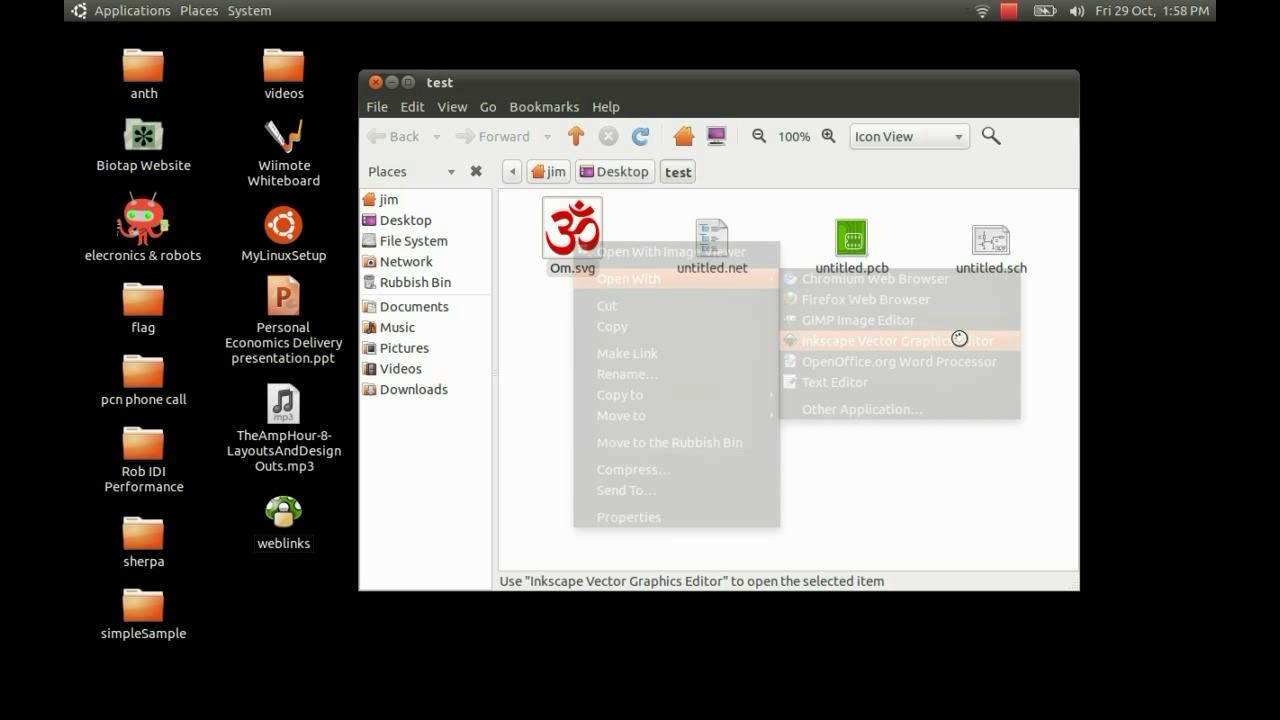
pyautogui.click(890, 340)
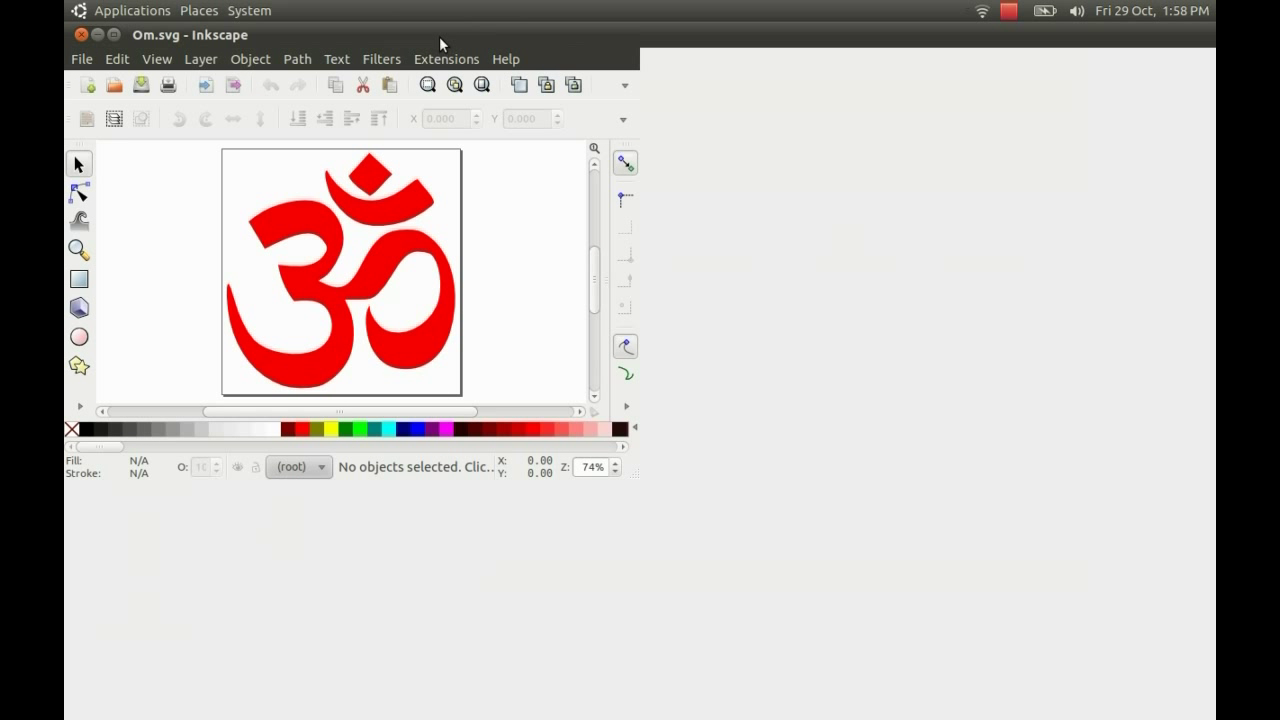
pyautogui.moveTo(519, 391)
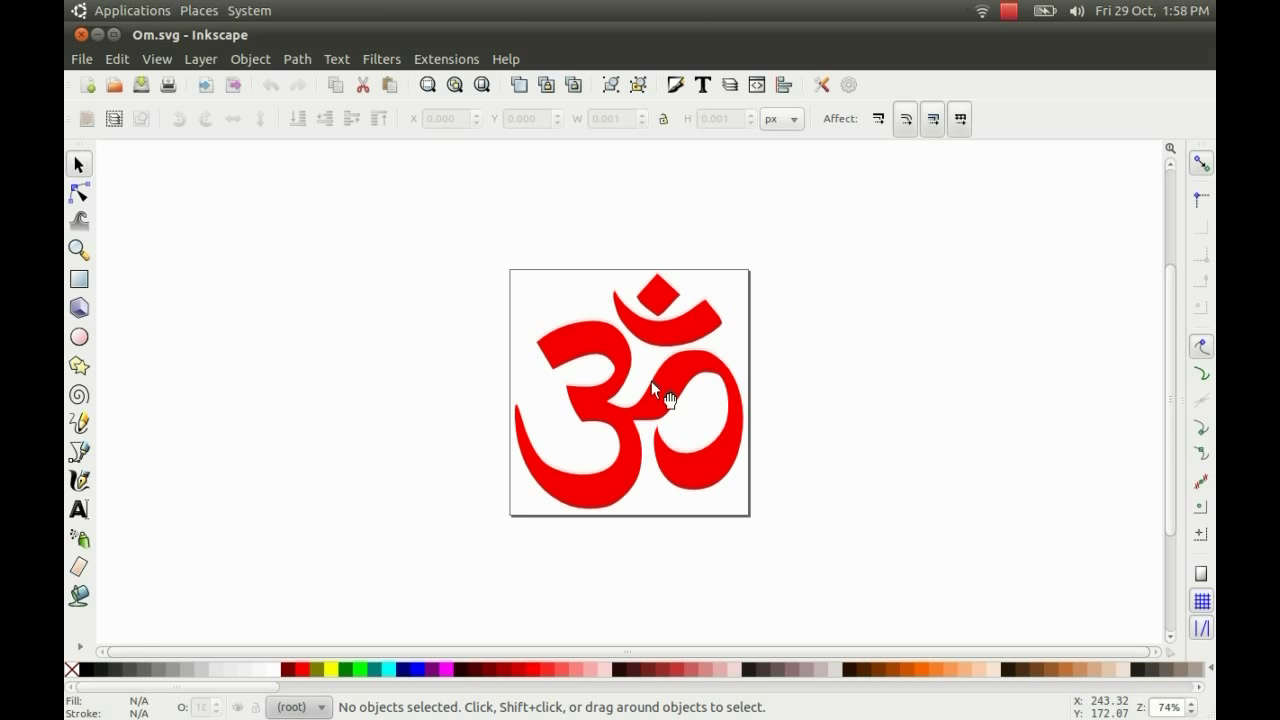
# Select the red Om symbol path on the canvas
pyautogui.click(665, 395)
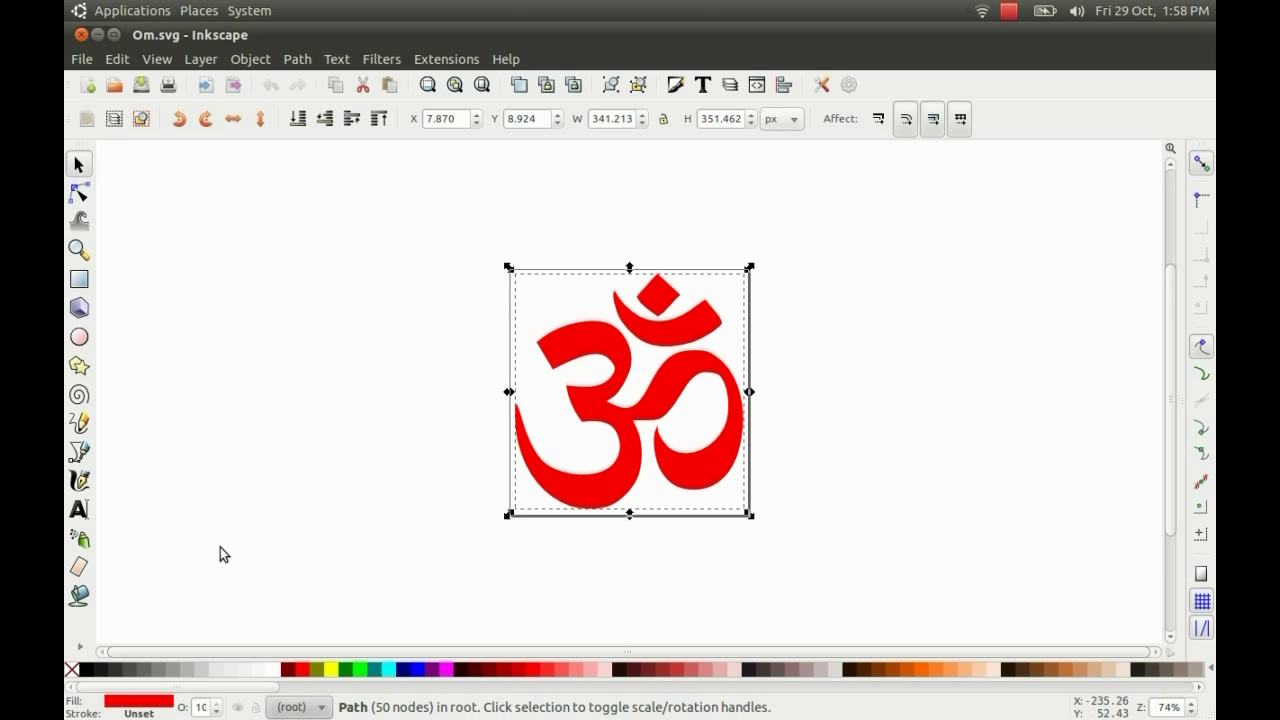
# Fill the Om symbol with black, inspect its path nodes, then deselect it
pyautogui.click(88, 669)
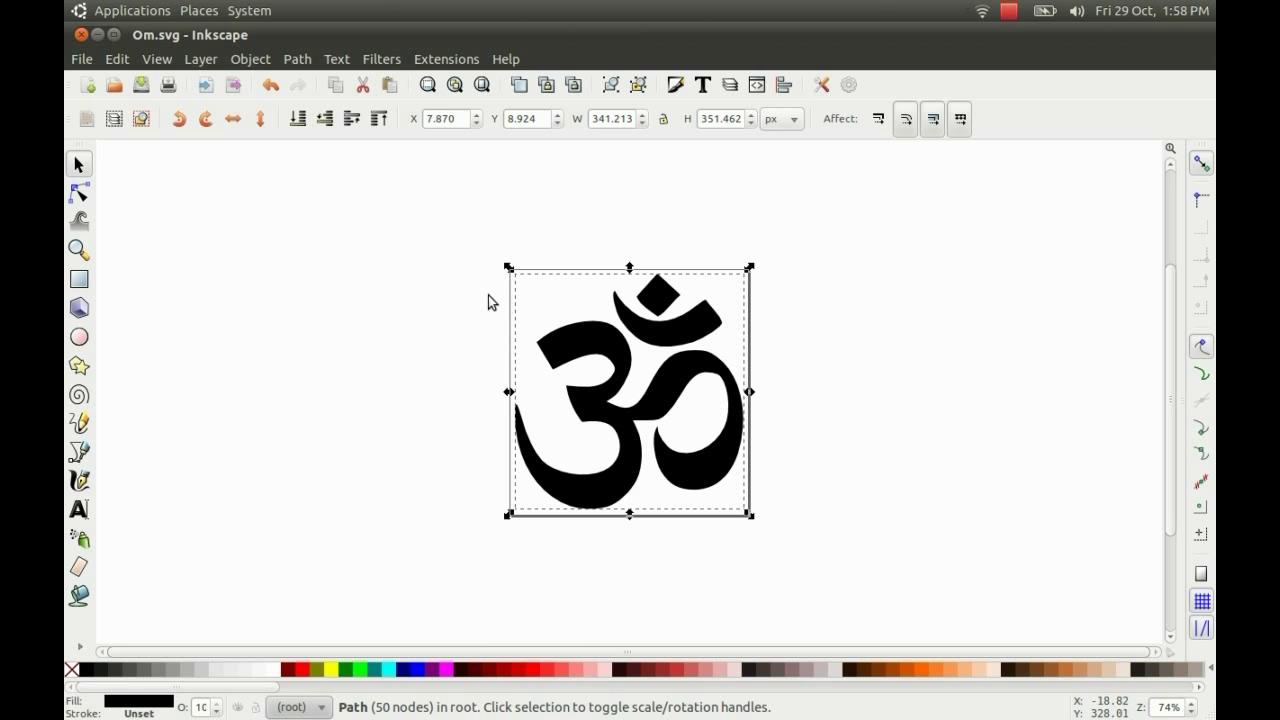
pyautogui.moveTo(690, 405)
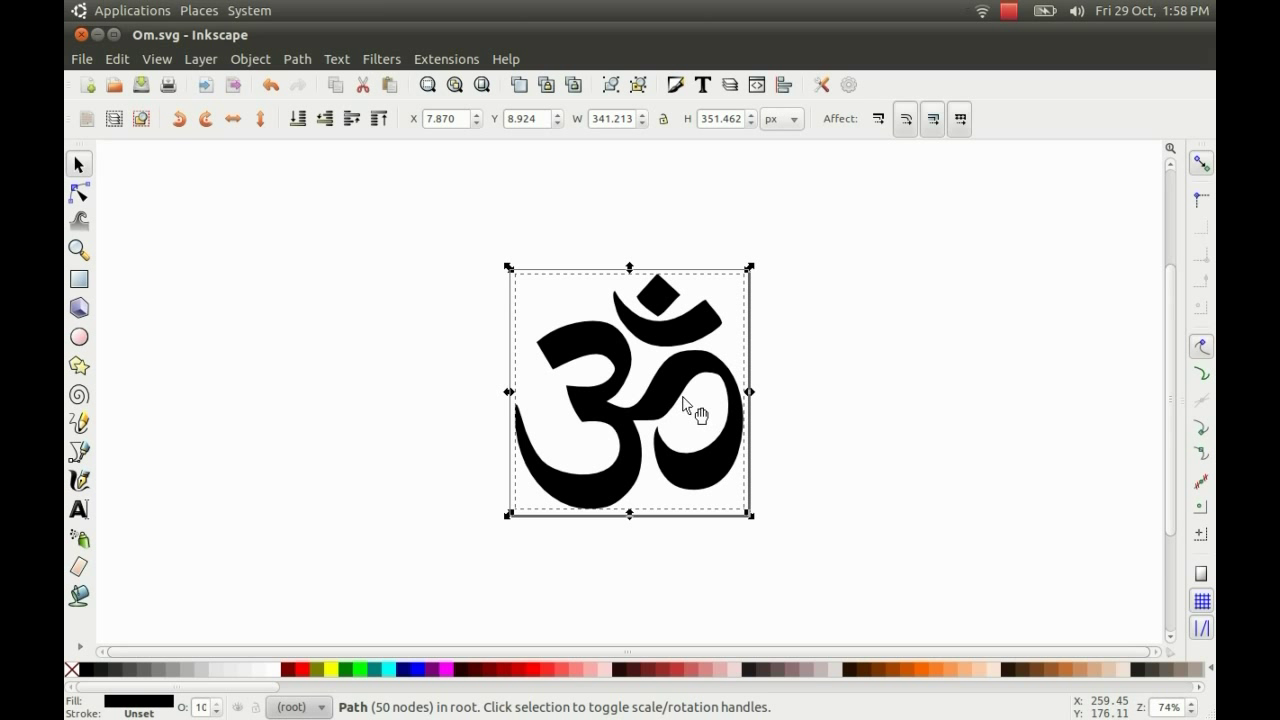
pyautogui.click(79, 192)
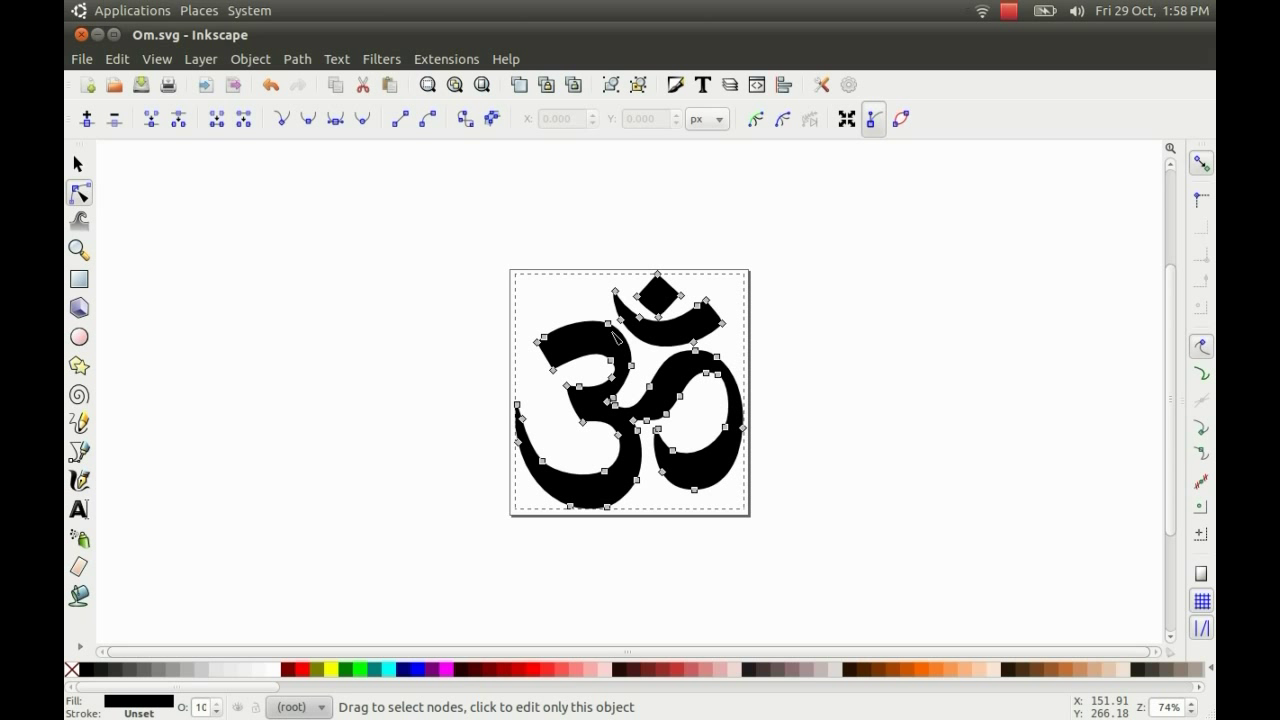
pyautogui.moveTo(672, 357)
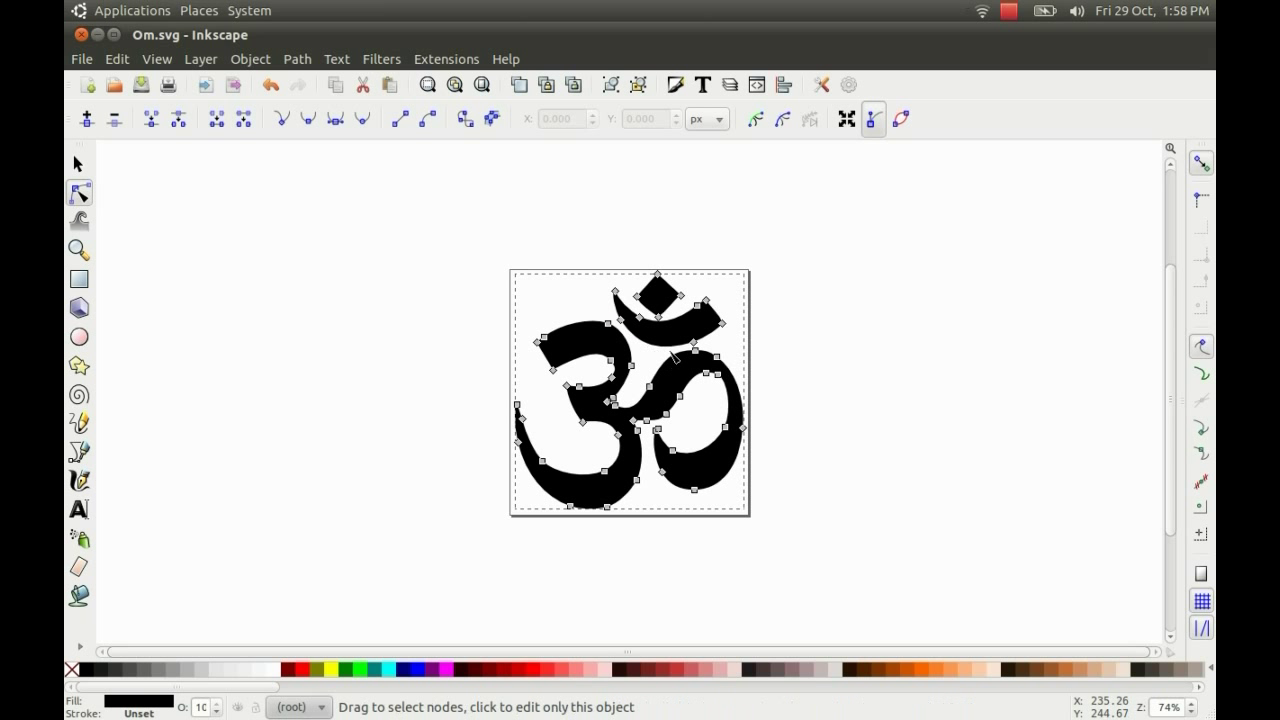
pyautogui.moveTo(658, 357)
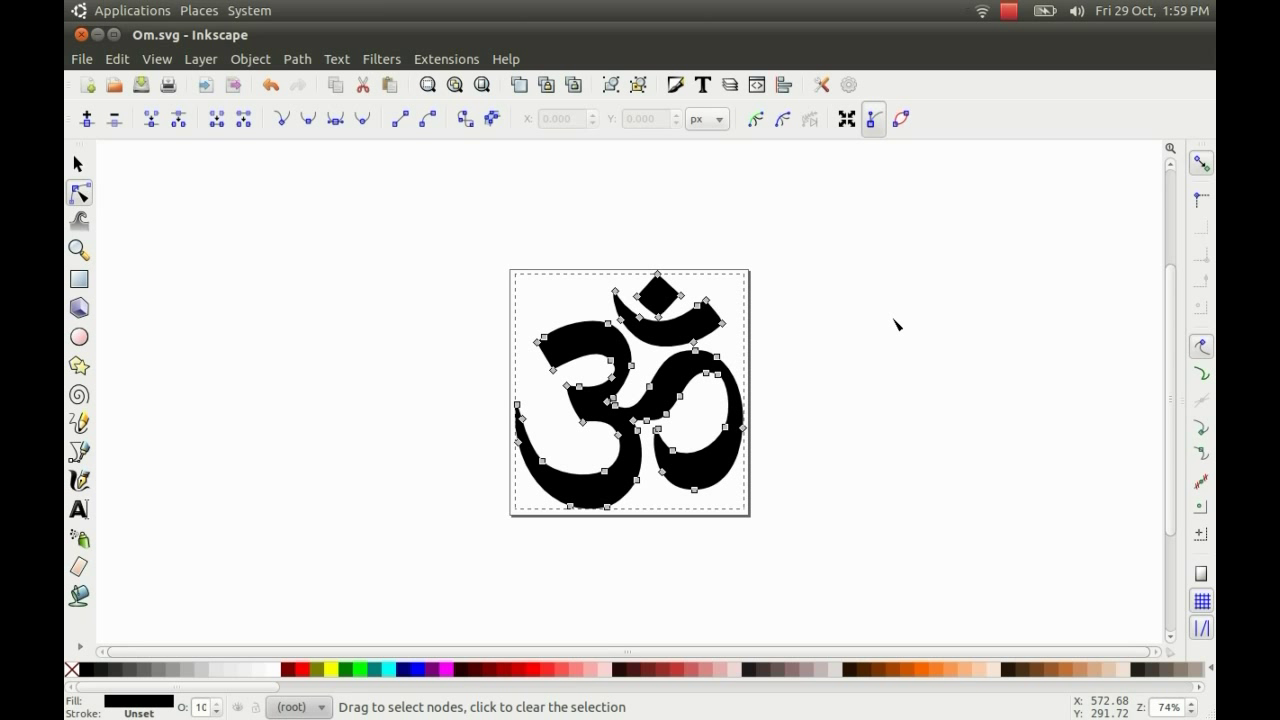
pyautogui.click(573, 84)
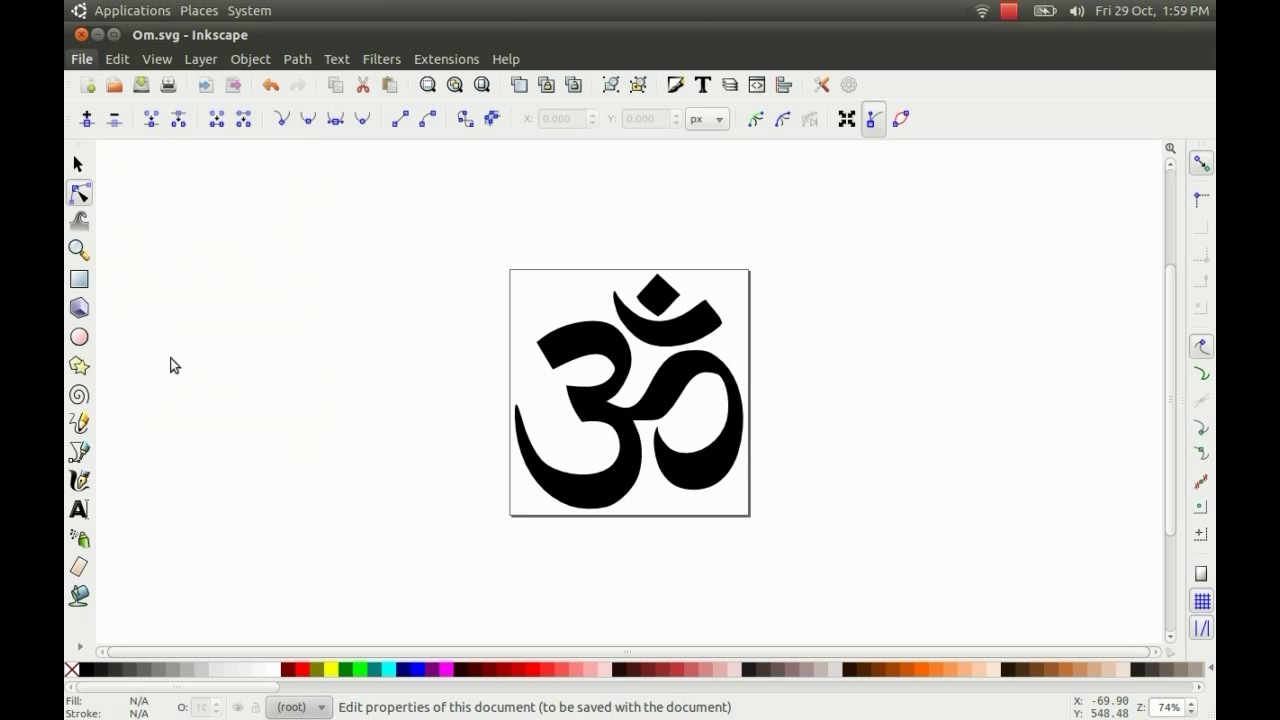
# Set the page to a custom 12 × 12 mm size, then reselect the Om symbol
pyautogui.press('shift+ctrl+d')
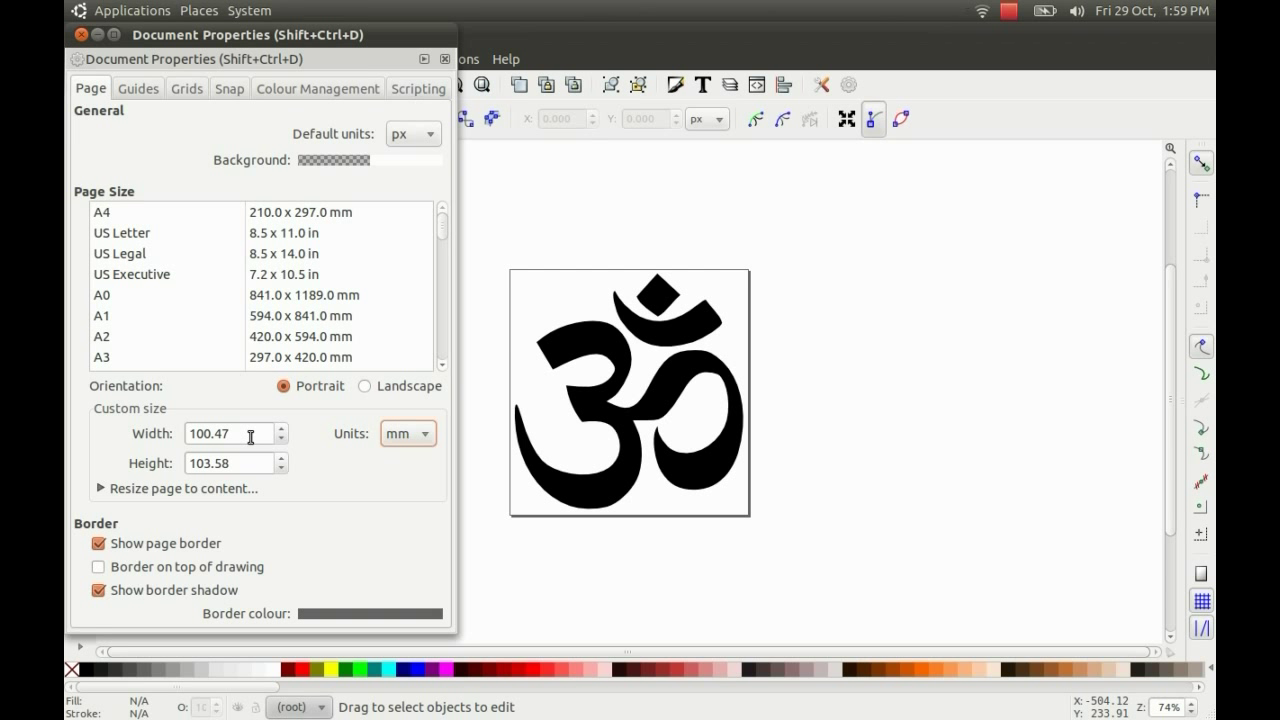
pyautogui.click(230, 433)
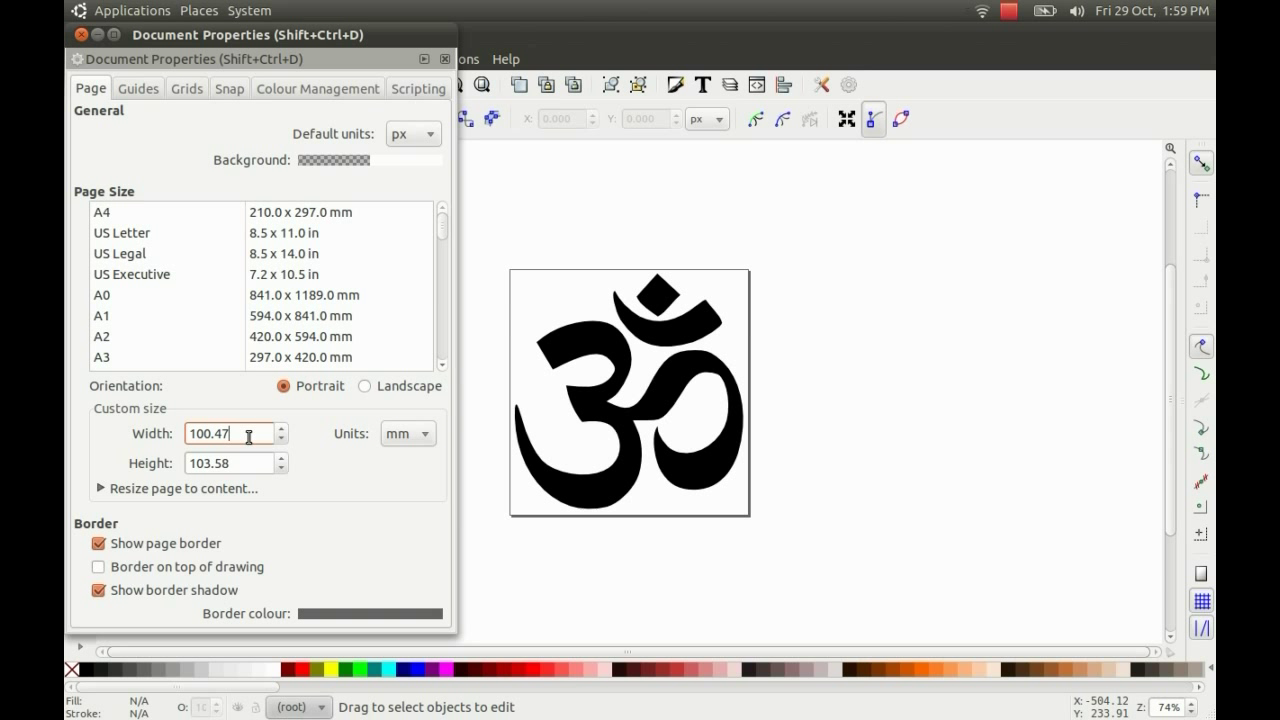
pyautogui.tripleClick(230, 433)
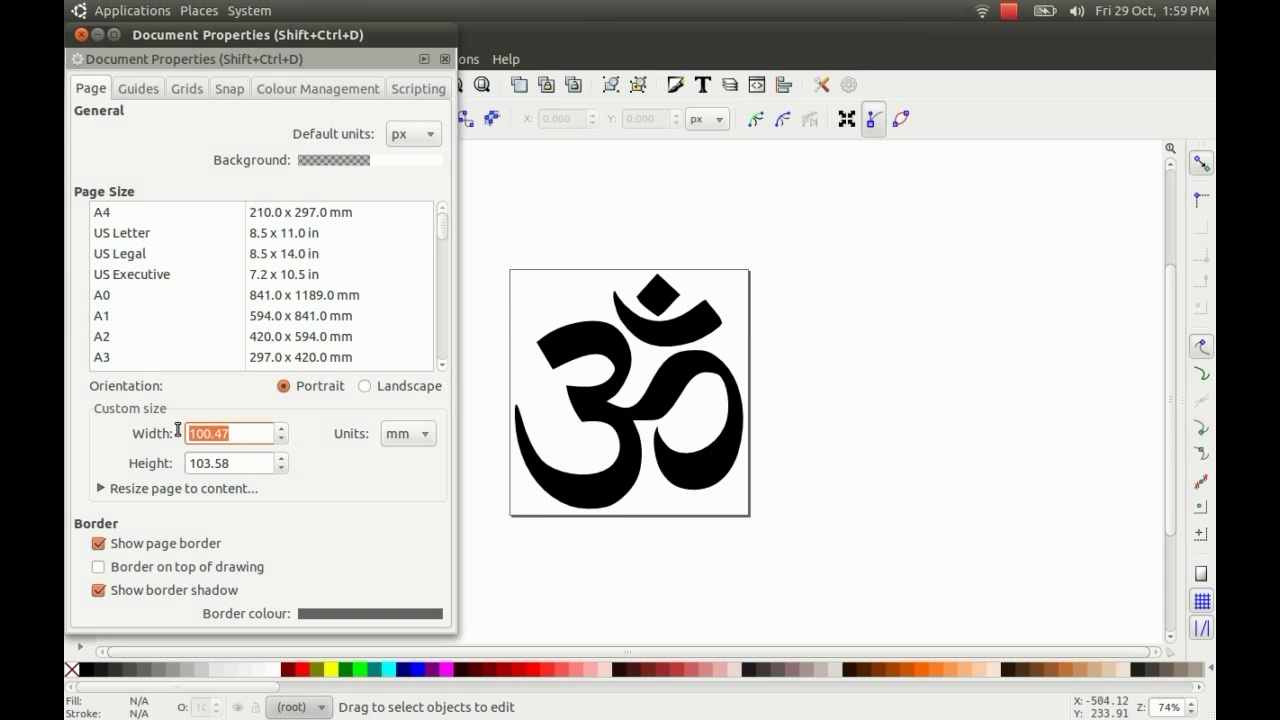
pyautogui.write('12.00')
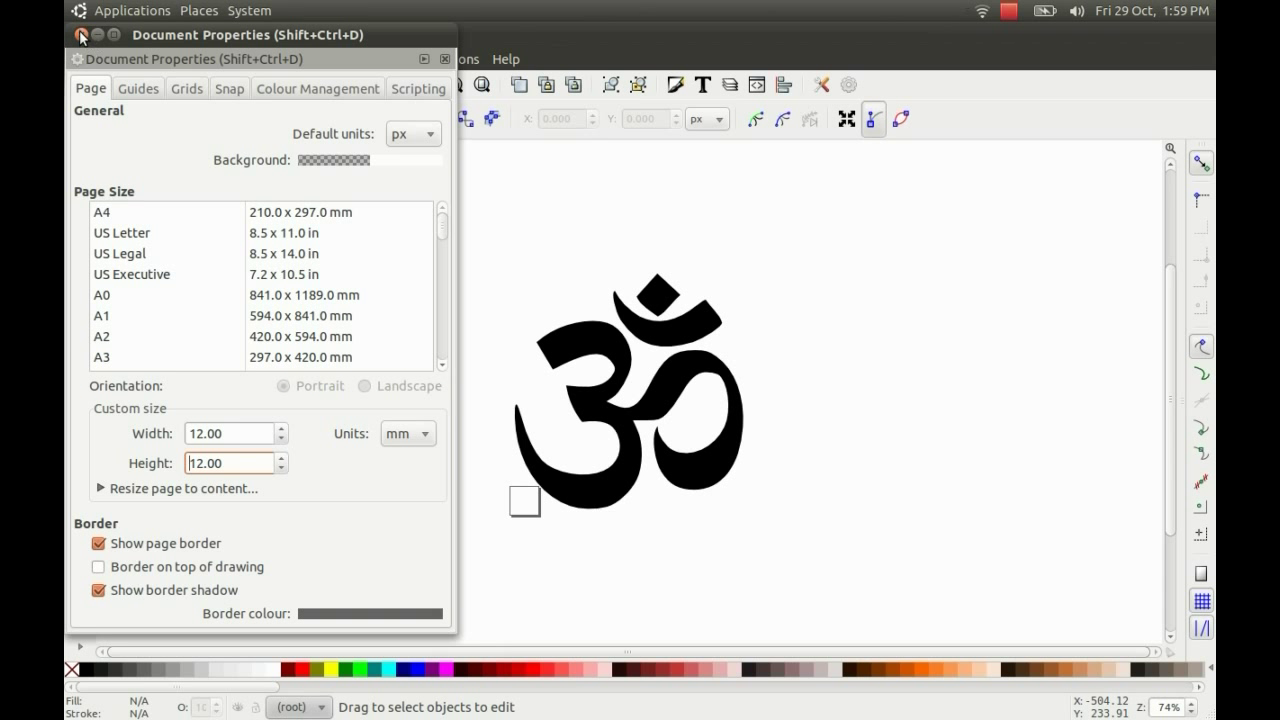
pyautogui.click(445, 58)
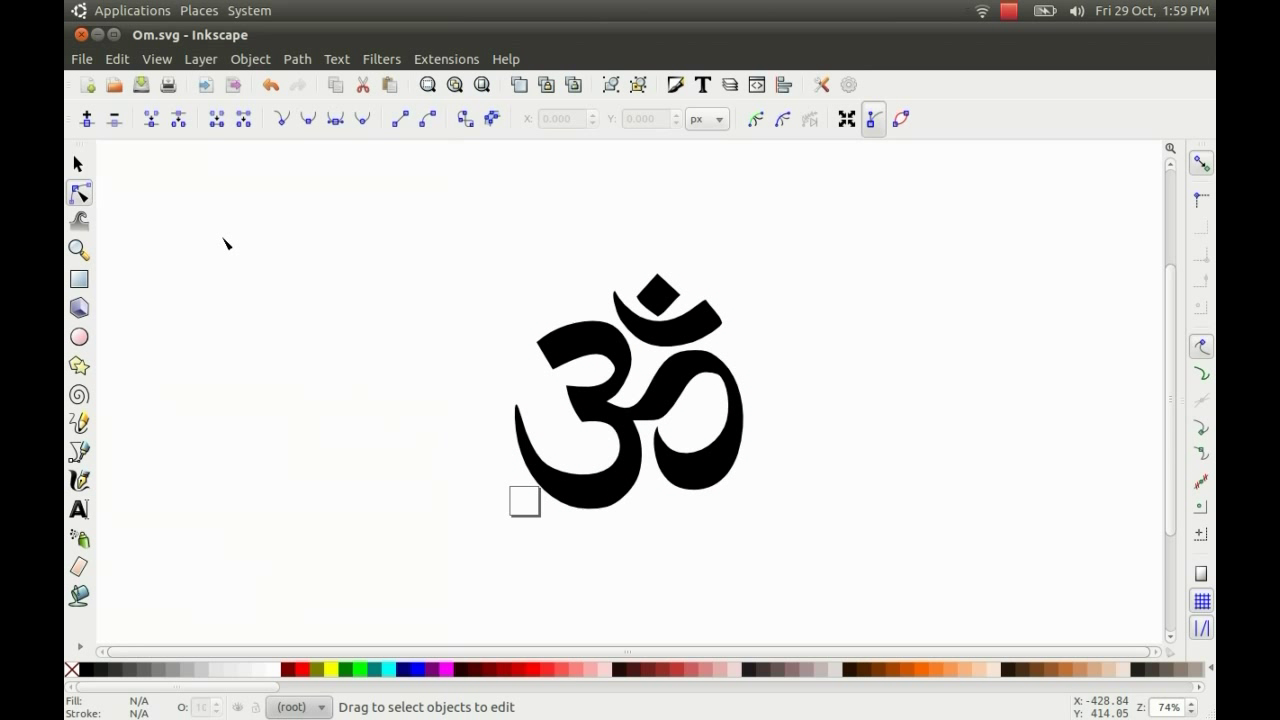
pyautogui.click(78, 163)
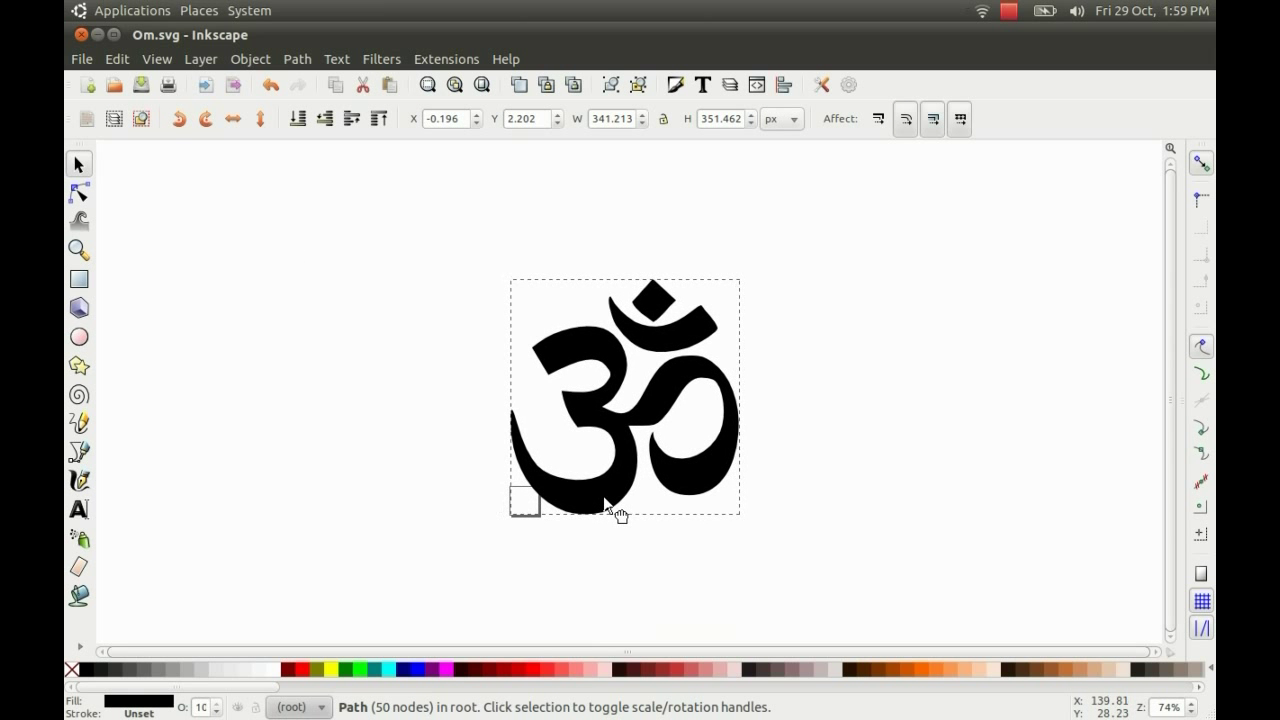
# Scale the Om symbol down by its corner handles to fit the 12 mm page
pyautogui.moveTo(605, 505); pyautogui.dragTo(615, 510)
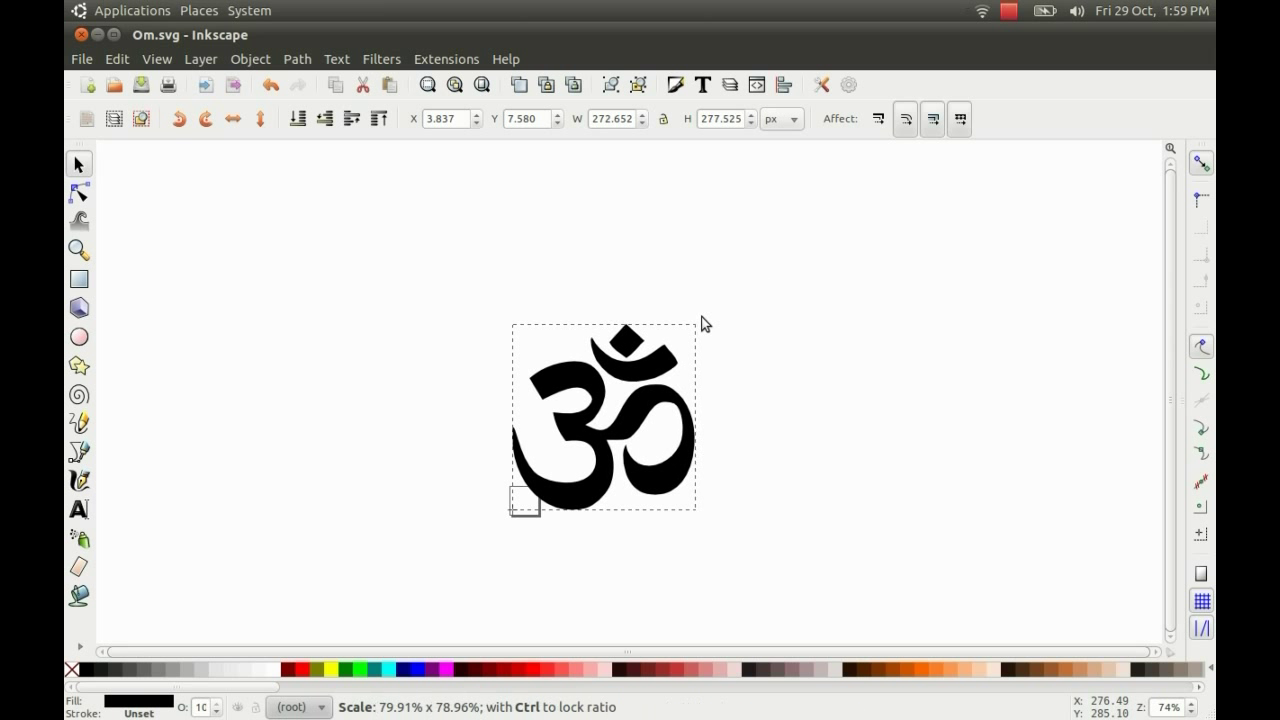
pyautogui.moveTo(698, 330); pyautogui.dragTo(667, 367)
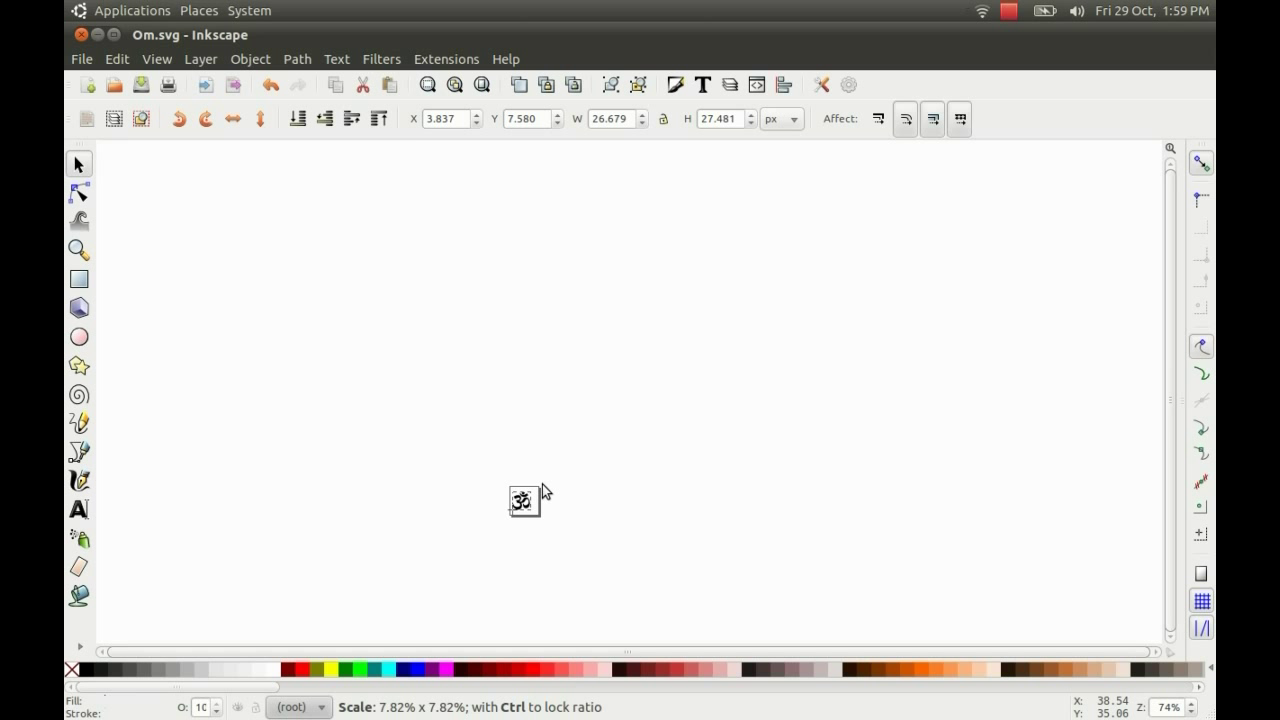
pyautogui.click(524, 500)
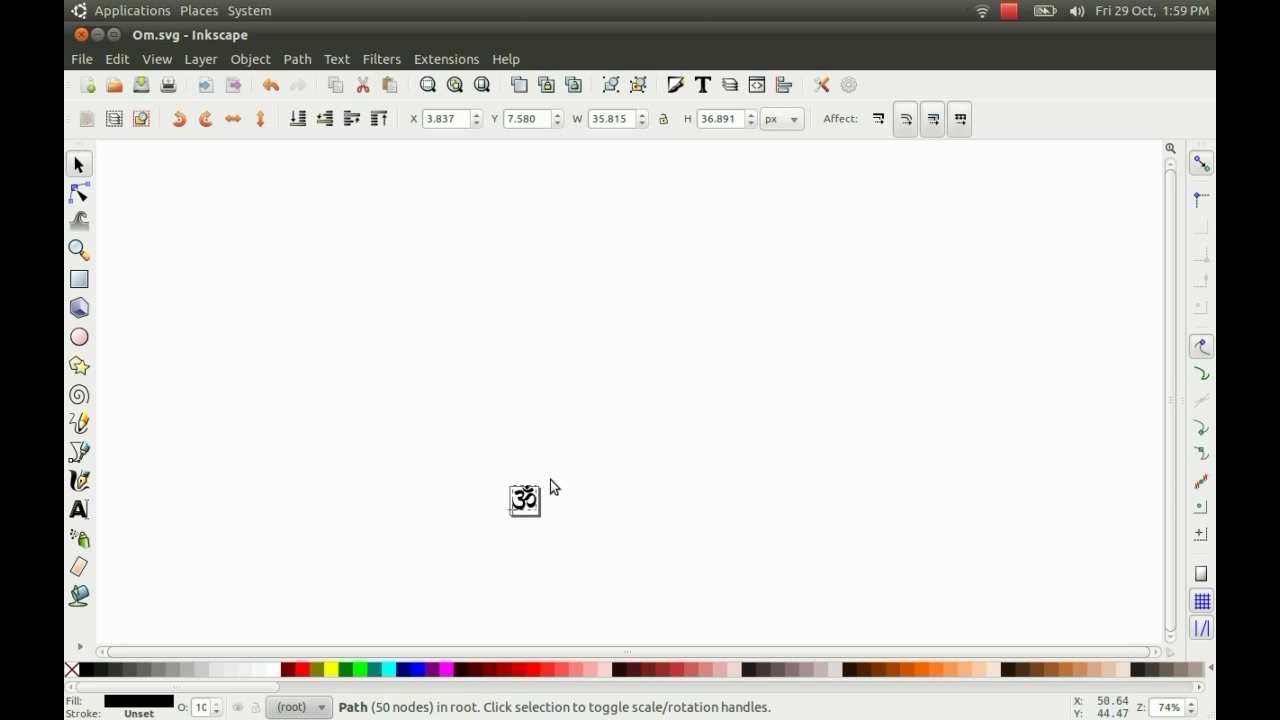
pyautogui.click(524, 500)
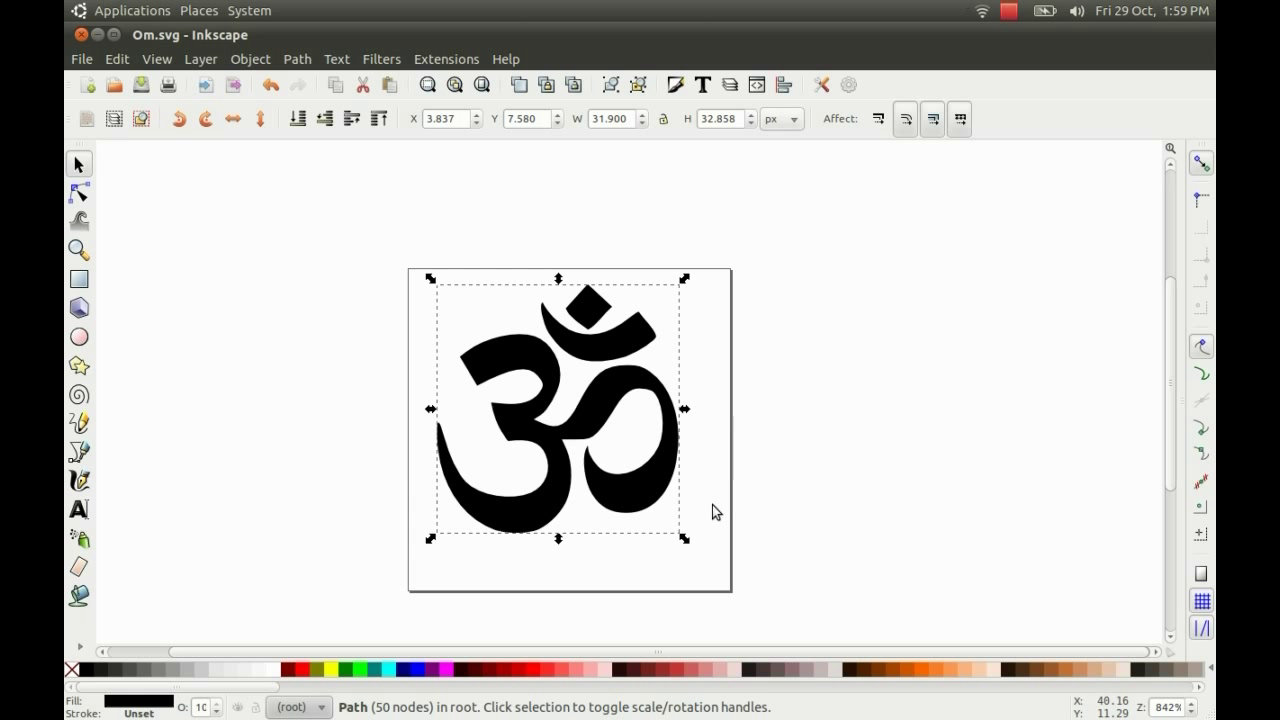
pyautogui.moveTo(337, 180)
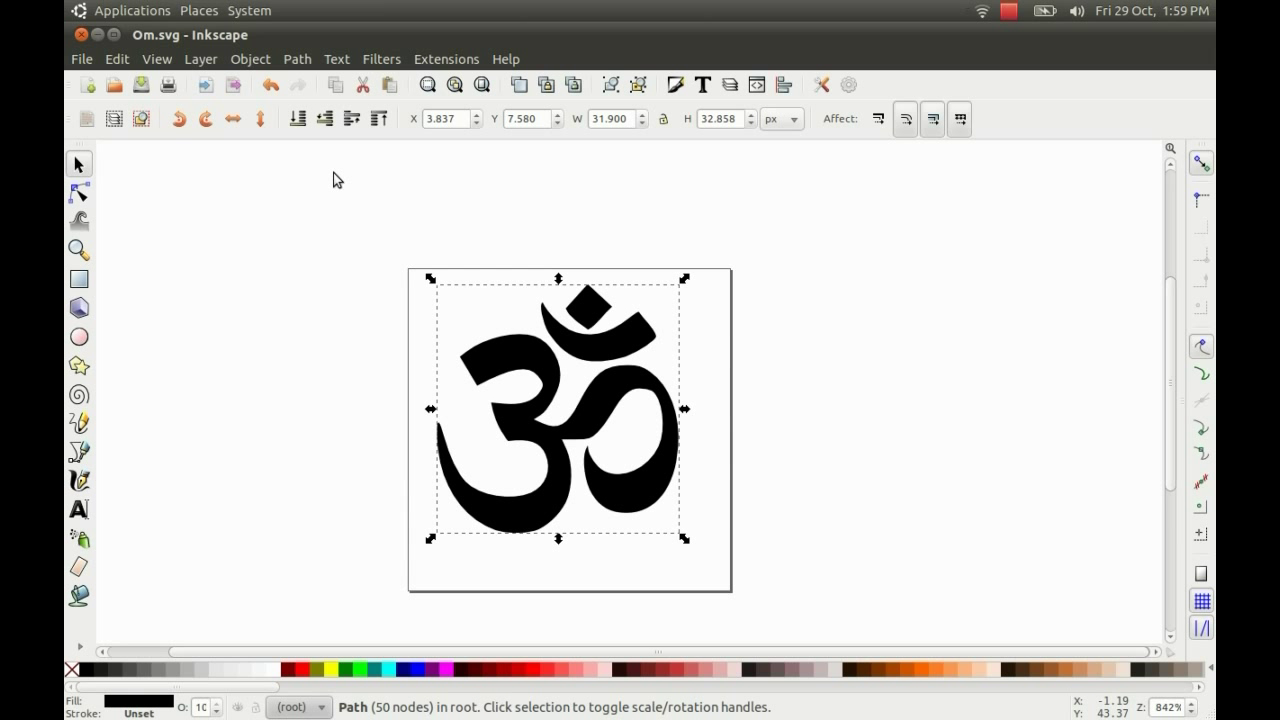
pyautogui.click(81, 58)
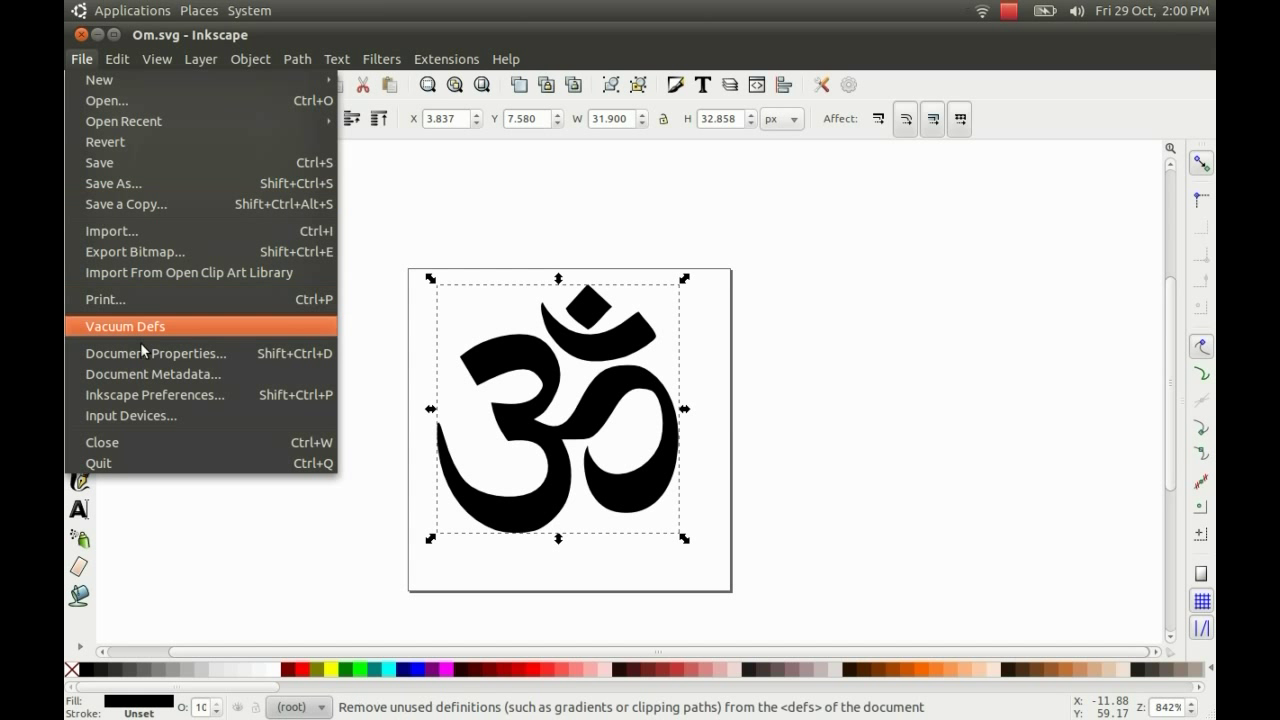
# Resize the page to the Om drawing, about 9 × 9.27 mm with no margins
pyautogui.click(156, 353)
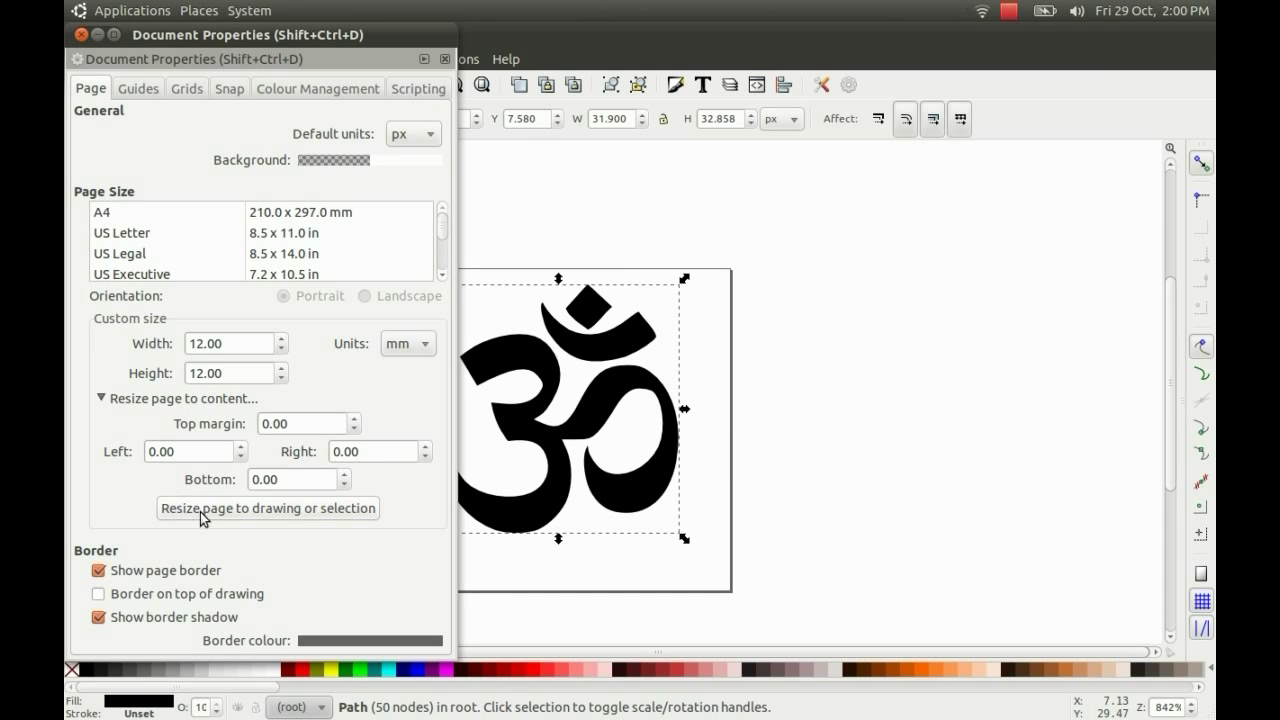
pyautogui.click(267, 508)
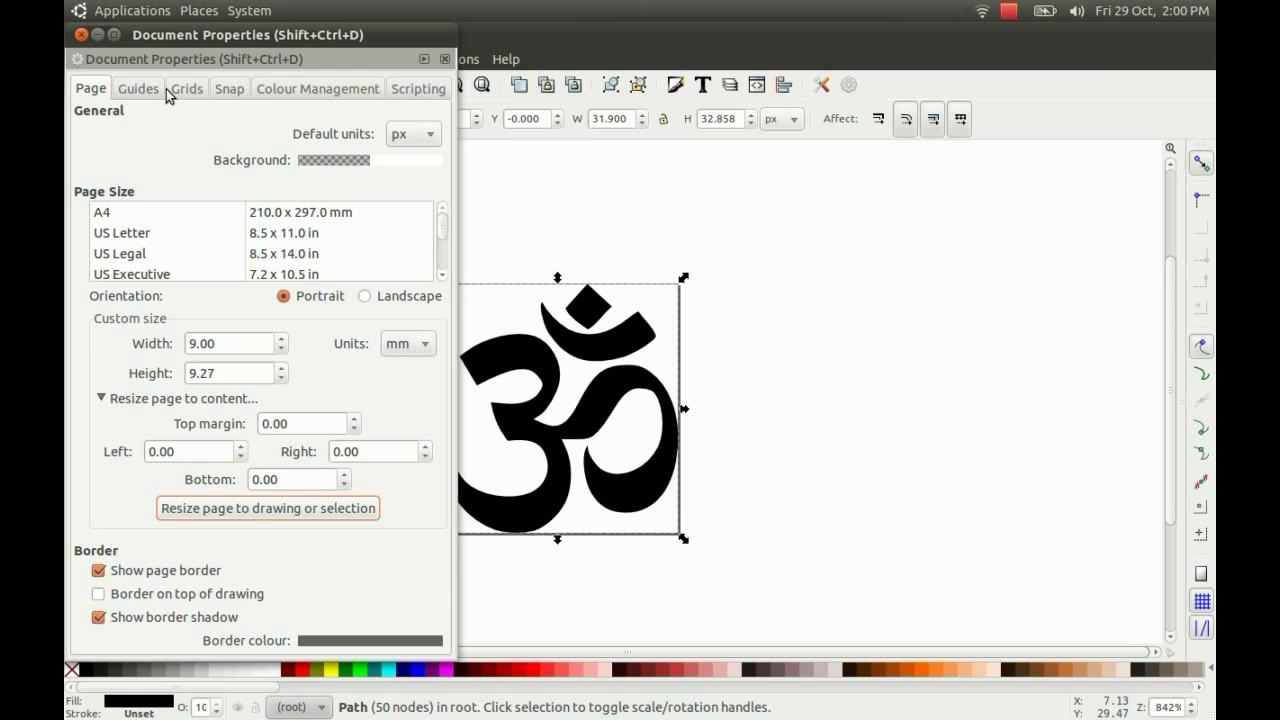
pyautogui.click(446, 58)
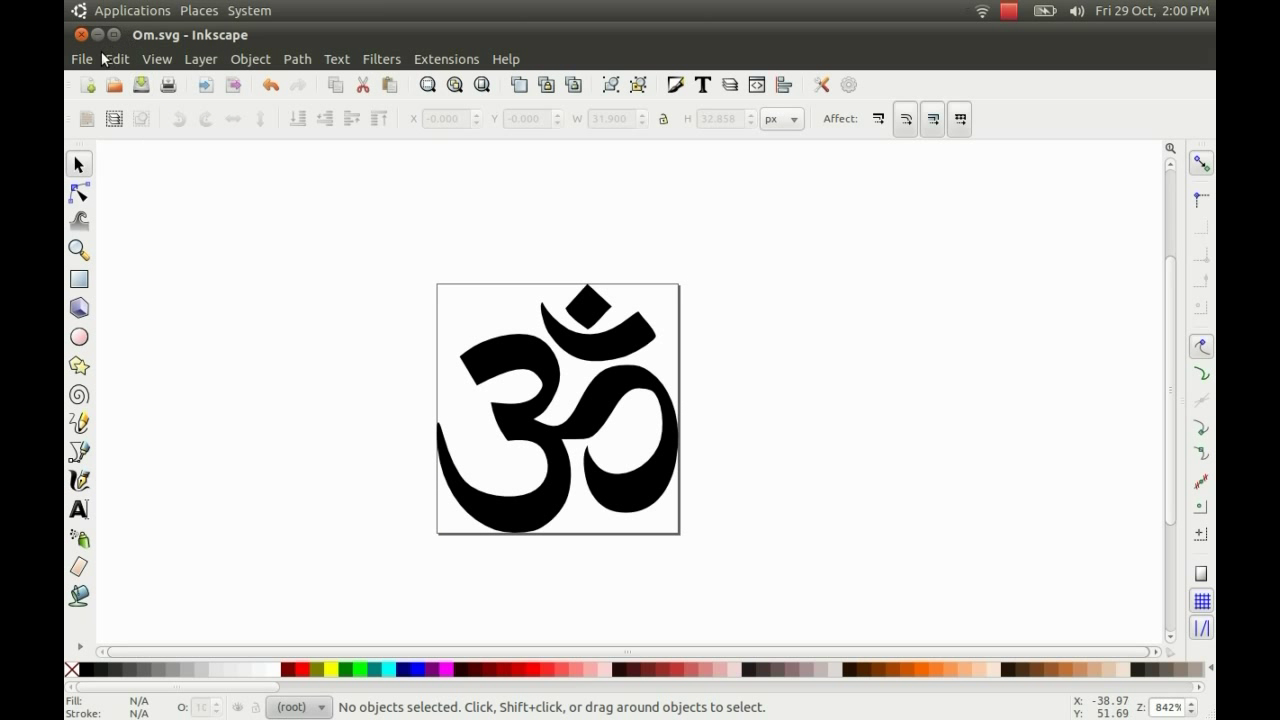
# Save the Om drawing as OmResize.ps in Desktop/test, then close it without saving
pyautogui.click(80, 58)
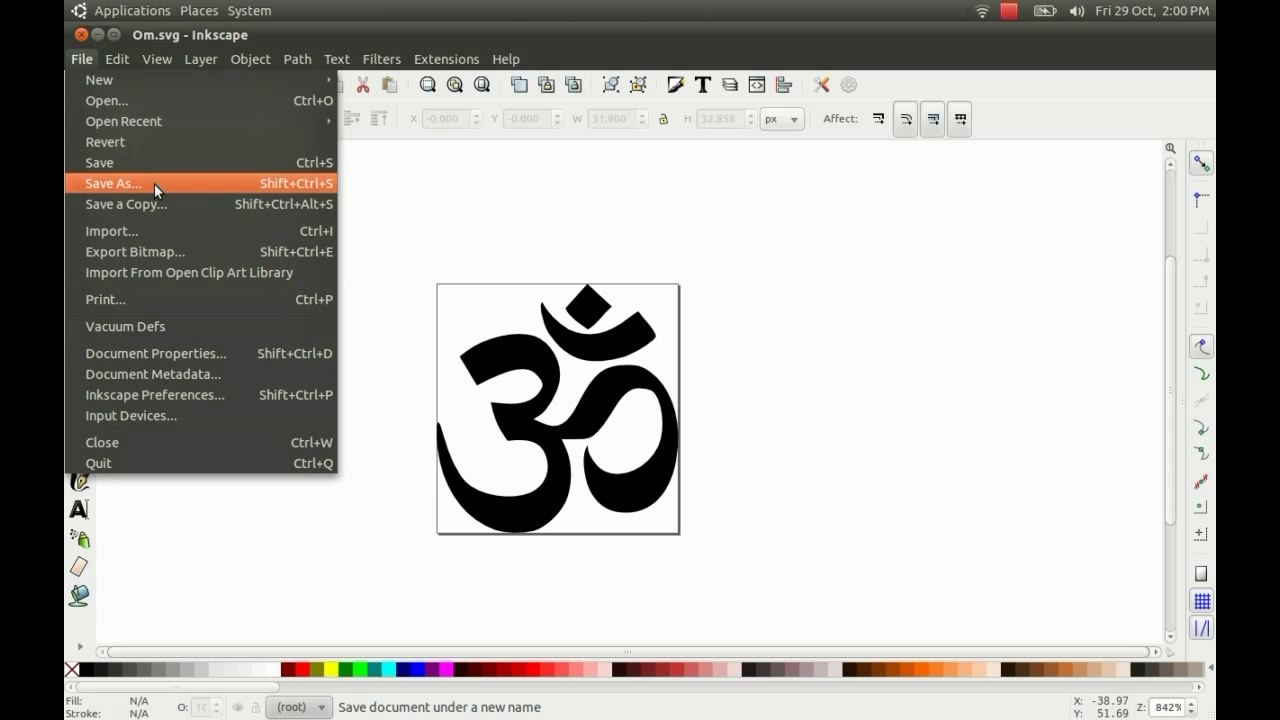
pyautogui.click(112, 183)
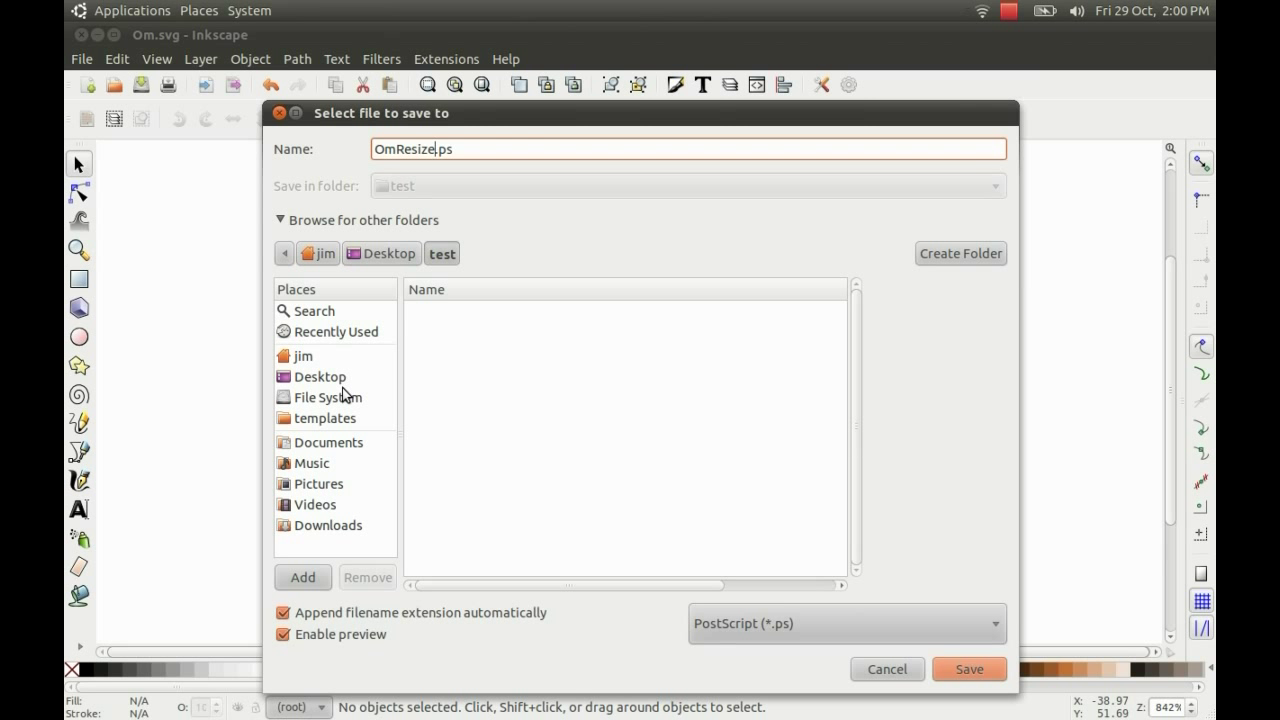
pyautogui.moveTo(340, 384)
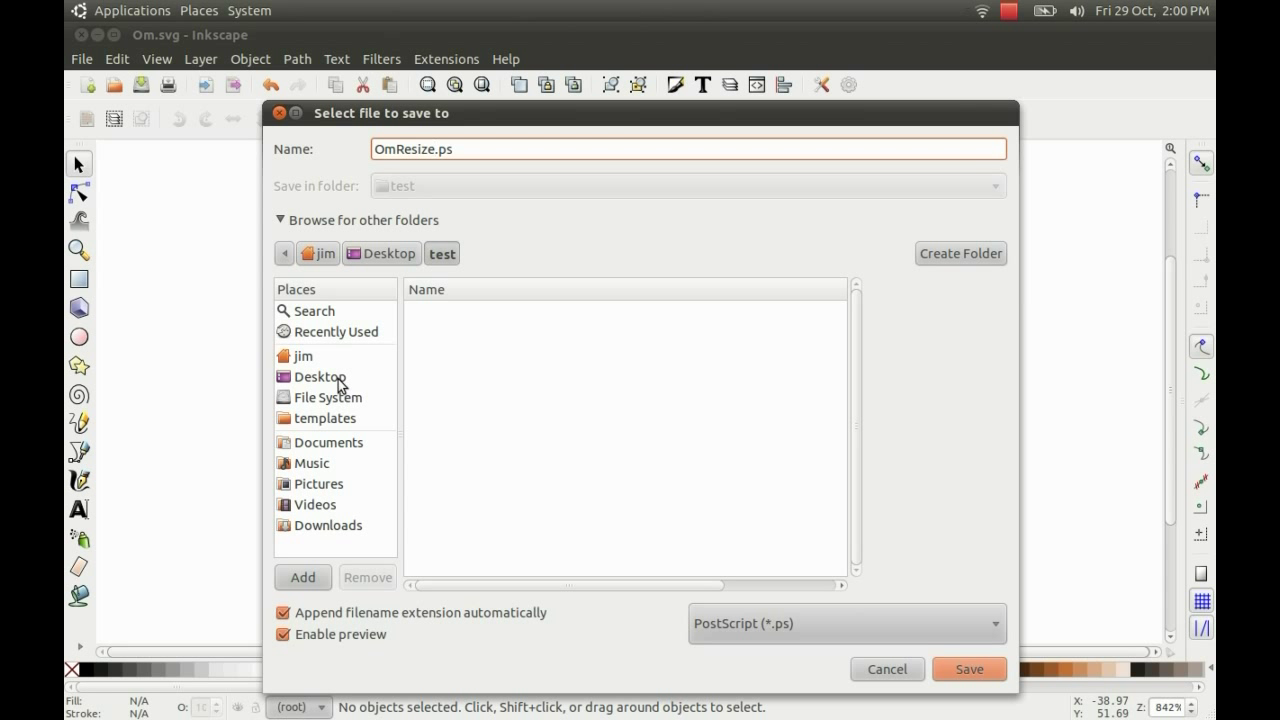
pyautogui.click(320, 376)
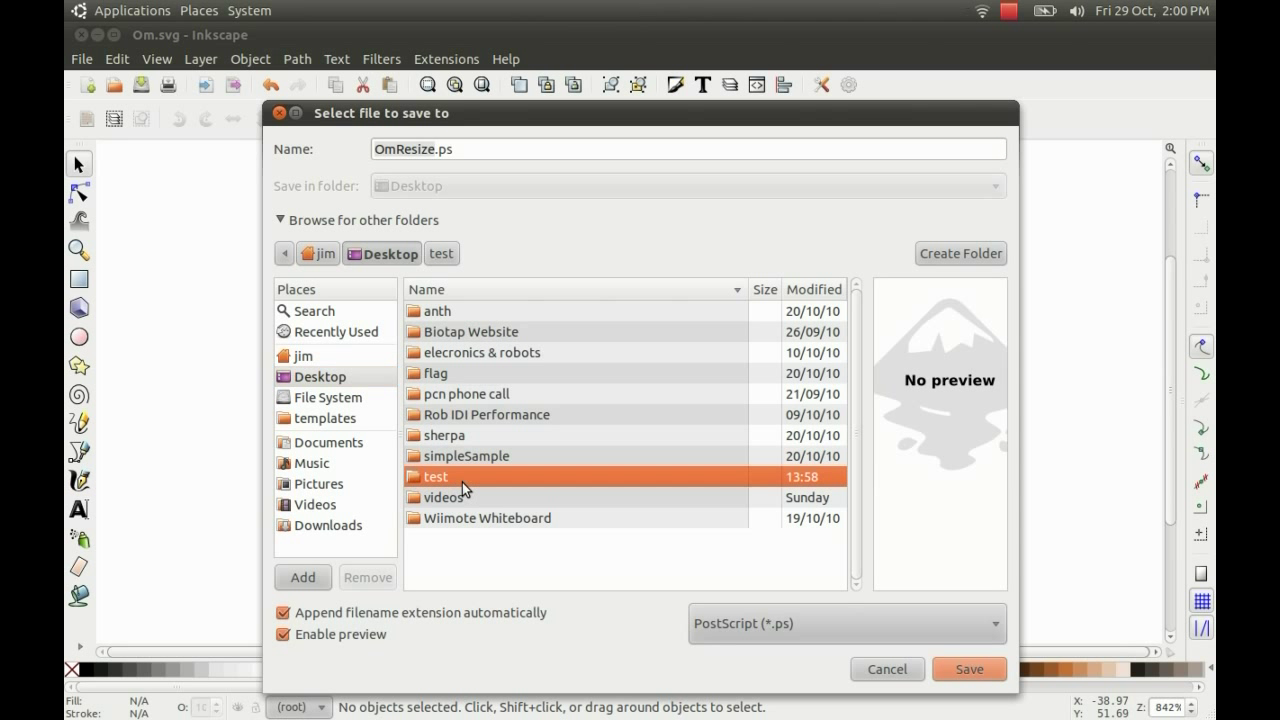
pyautogui.doubleClick(434, 476)
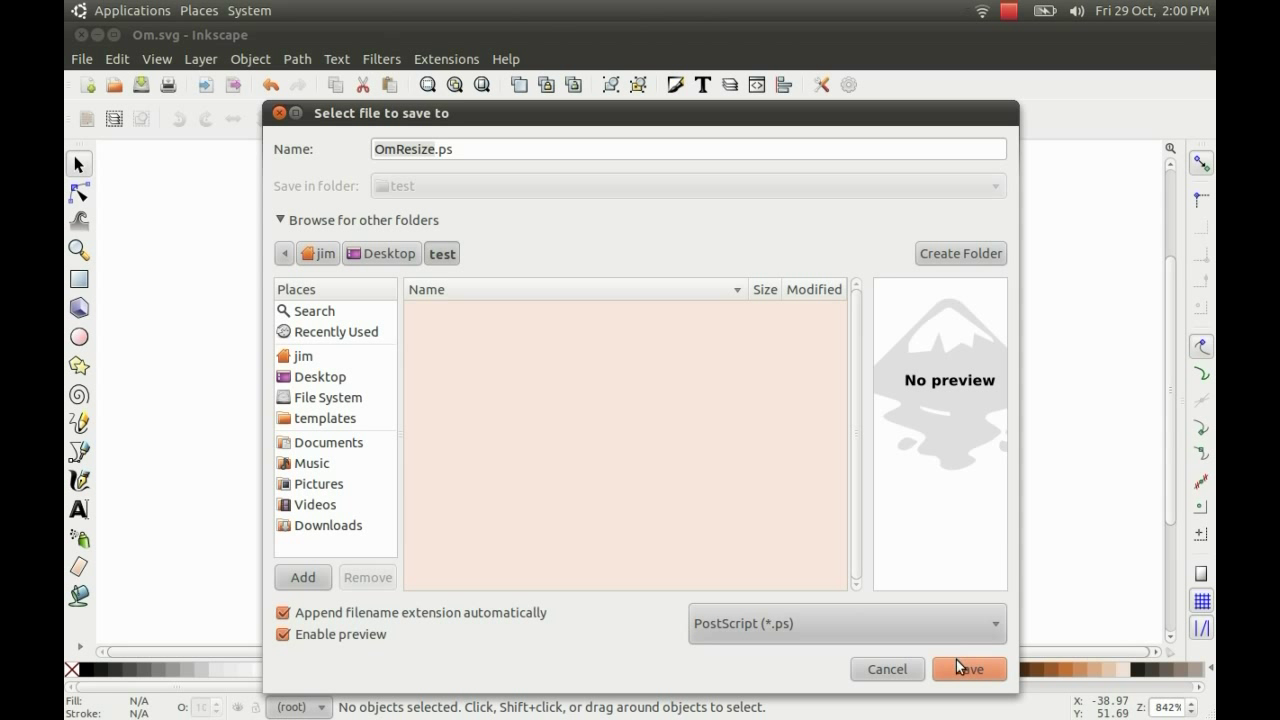
pyautogui.click(967, 668)
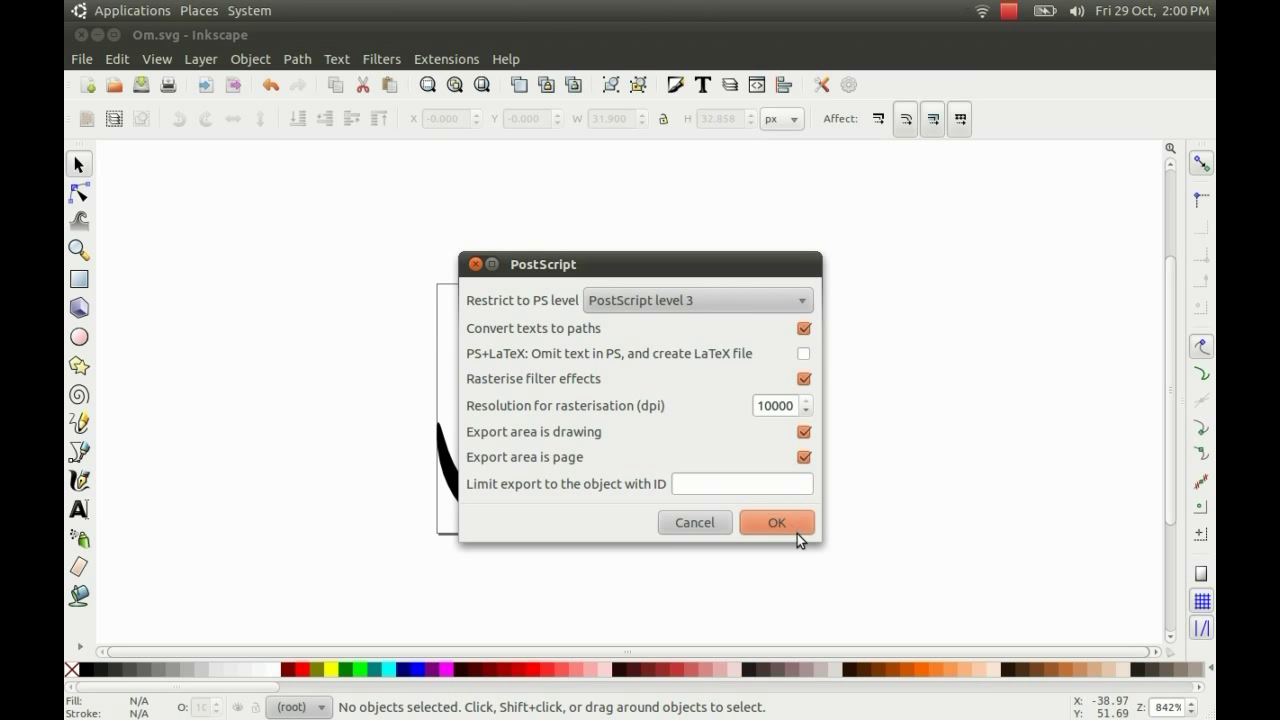
pyautogui.click(777, 522)
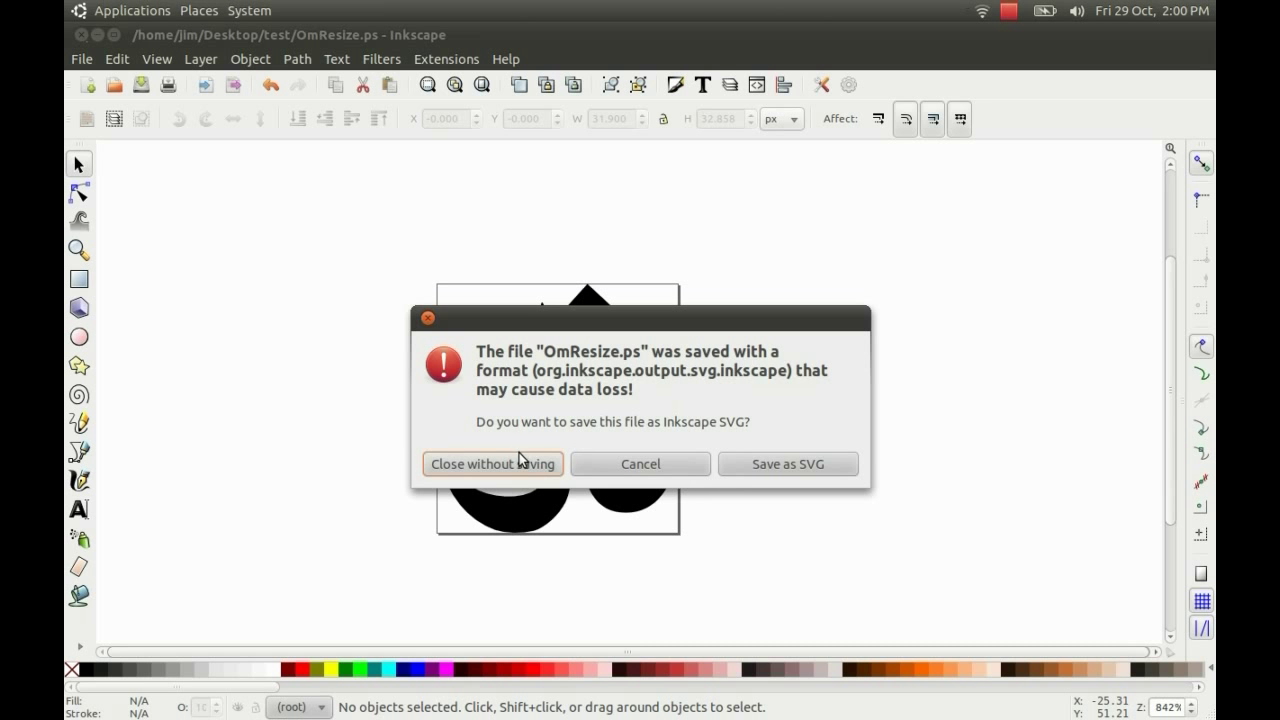
pyautogui.click(492, 463)
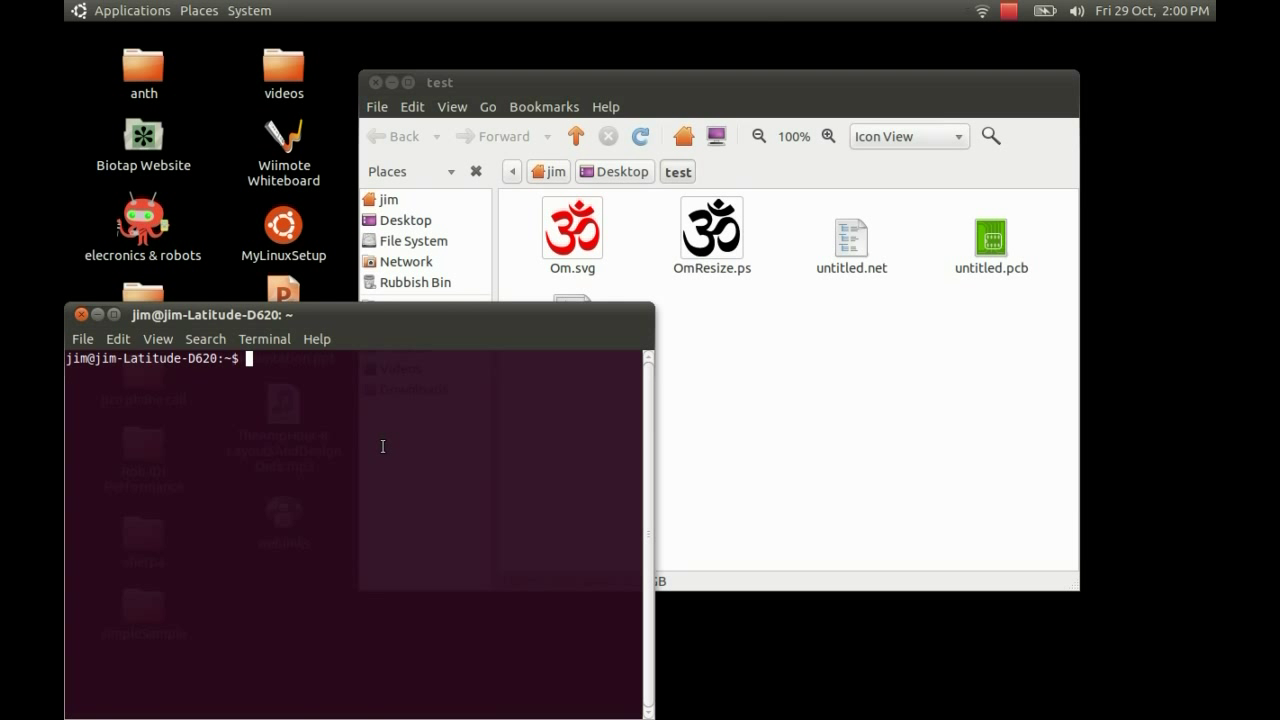
# Run 'pstoedit -f pcb' converting OmResize.ps into OmResize.pcb, then close the terminal
pyautogui.write('psto')
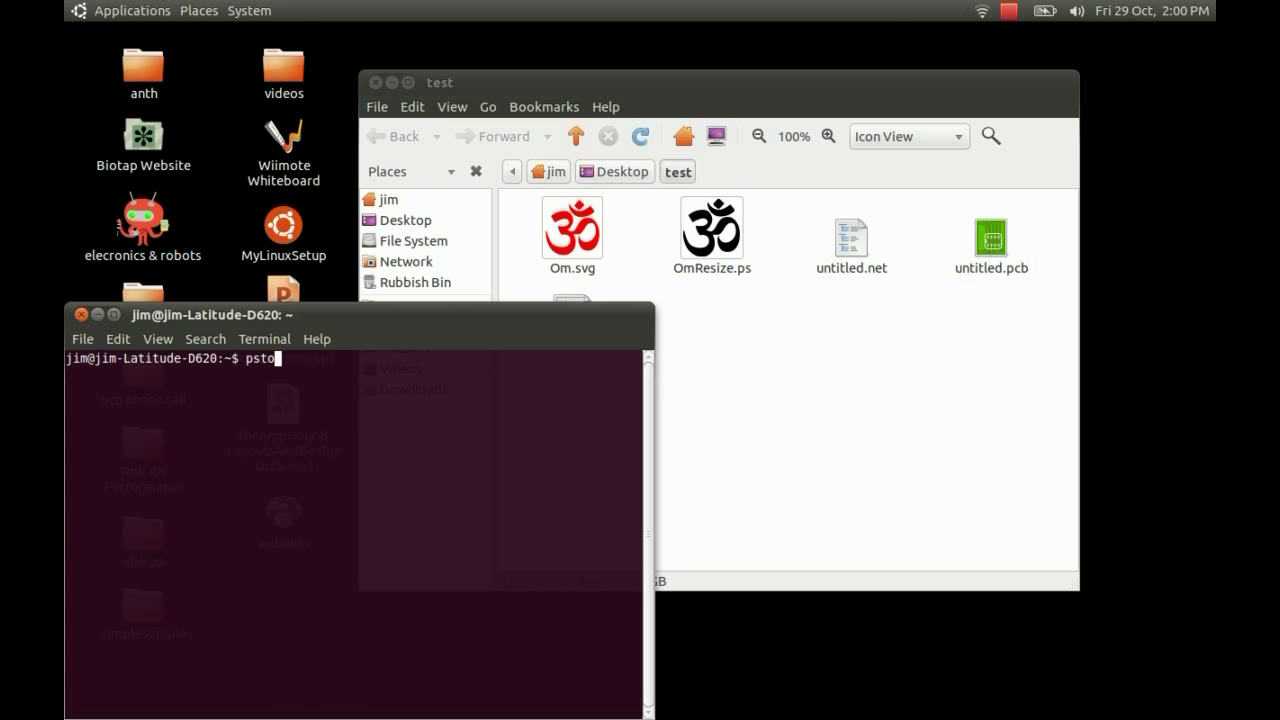
pyautogui.write('edit')
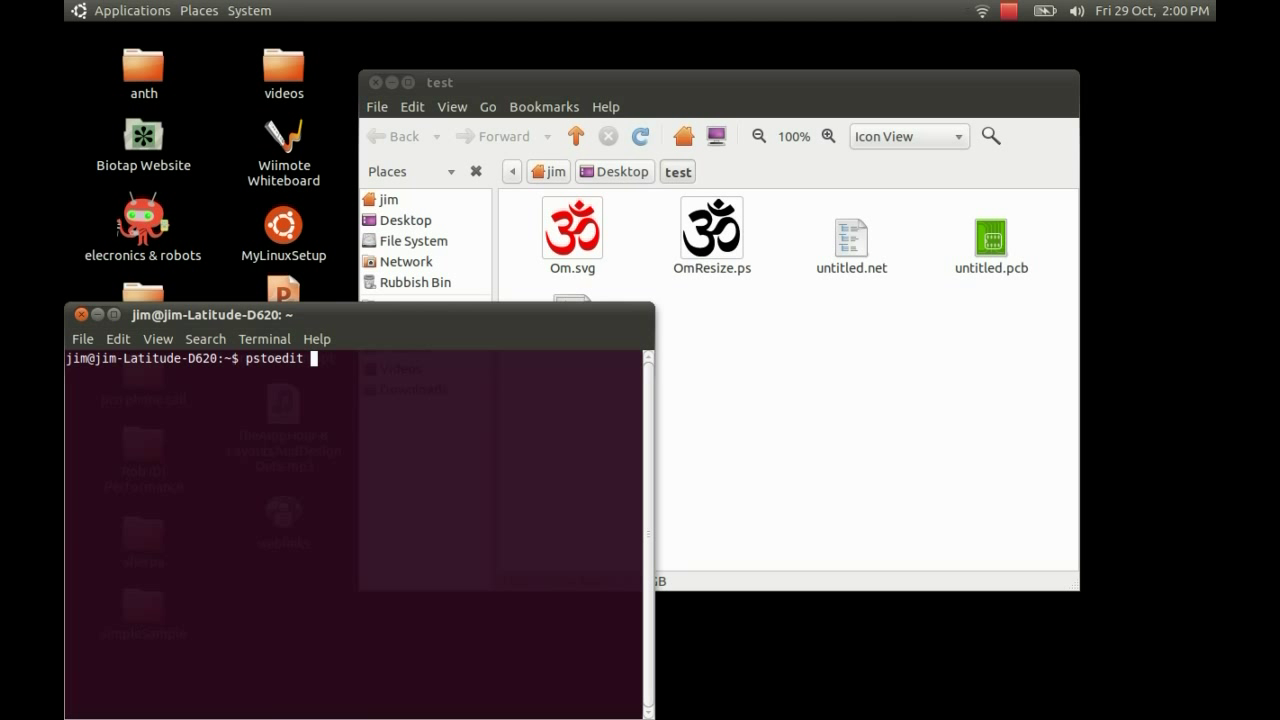
pyautogui.write('-f p')
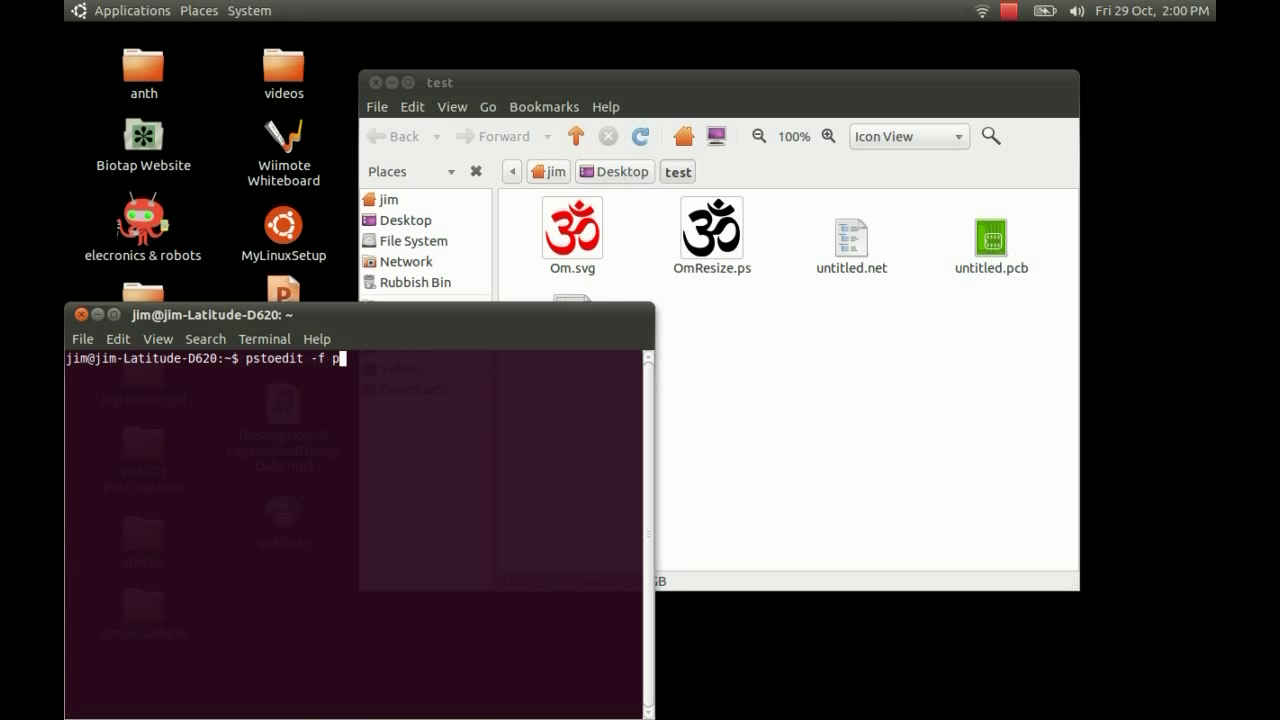
pyautogui.write('cb')
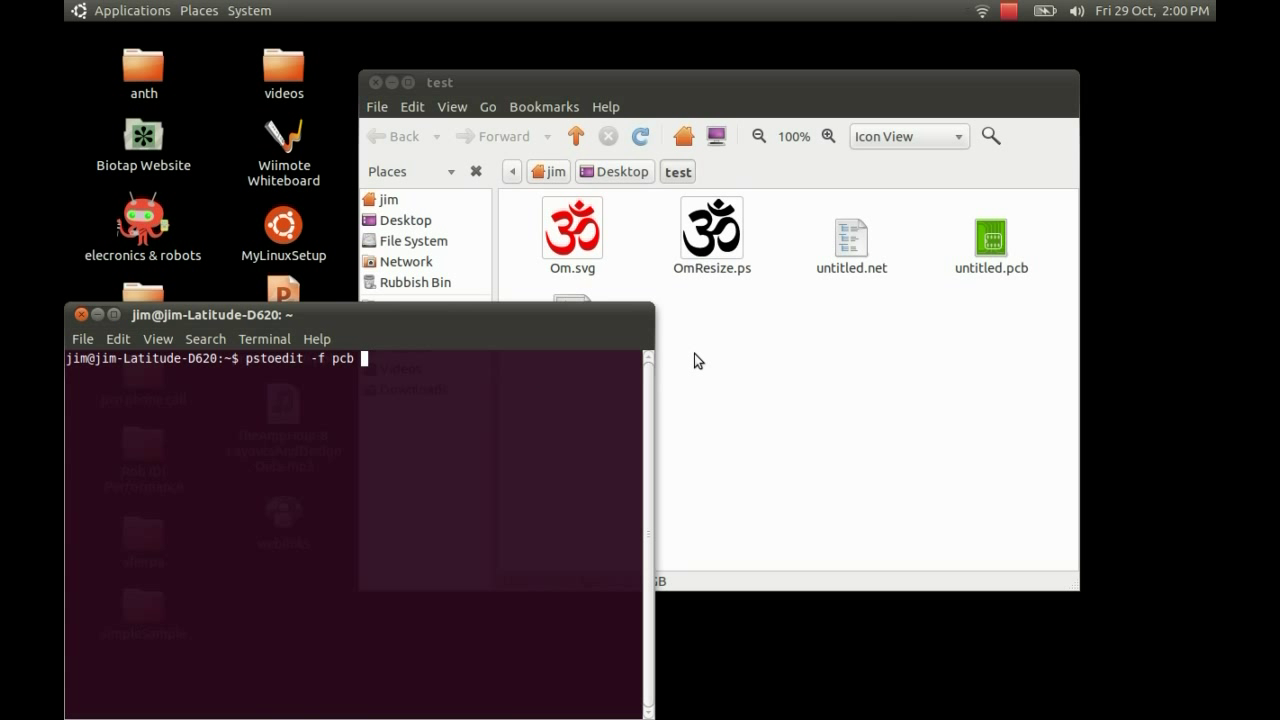
pyautogui.moveTo(761, 341)
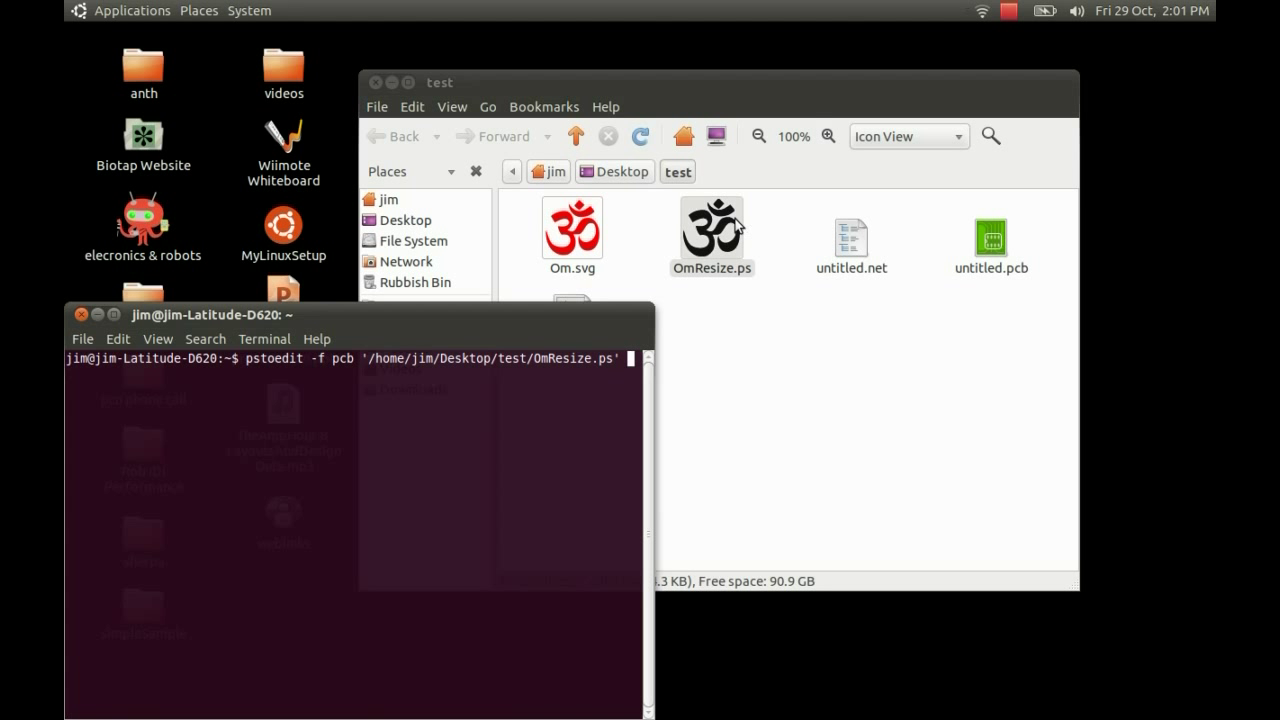
pyautogui.click(711, 230)
pyautogui.write(" '/home/jim/Desktop/test/OmResize.pcb")
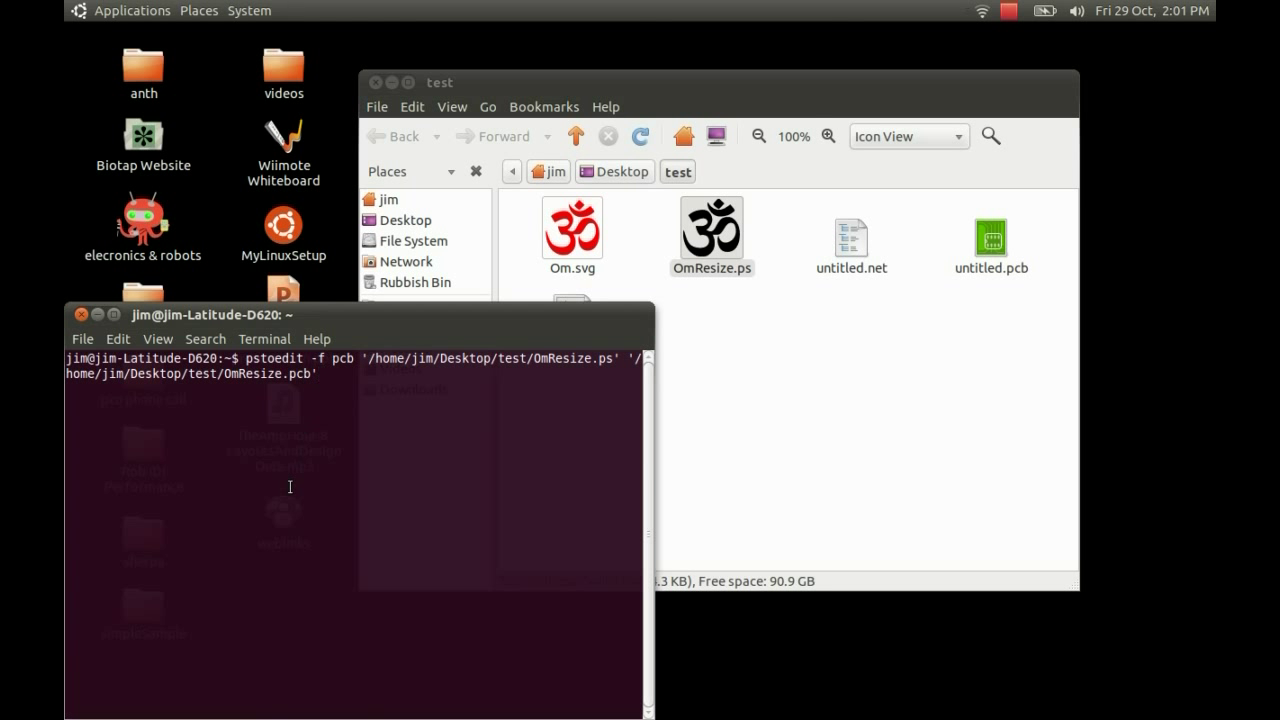
pyautogui.press('Return')
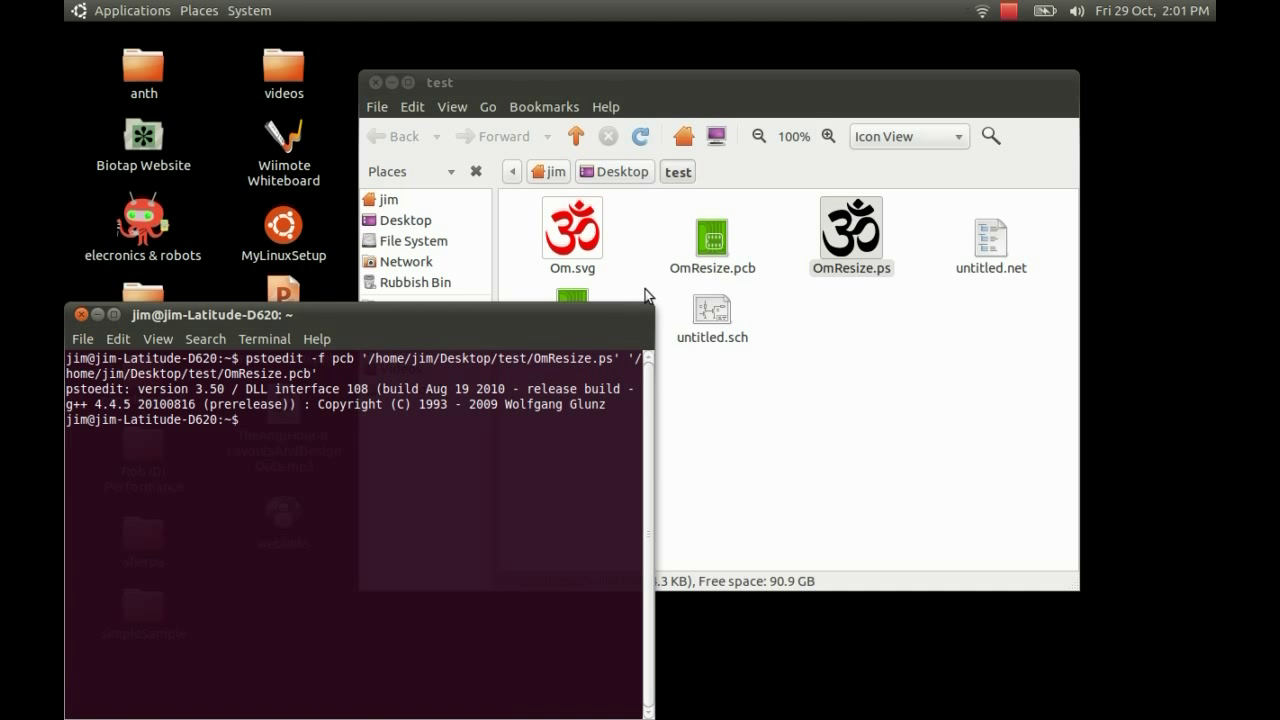
pyautogui.click(851, 235)
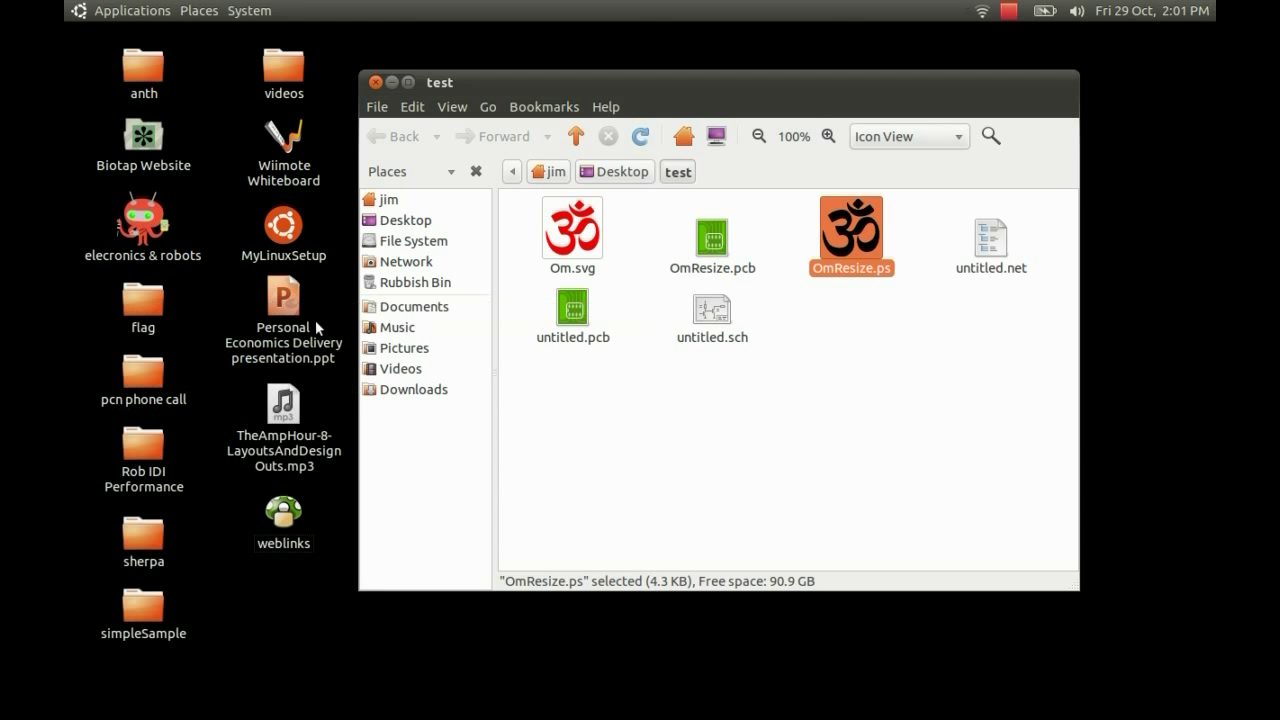
pyautogui.click(712, 235)
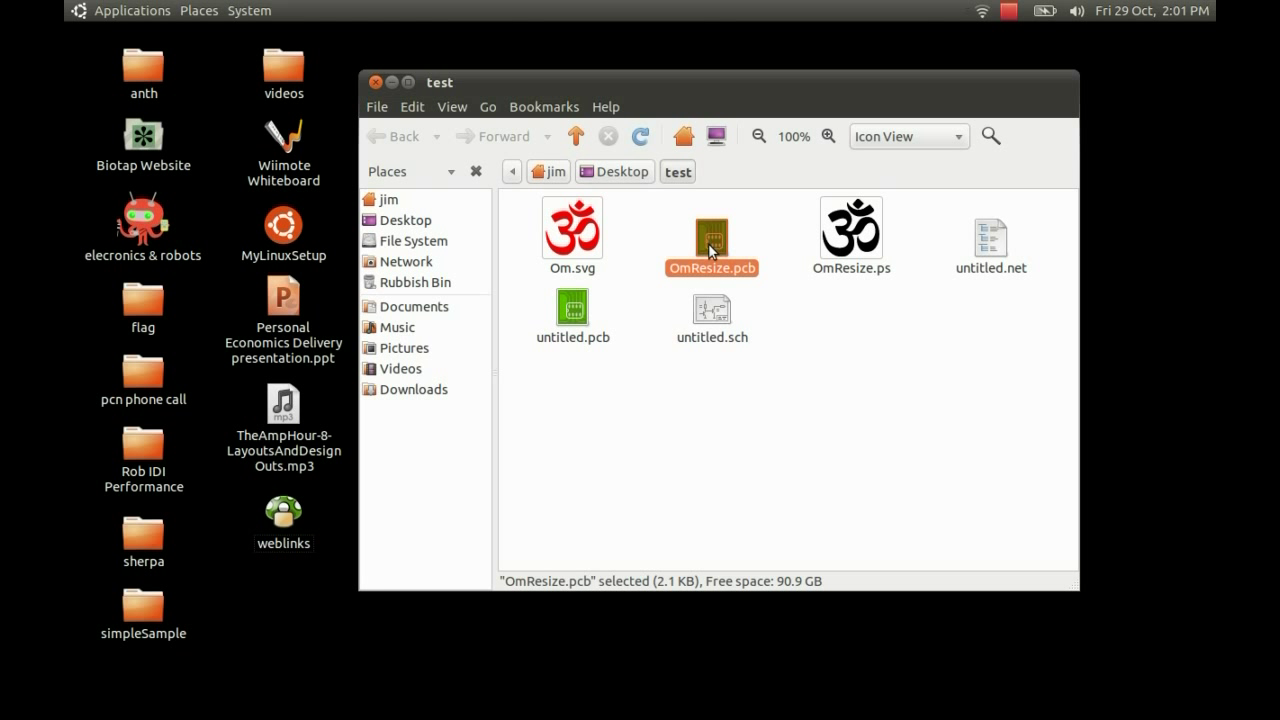
pyautogui.doubleClick(711, 236)
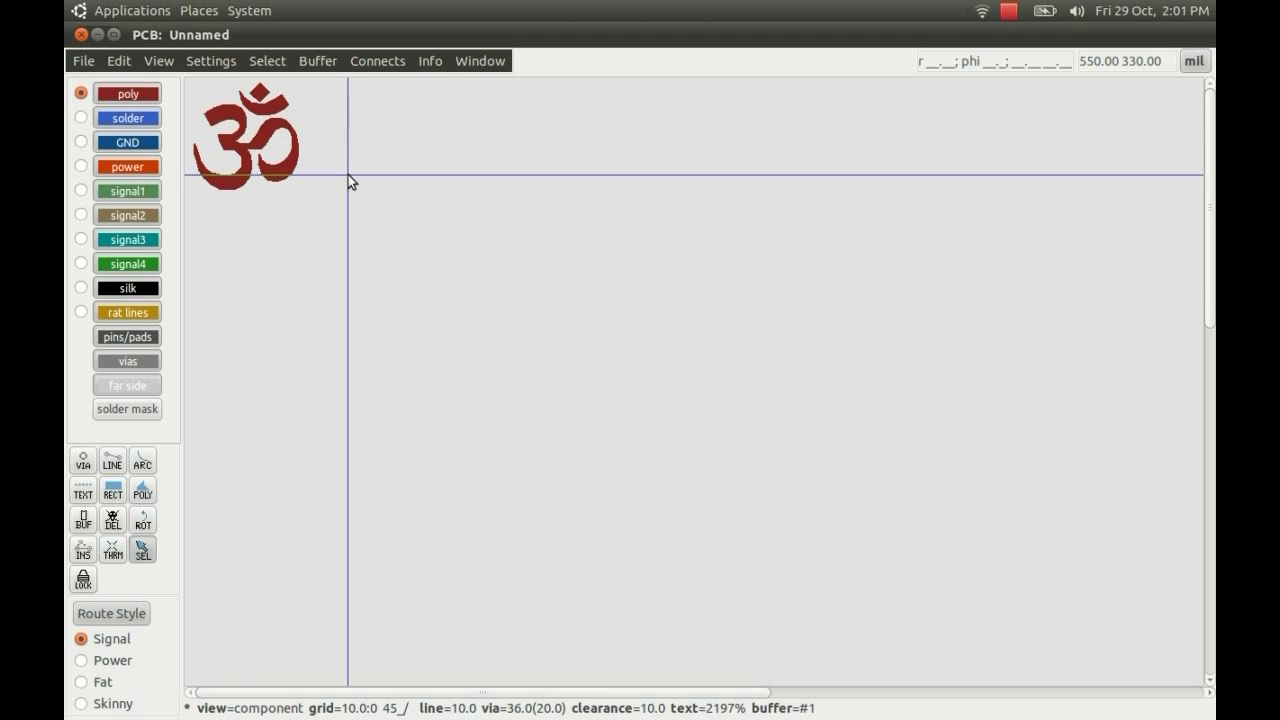
pyautogui.moveTo(313, 162)
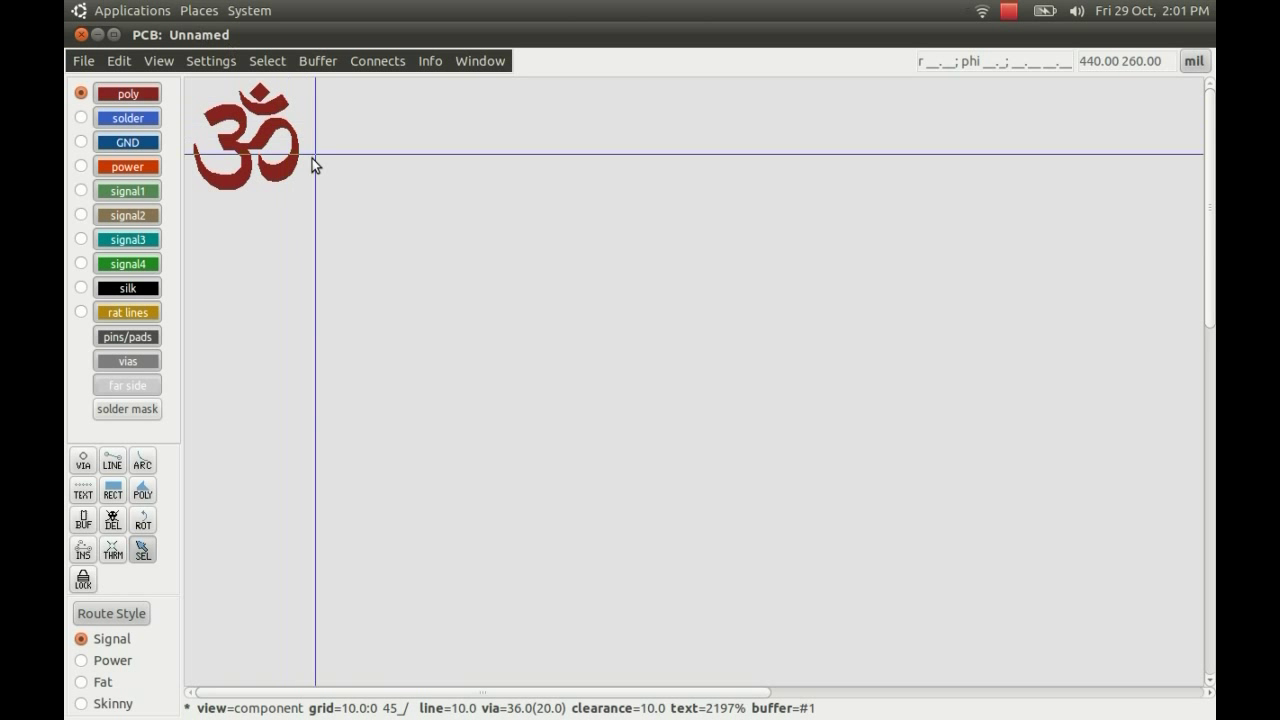
pyautogui.click(83, 61)
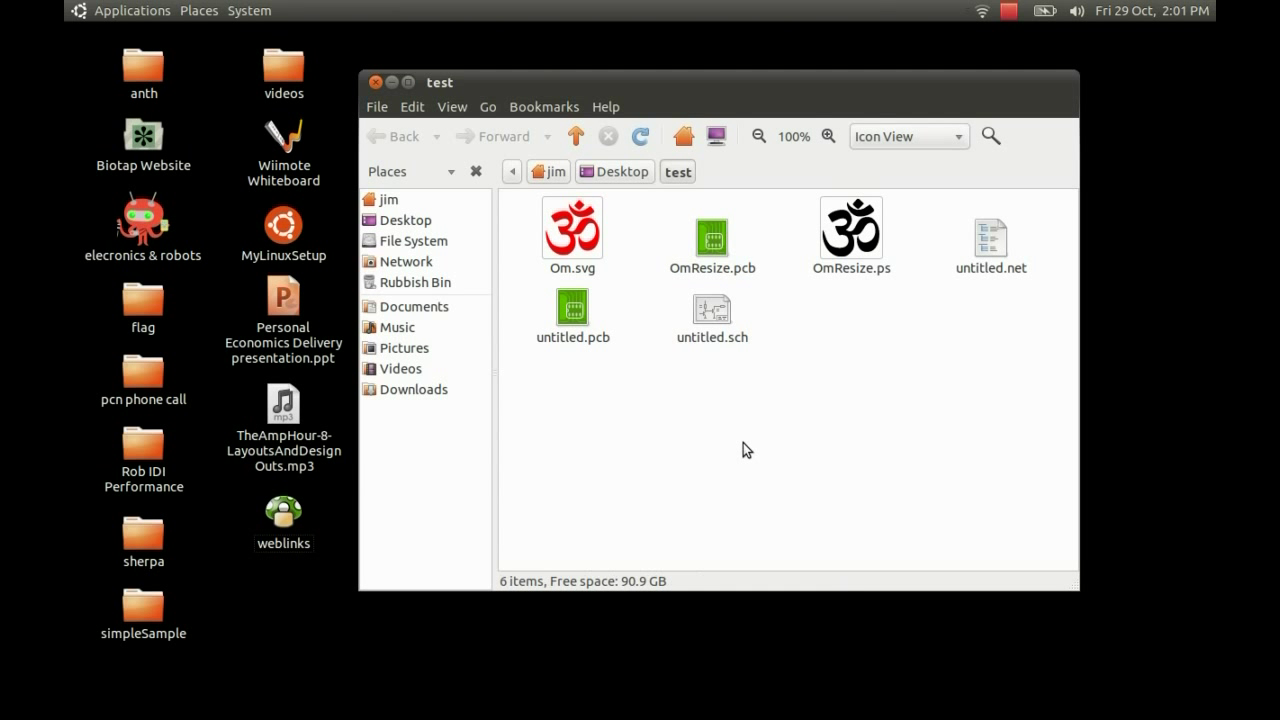
# Open OmResize.pcb in gedit and select the polygon block under Layer(1 "poly")
pyautogui.rightClick(711, 227)
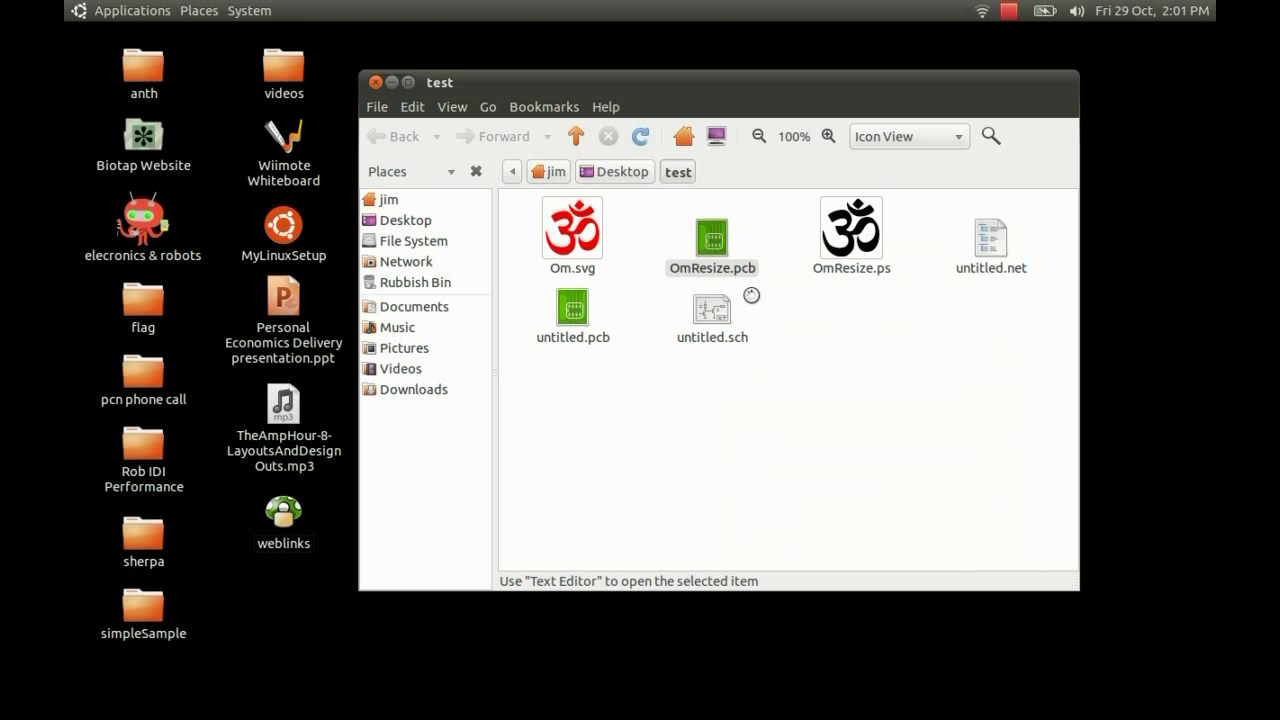
pyautogui.doubleClick(711, 225)
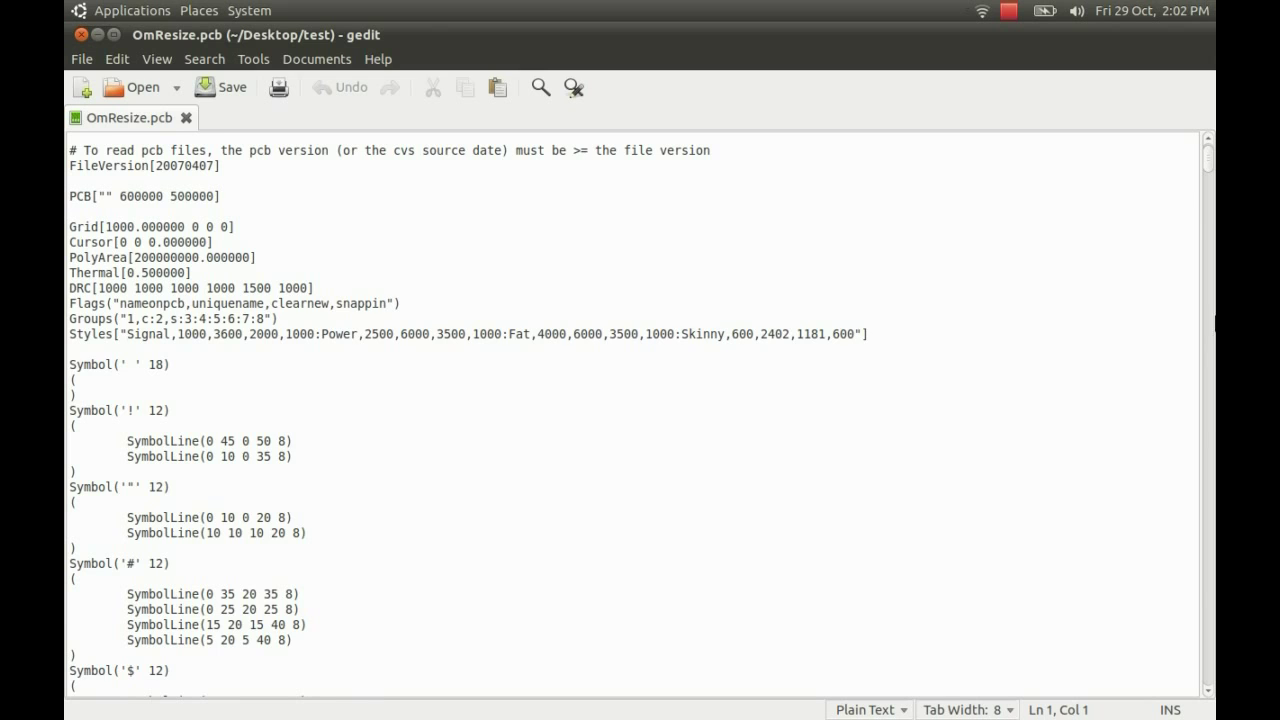
pyautogui.scroll(-3)
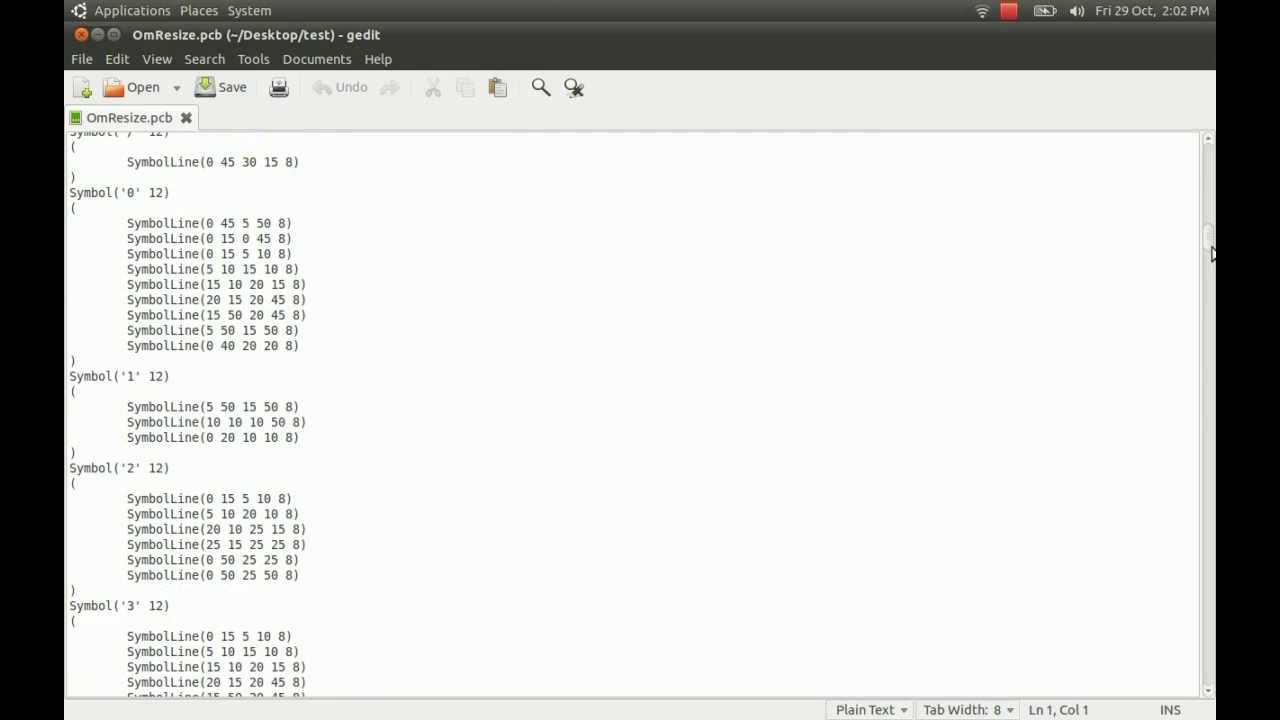
pyautogui.scroll(-3)
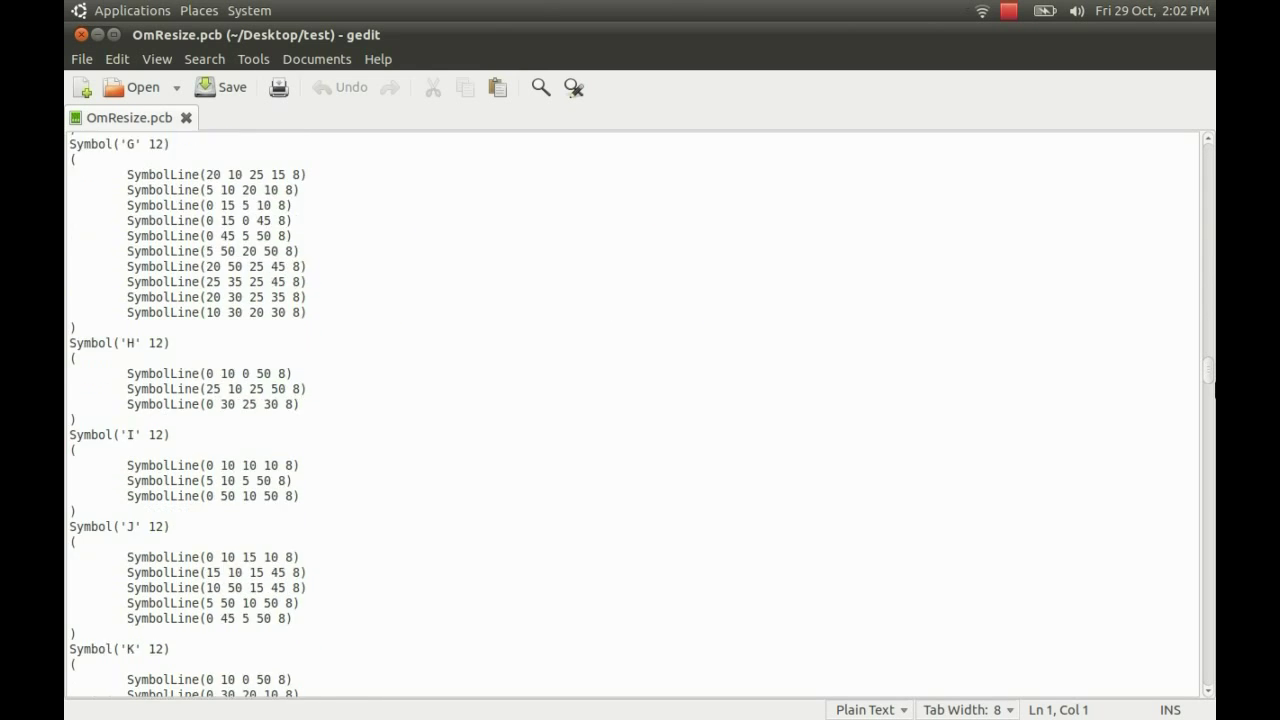
pyautogui.scroll(-3)
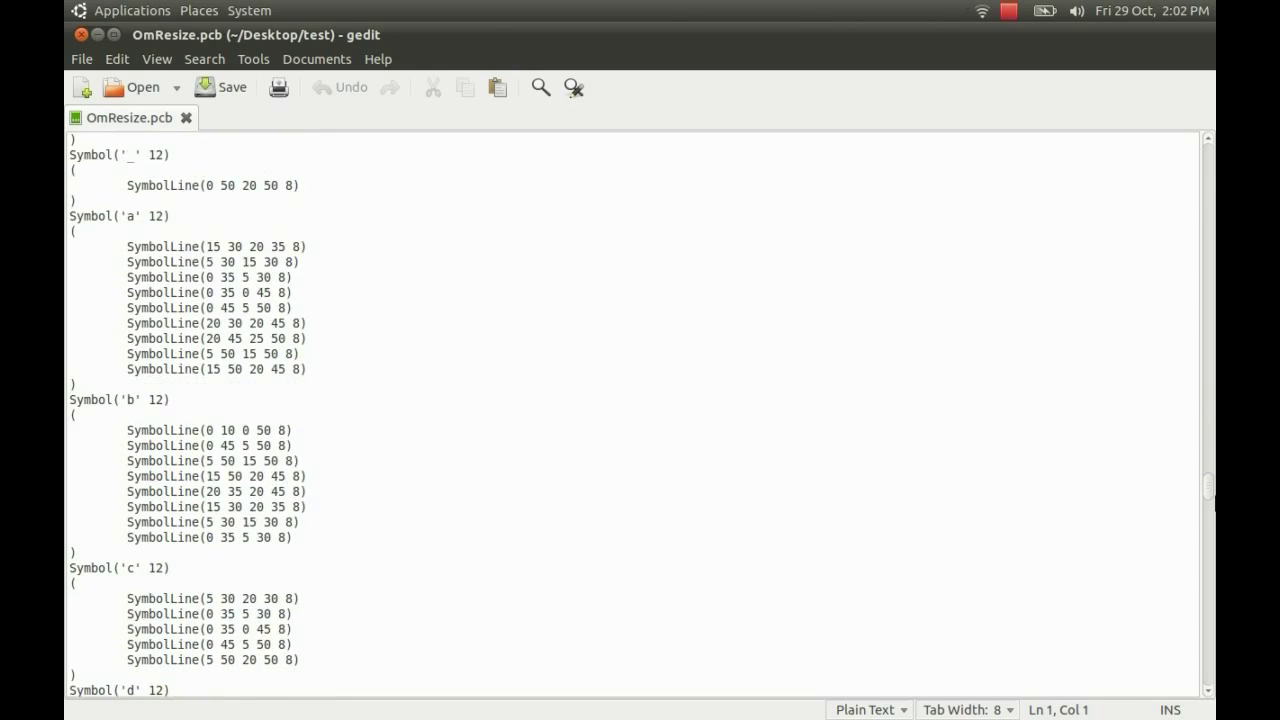
pyautogui.scroll(-3)
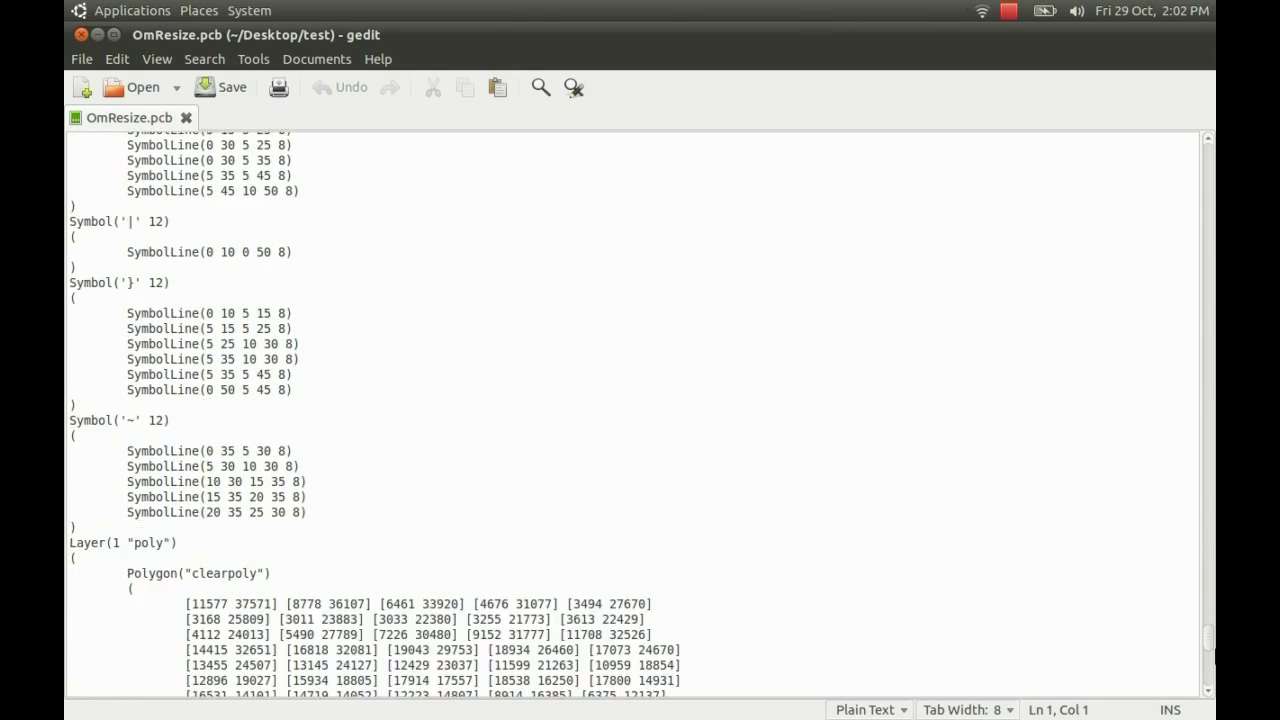
pyautogui.scroll(-3)
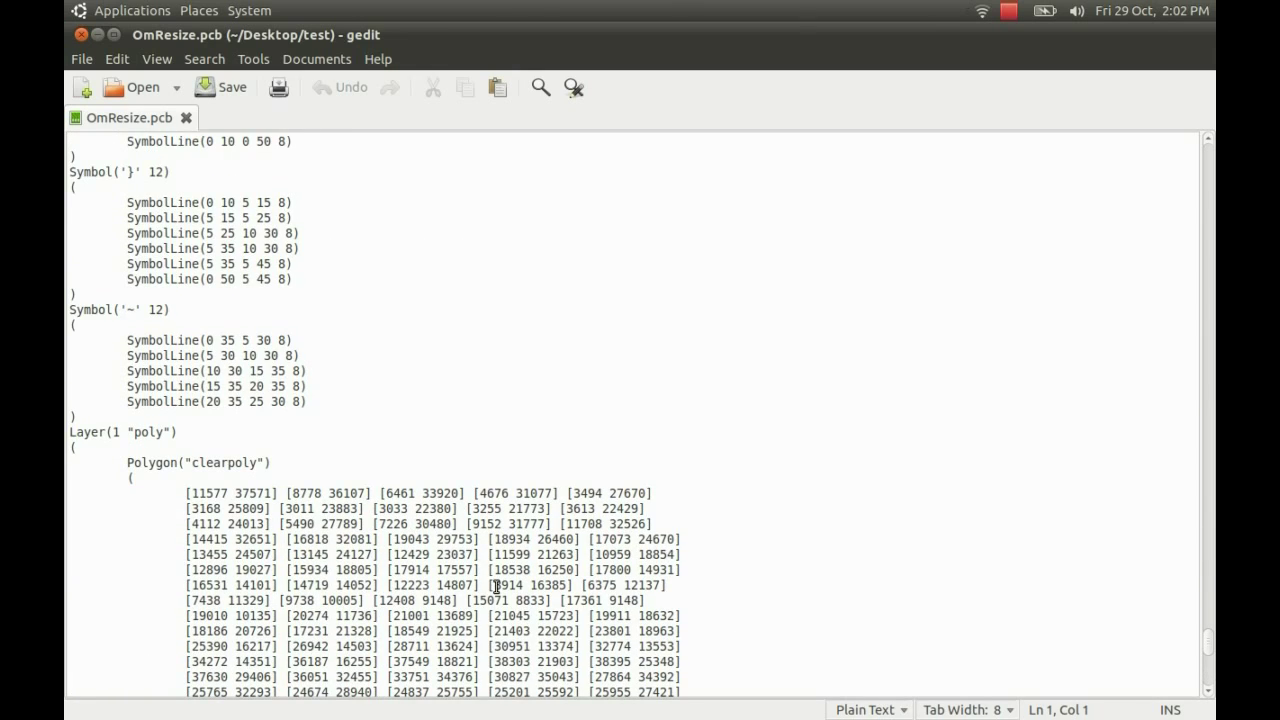
pyautogui.tripleClick(120, 432)
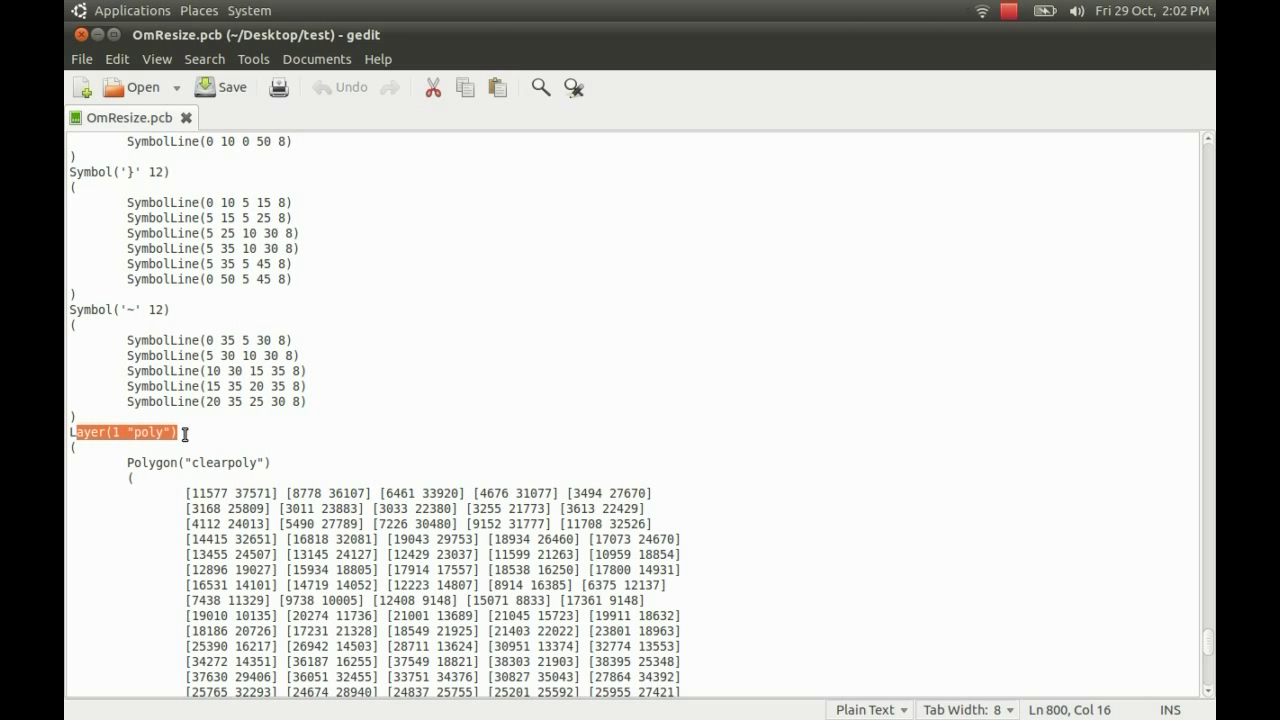
pyautogui.scroll(-3)
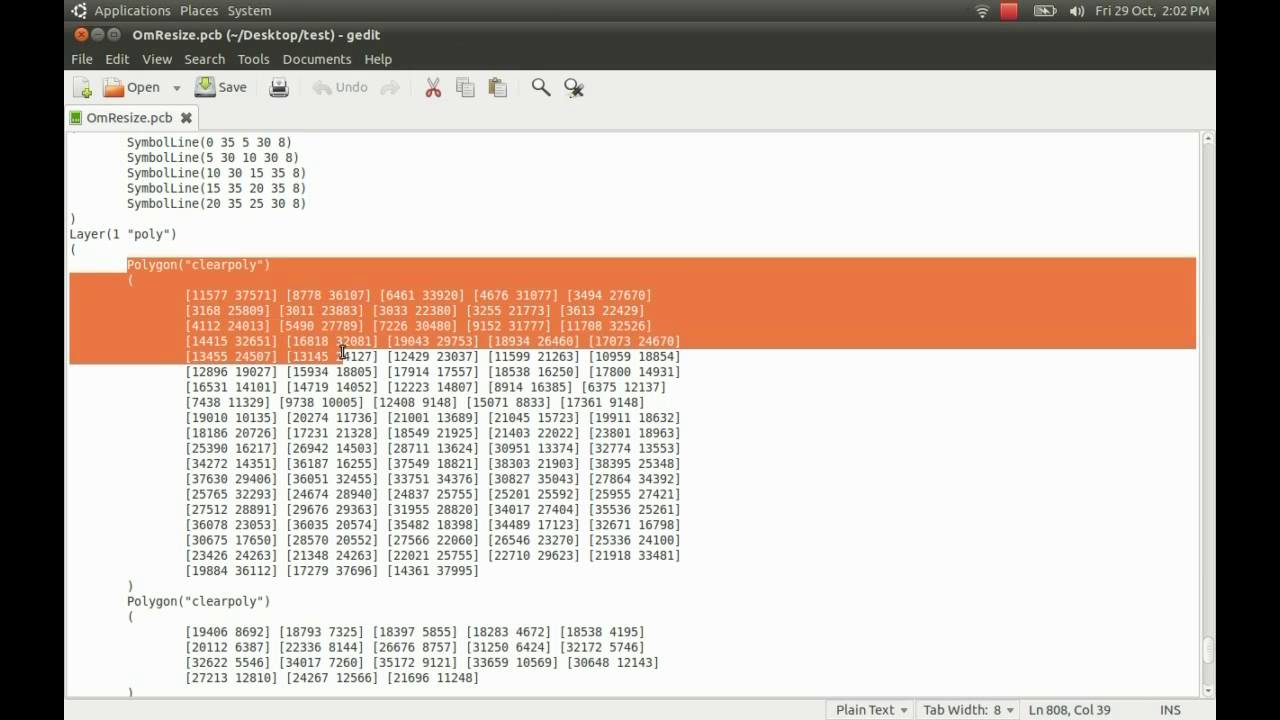
pyautogui.scroll(-3)
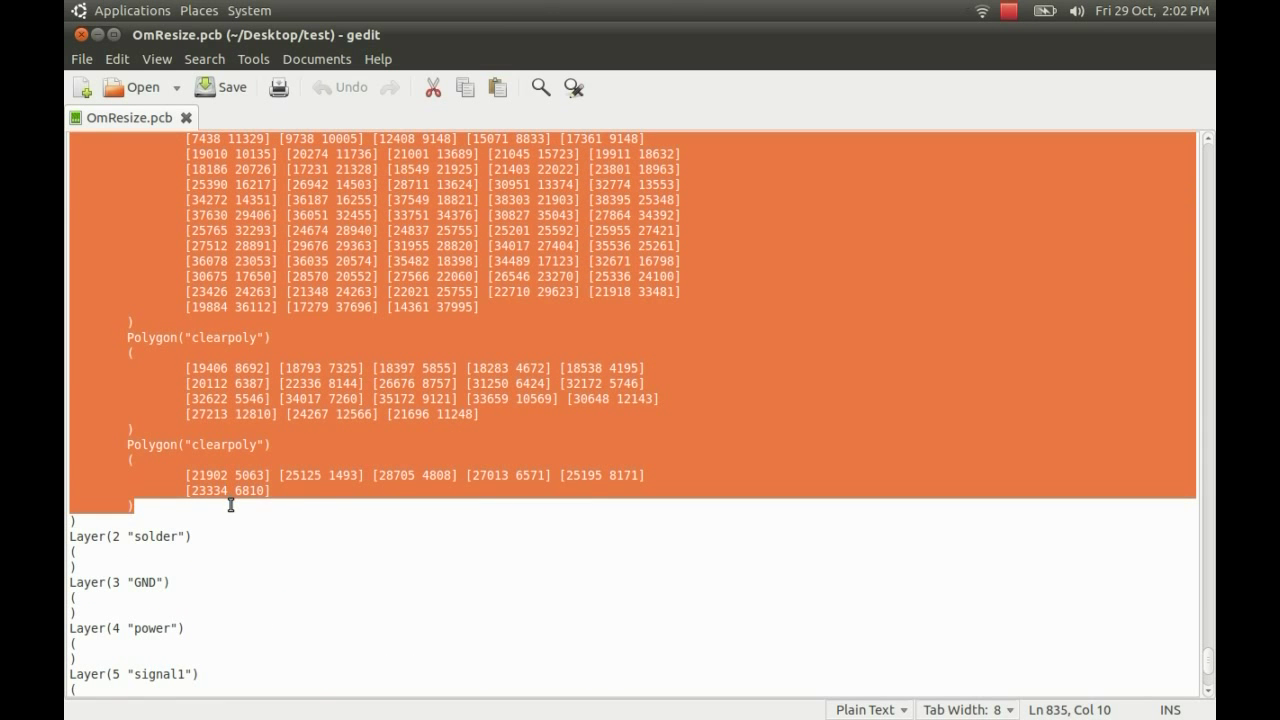
pyautogui.moveTo(340, 208)
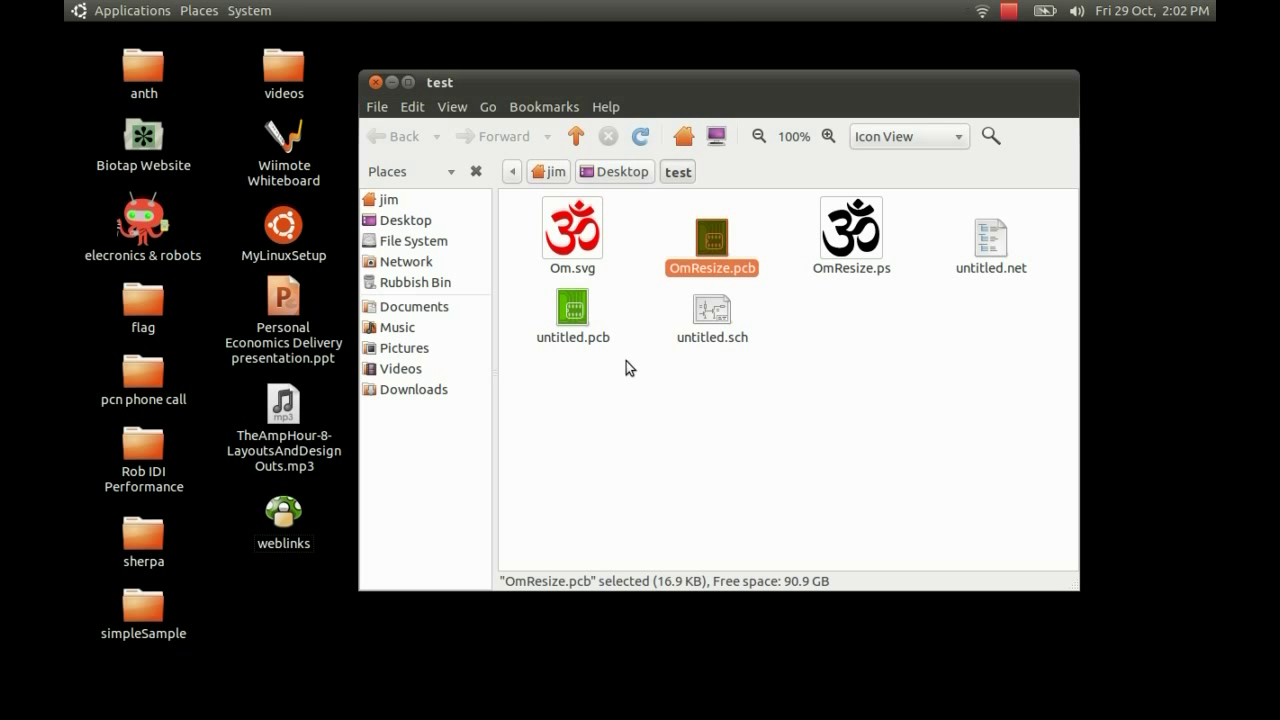
# Open untitled.pcb in gedit, paste the Om polygons into Layer(9 "silk"), and close it
pyautogui.click(572, 308)
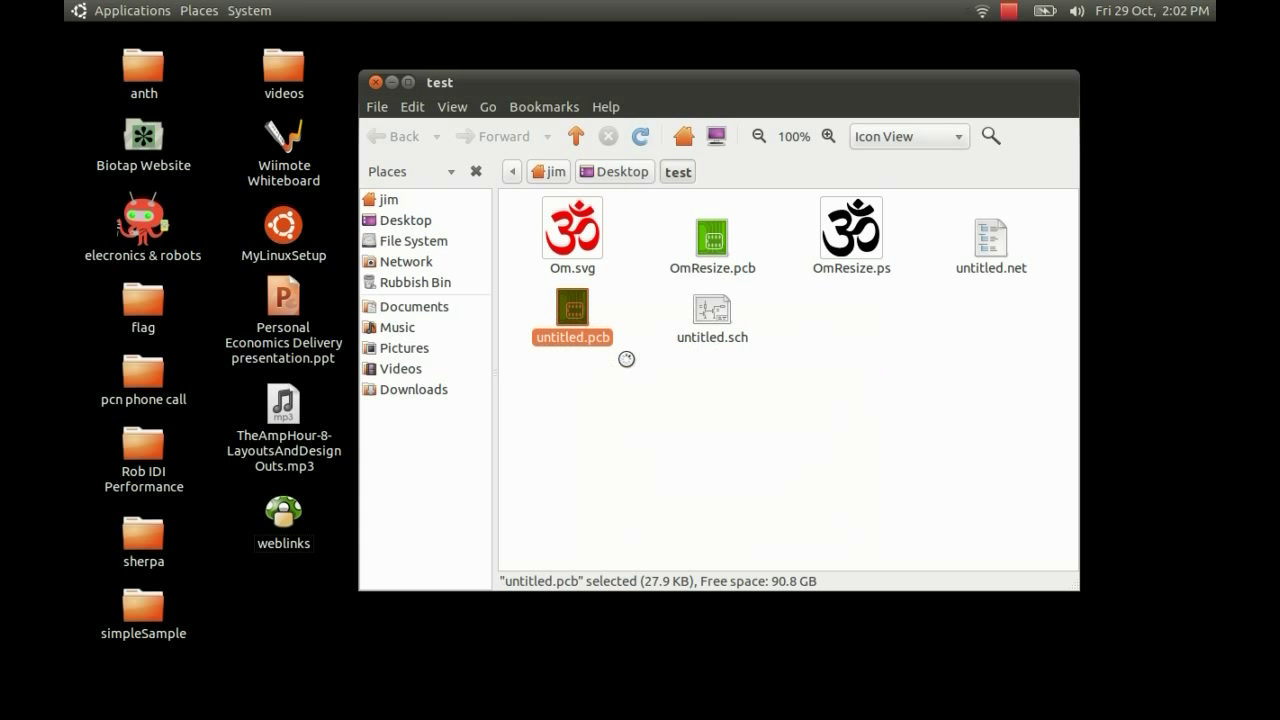
pyautogui.doubleClick(572, 308)
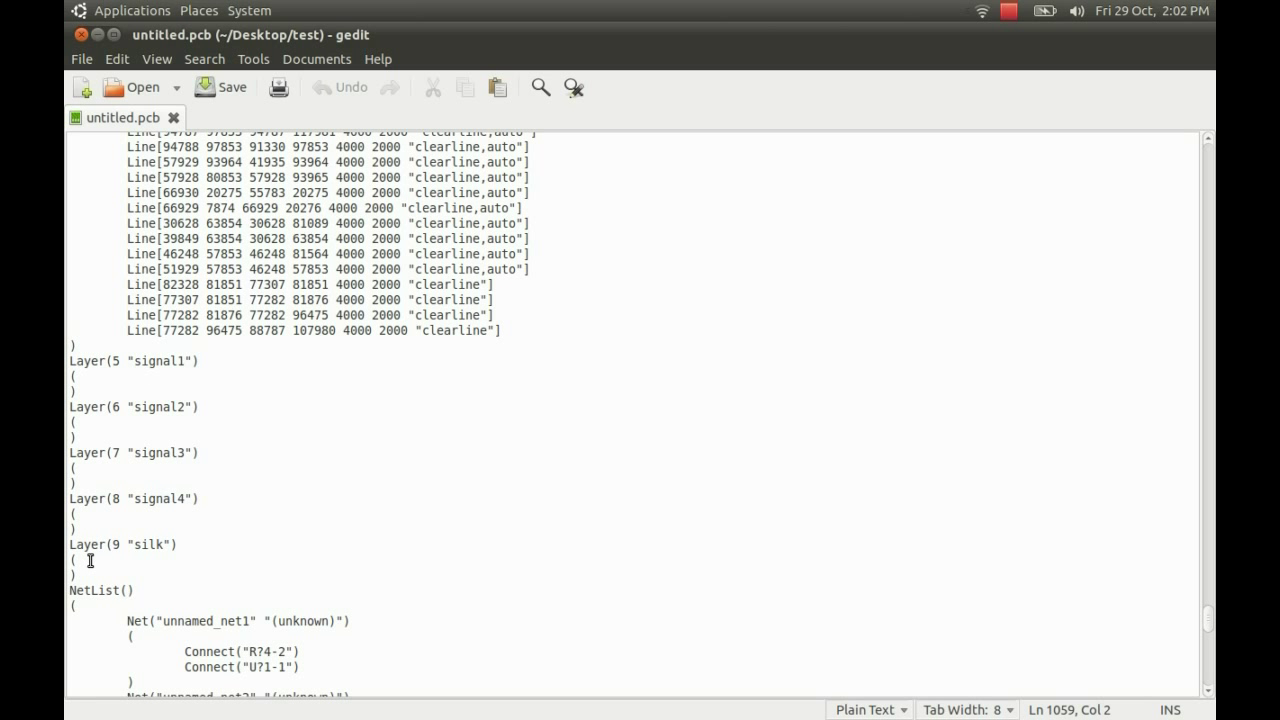
pyautogui.press('Return')
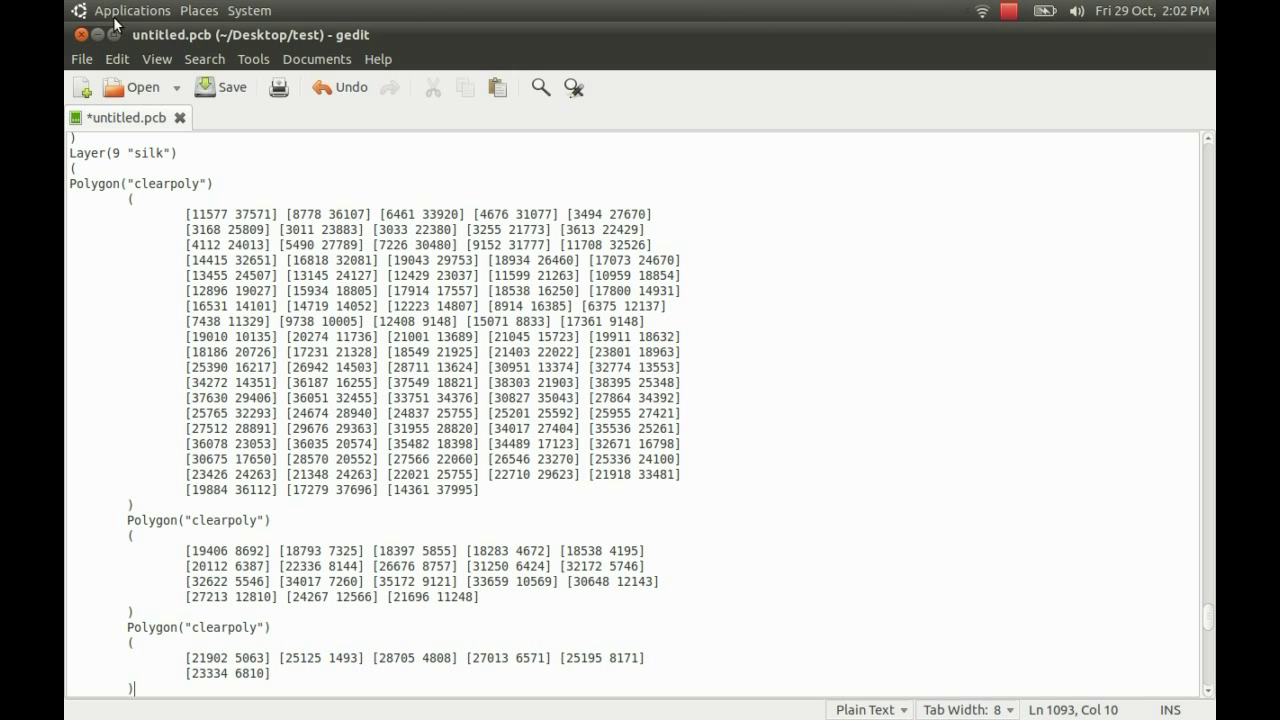
pyautogui.click(230, 87)
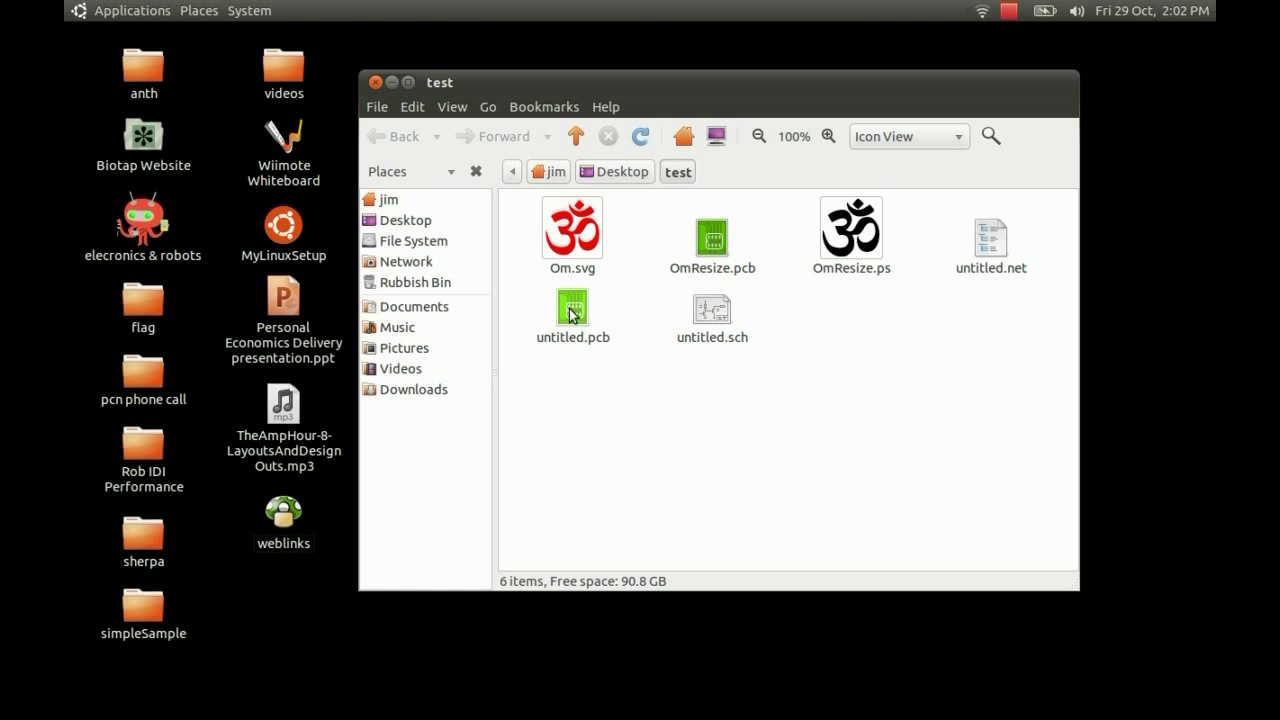
# Open untitled.pcb in gEDA PCB, dismiss the PCB Log, and move Om to the top-right corner
pyautogui.doubleClick(573, 306)
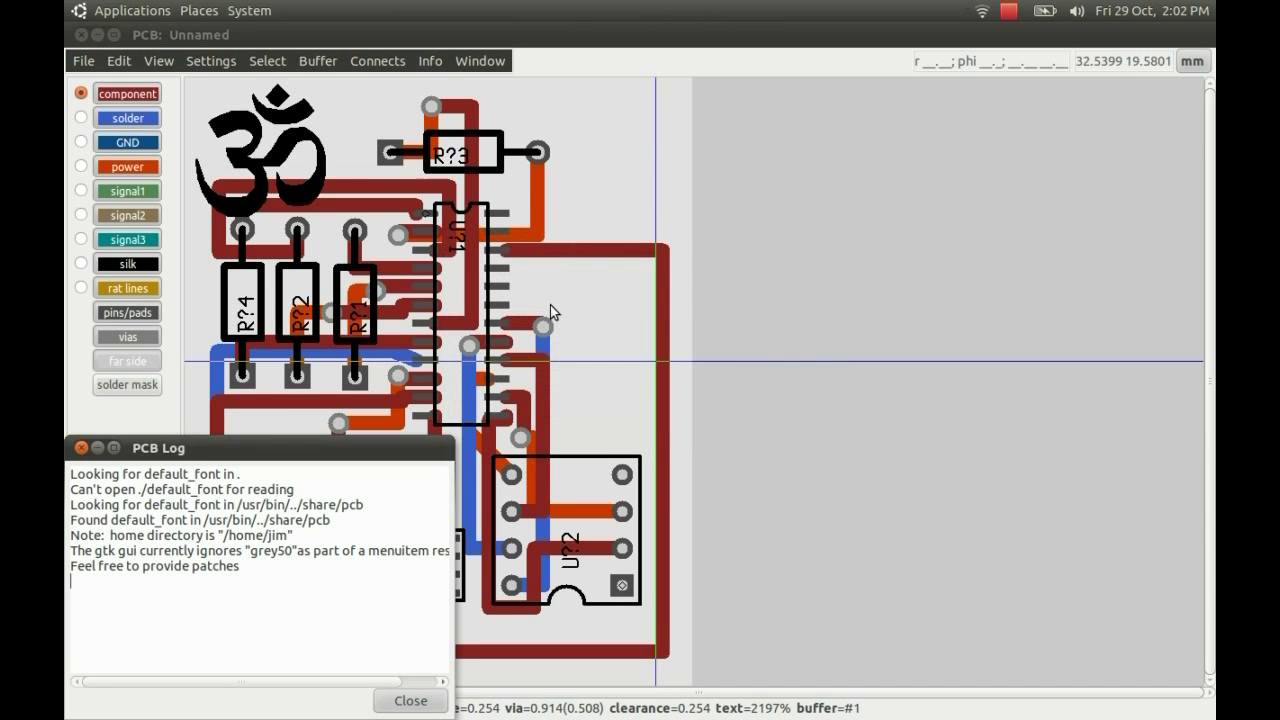
pyautogui.click(410, 700)
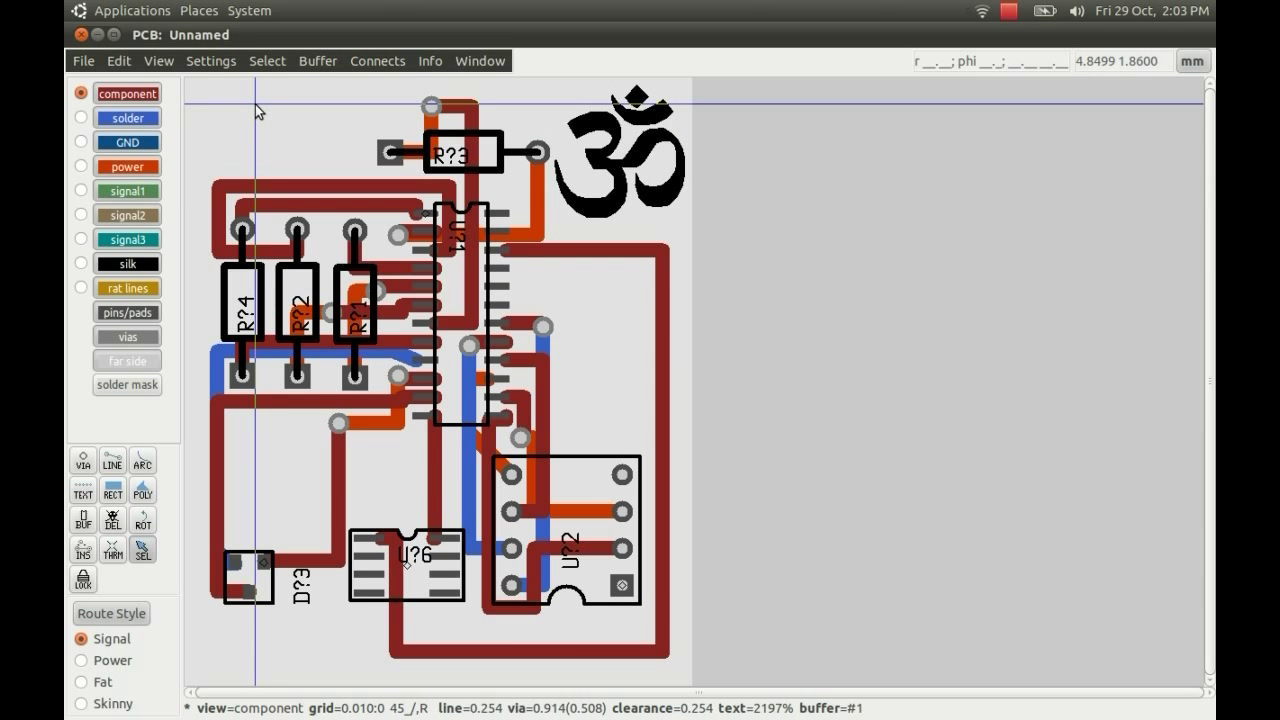
pyautogui.moveTo(127, 288)
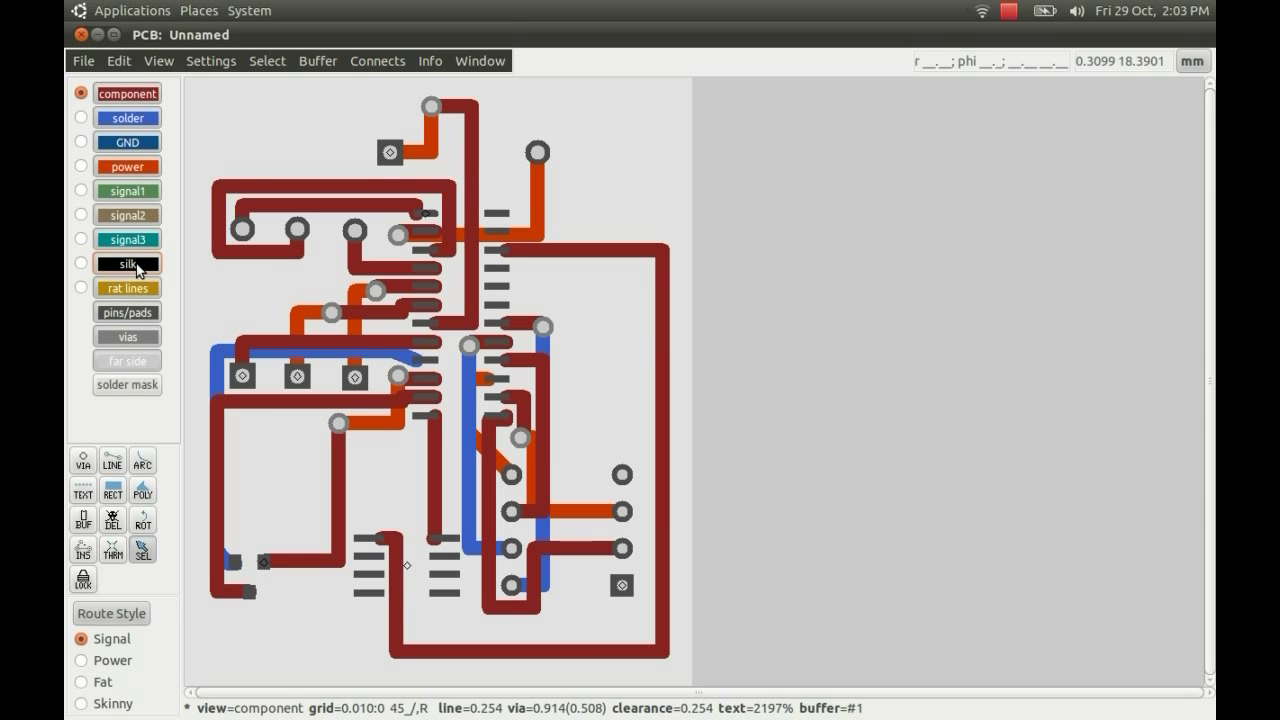
pyautogui.click(83, 61)
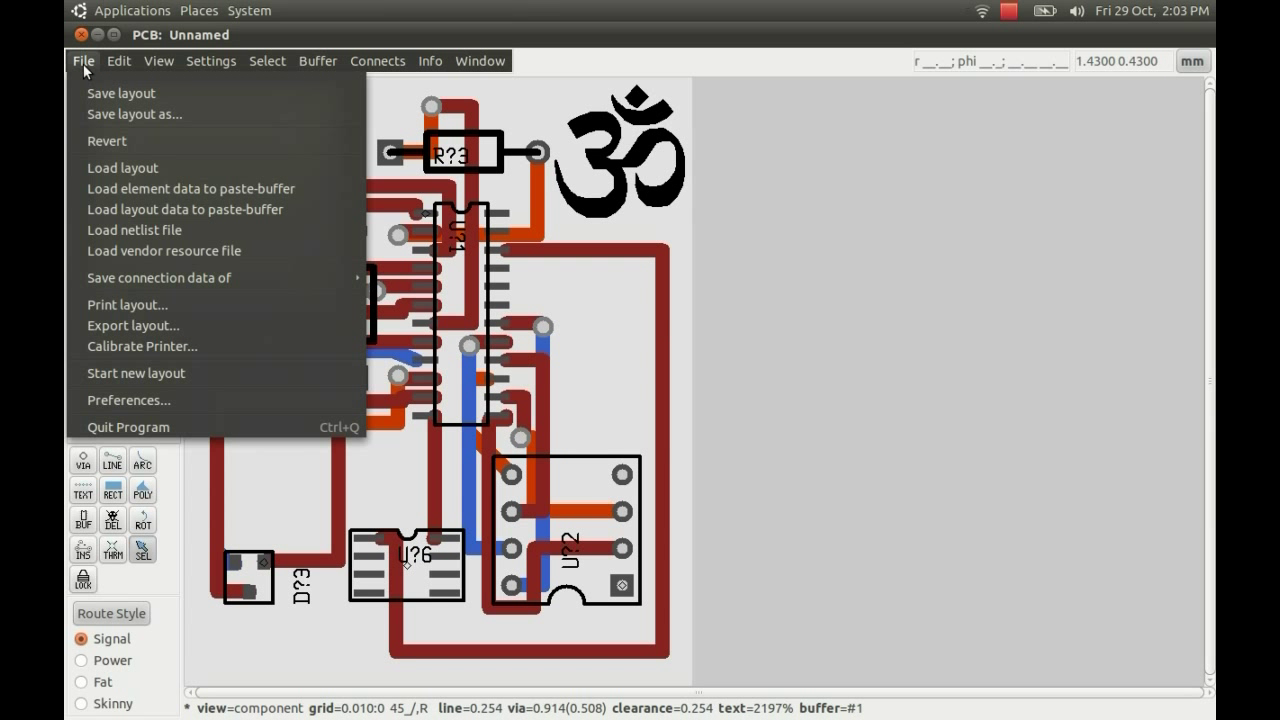
# Export the layout as untitled.png at 1000 dpi with use-alpha and photo-mode enabled
pyautogui.click(83, 61)
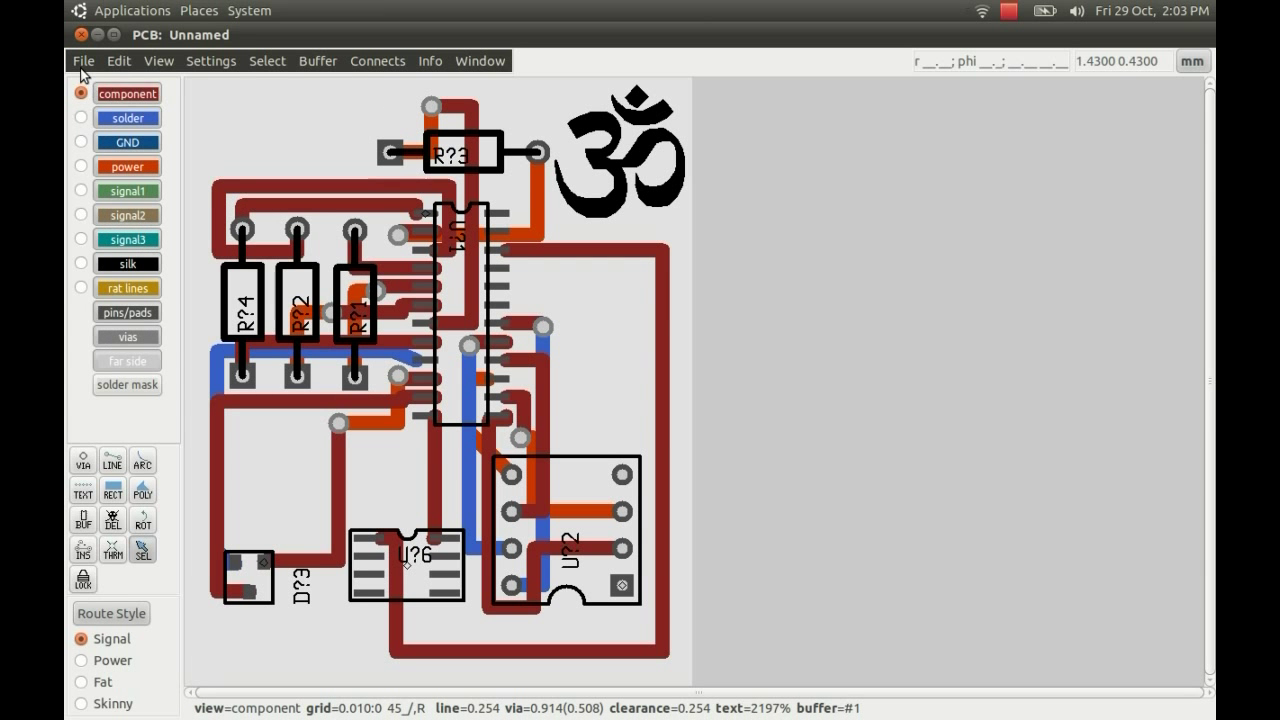
pyautogui.click(83, 61)
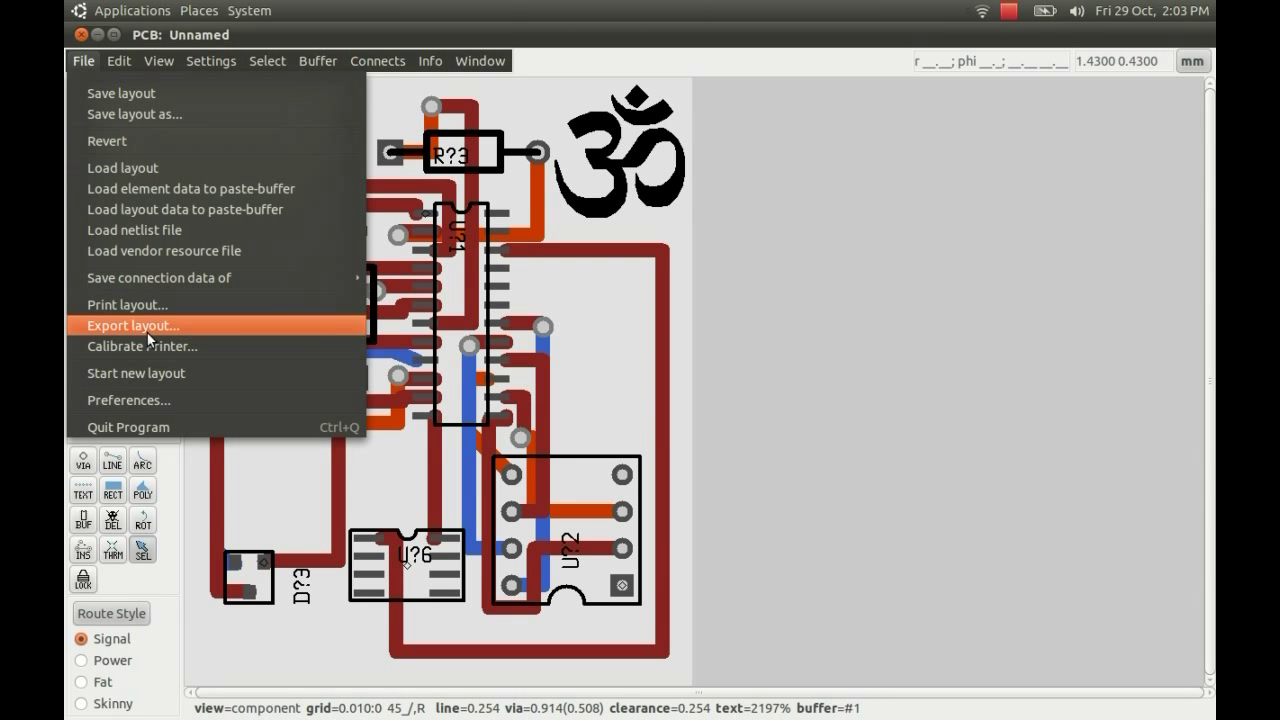
pyautogui.click(131, 325)
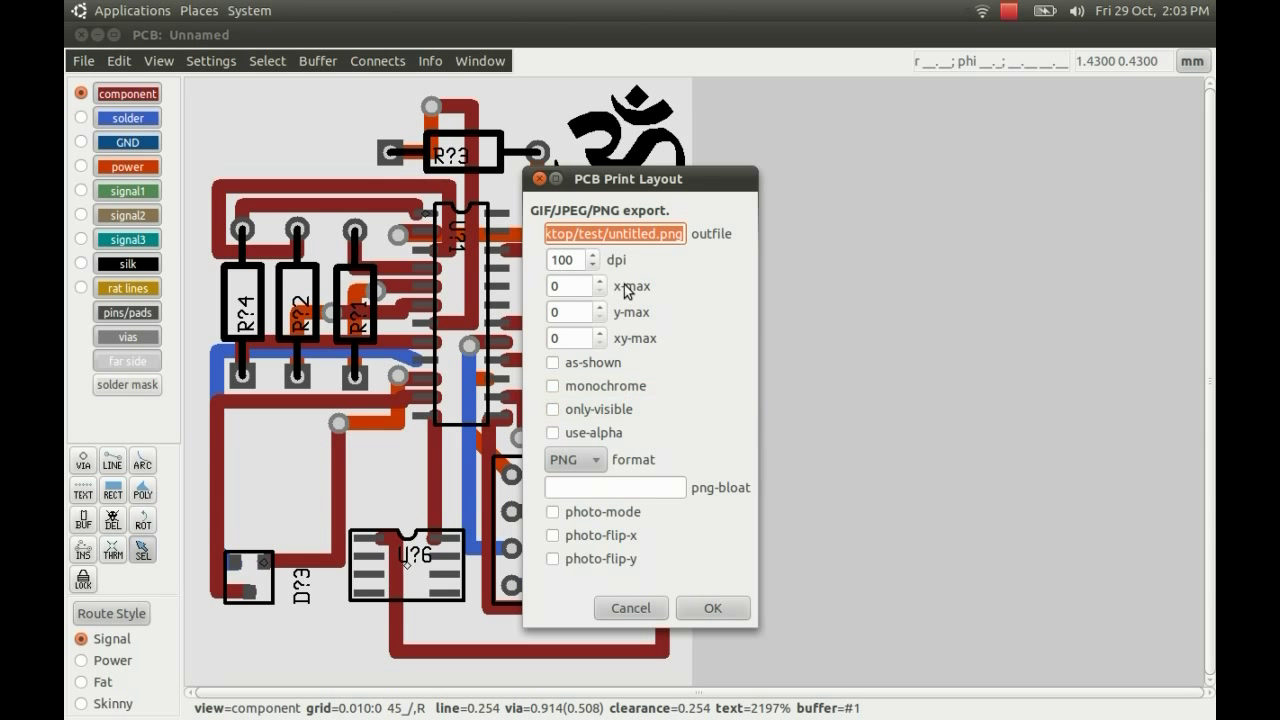
pyautogui.write('1000')
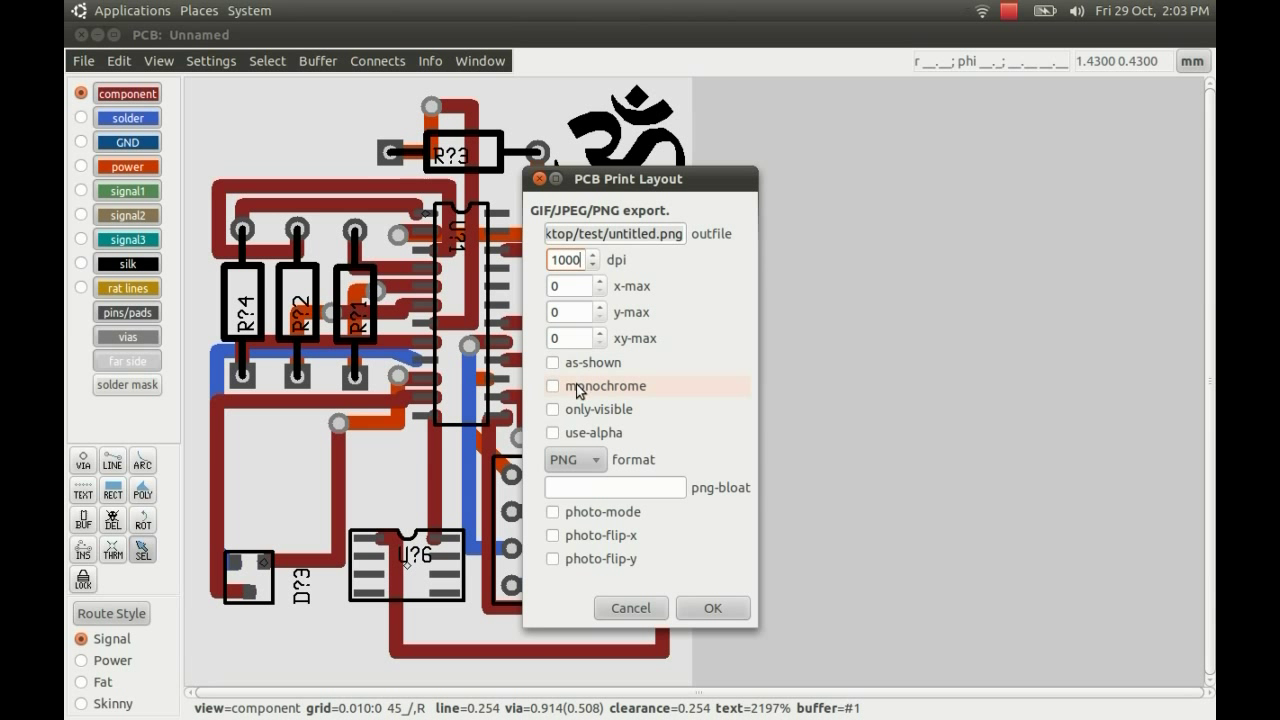
pyautogui.click(553, 432)
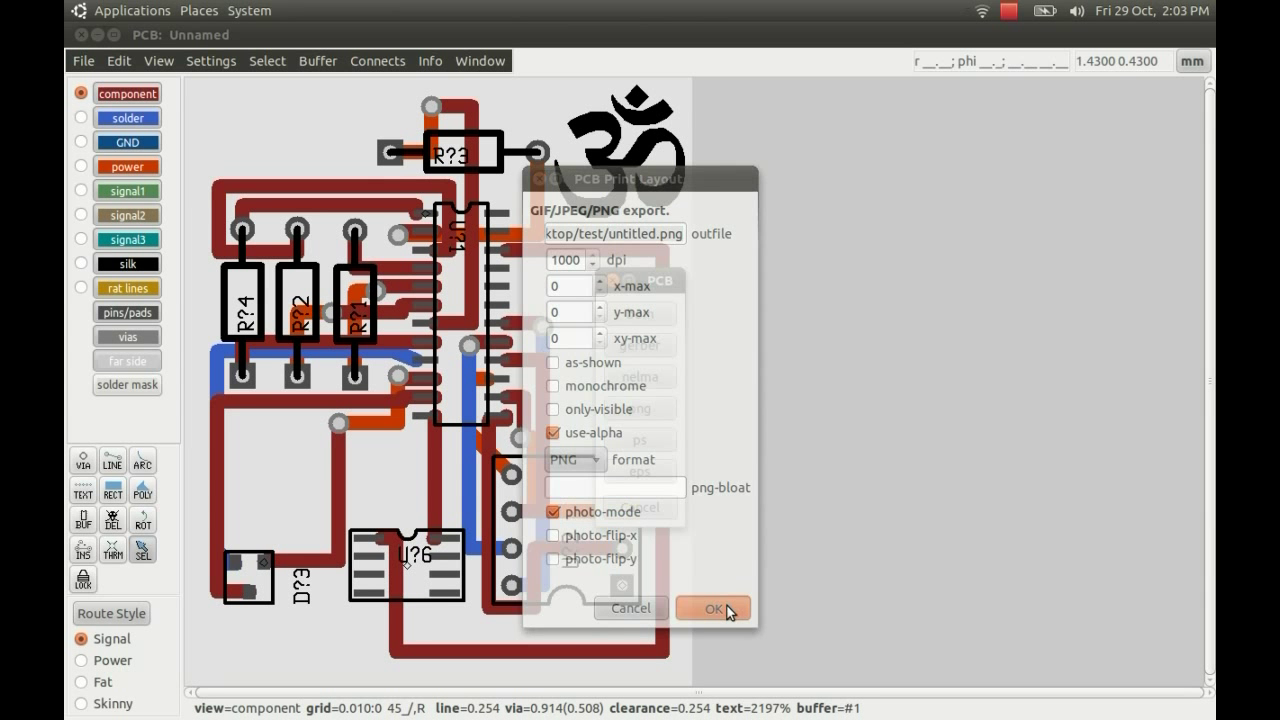
pyautogui.click(713, 608)
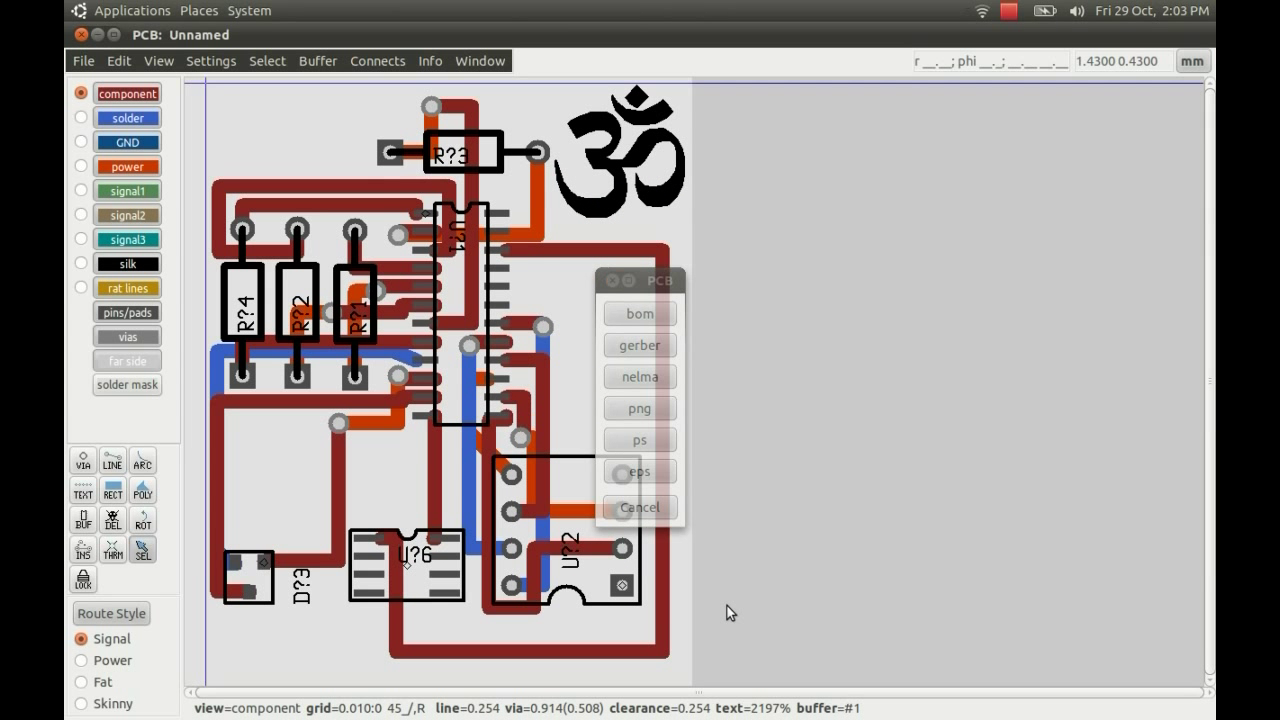
pyautogui.click(639, 507)
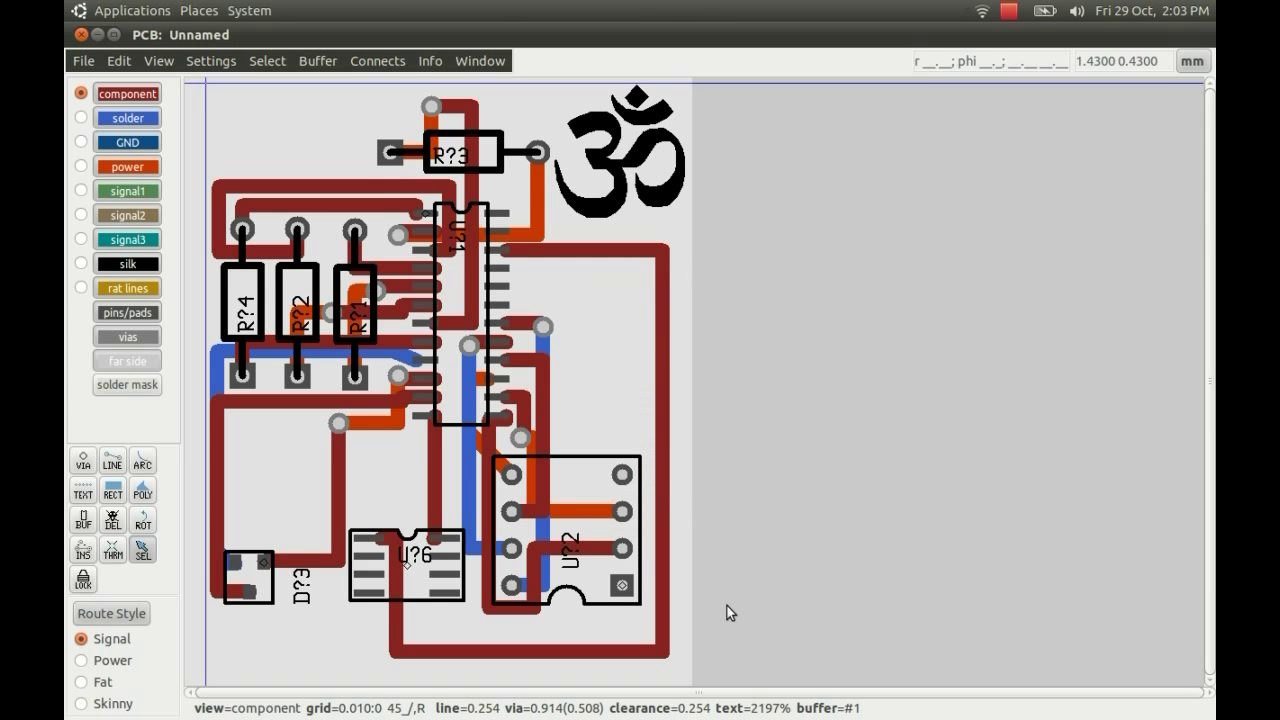